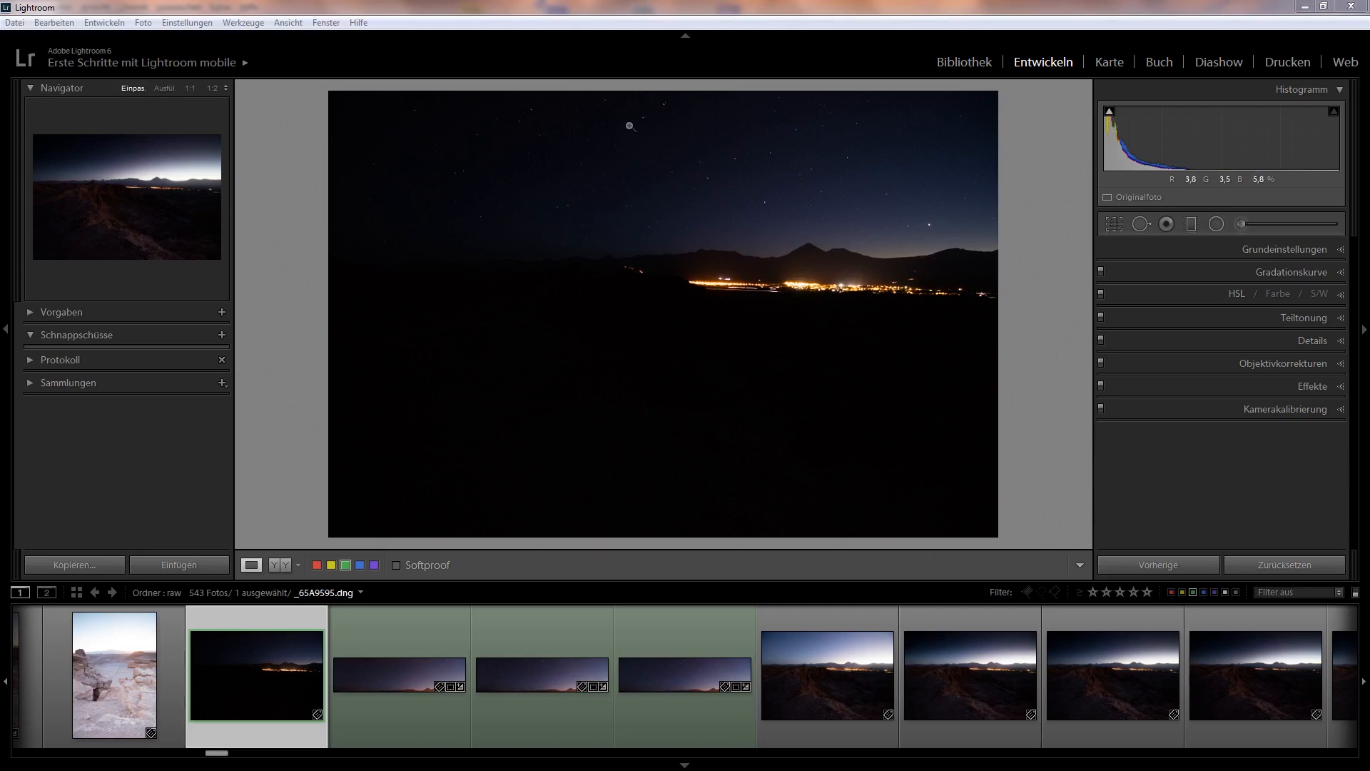
mouse_move(845, 233)
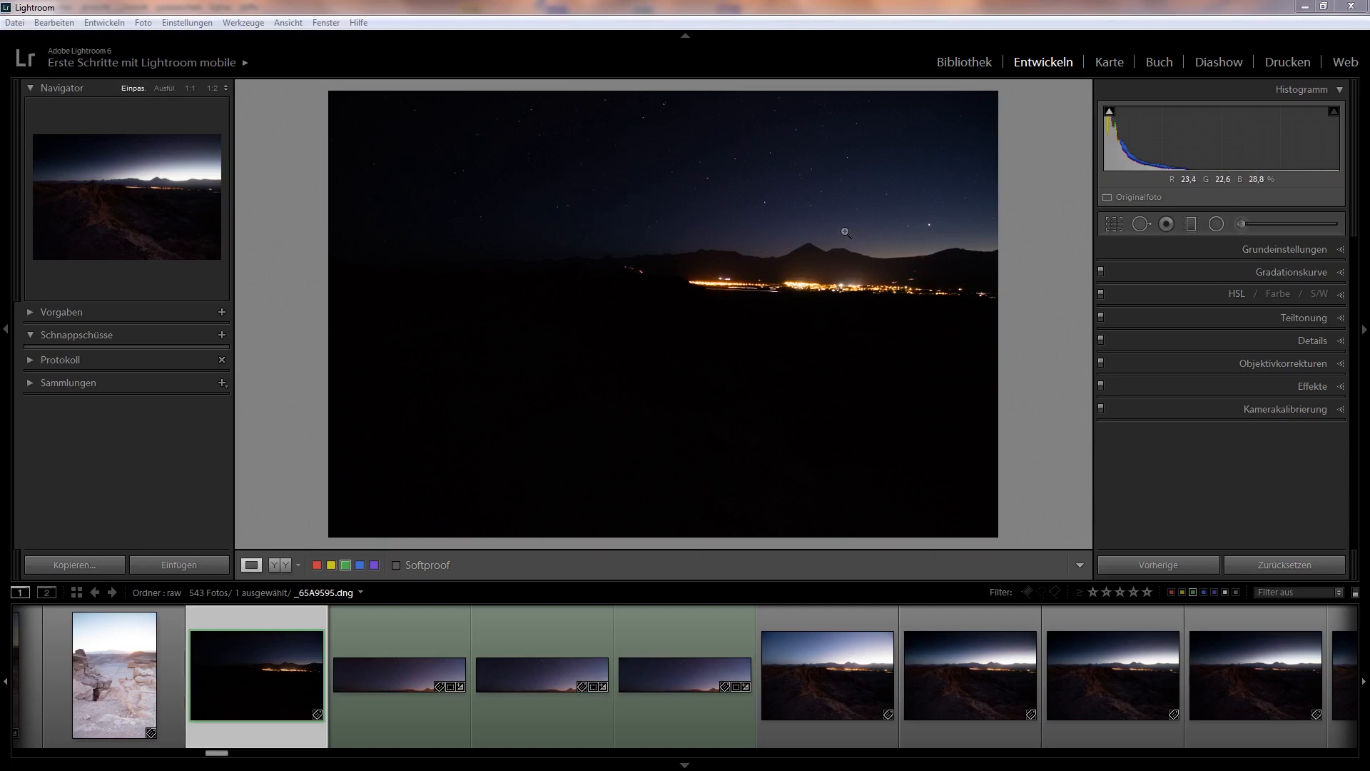
mouse_move(715, 128)
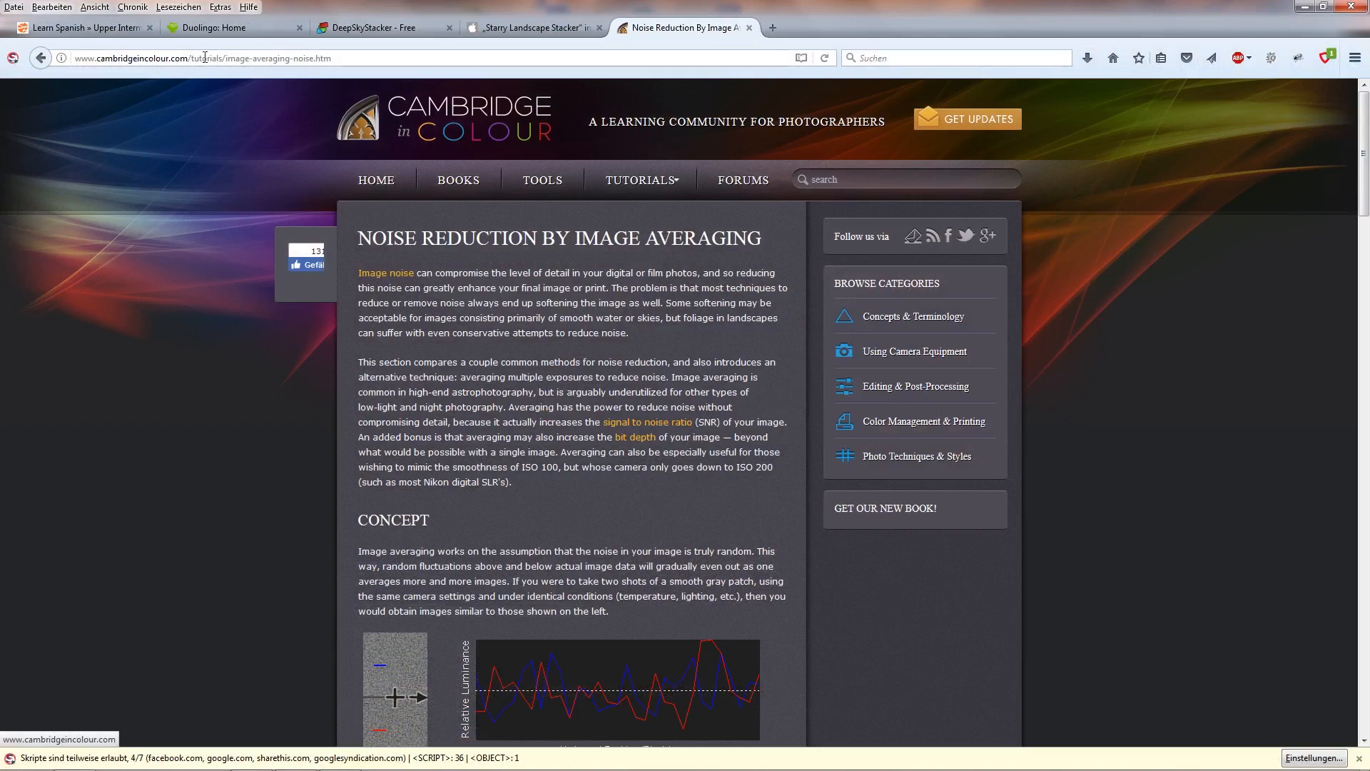
Scroll the image-averaging article to its Concept section and highlight the phrase about image noise
scroll("down", 3)
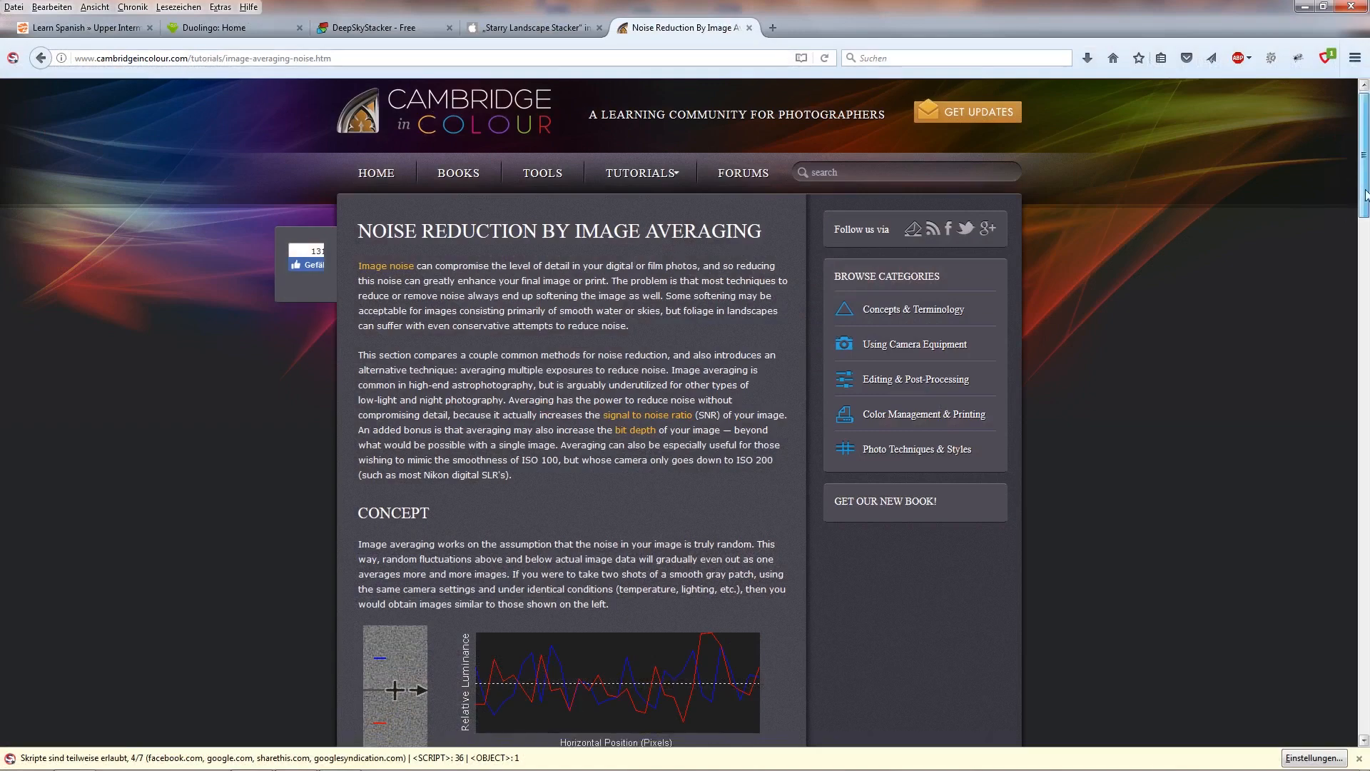
scroll("down", 3)
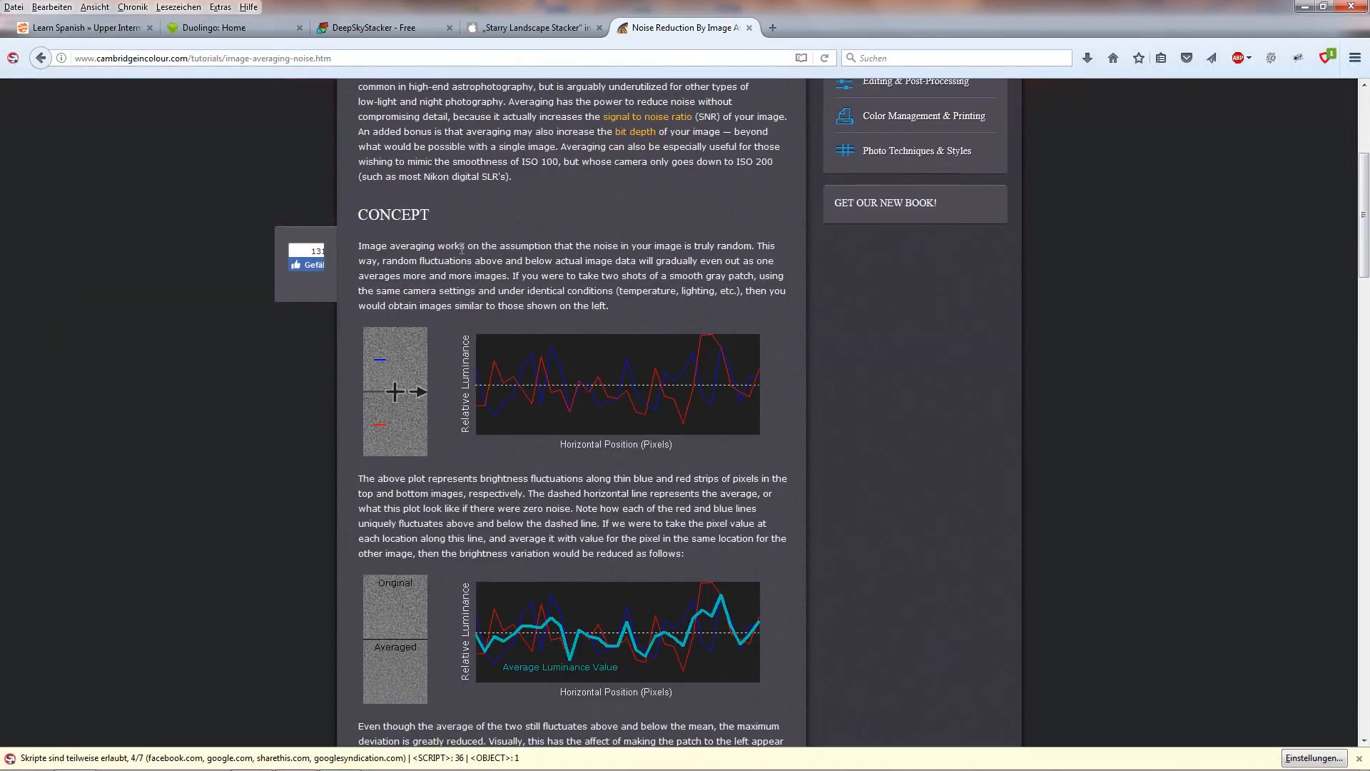
left_click_drag(467, 246, 700, 246)
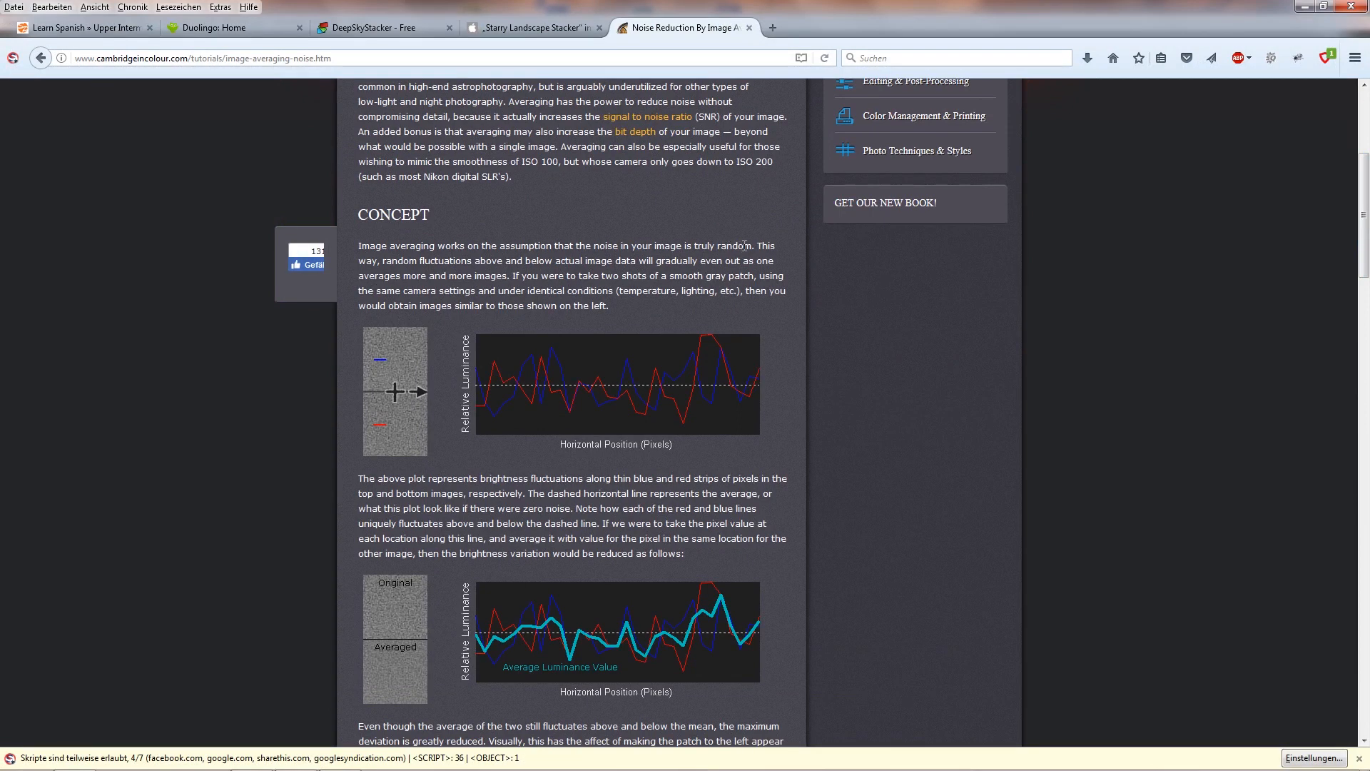
left_click_drag(704, 245, 753, 246)
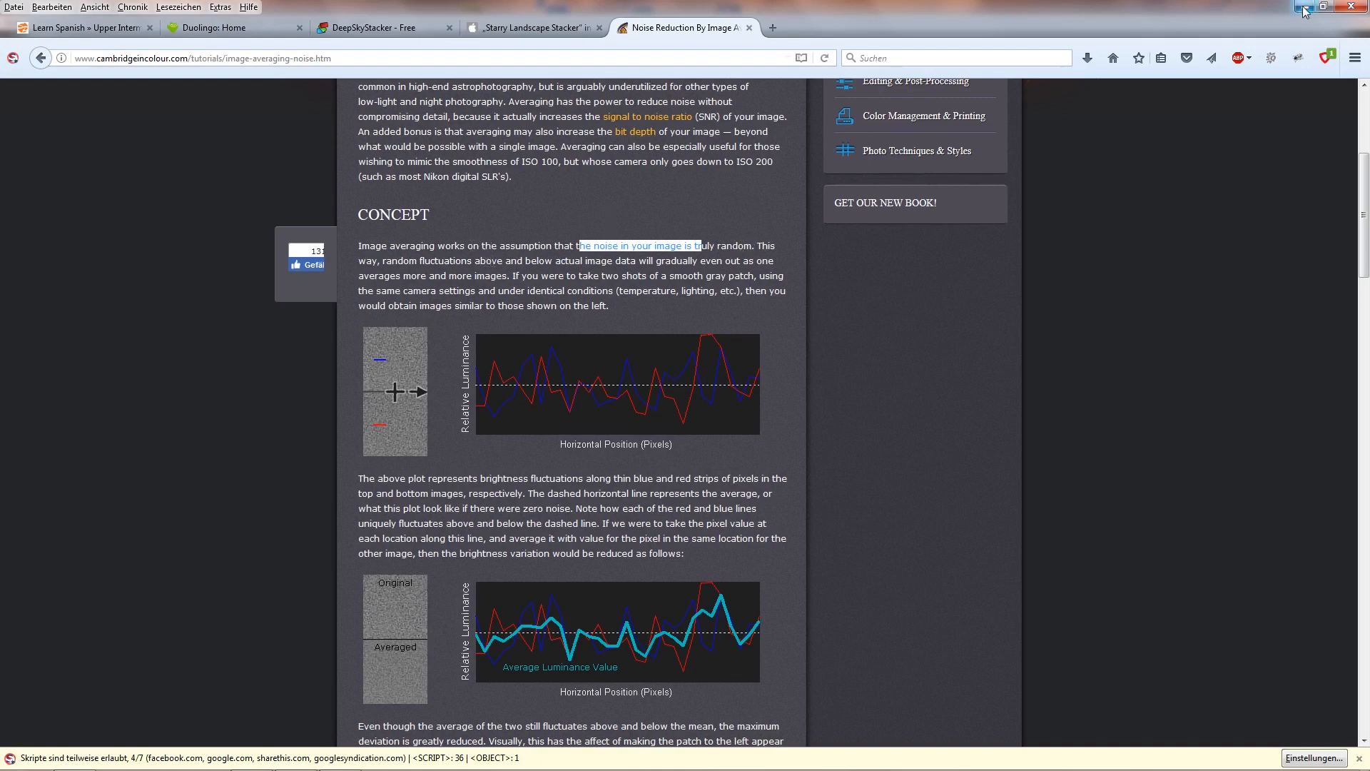
mouse_move(1304, 11)
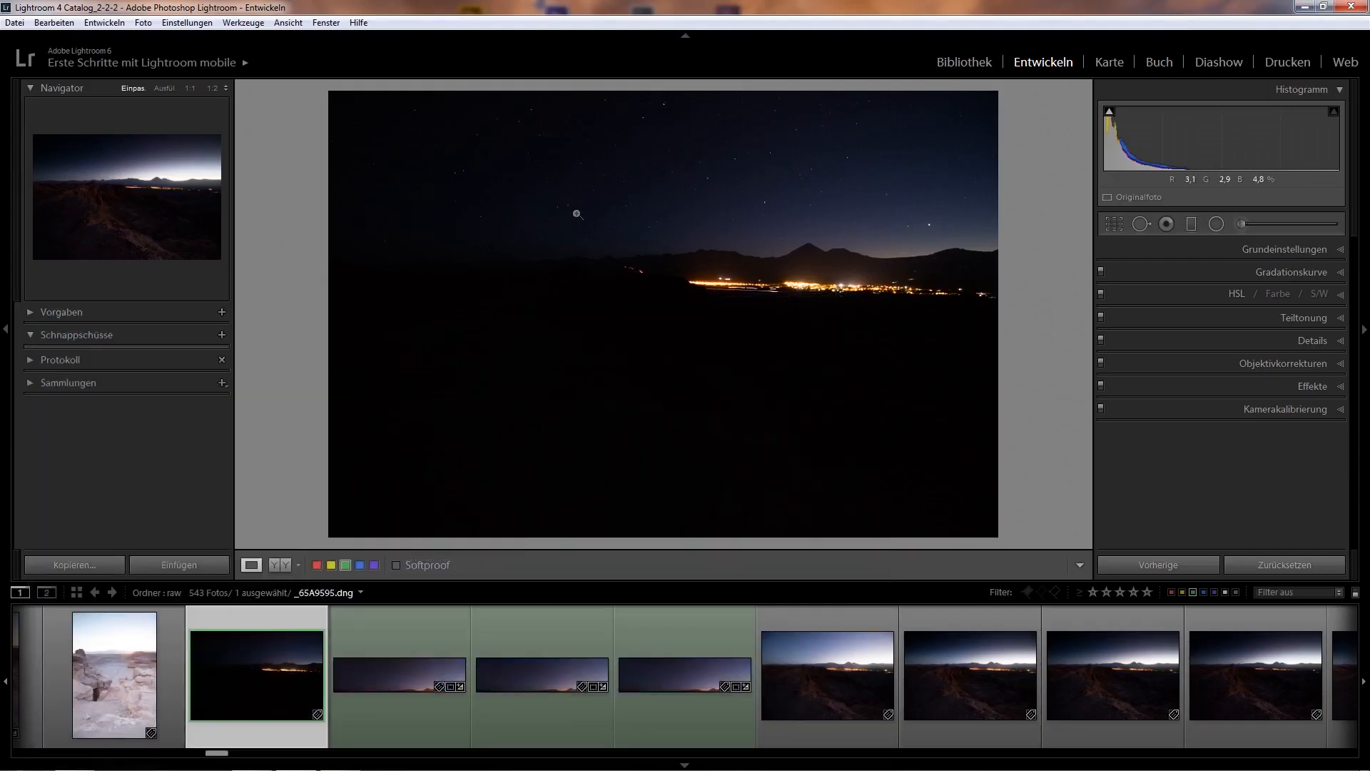
mouse_move(708, 156)
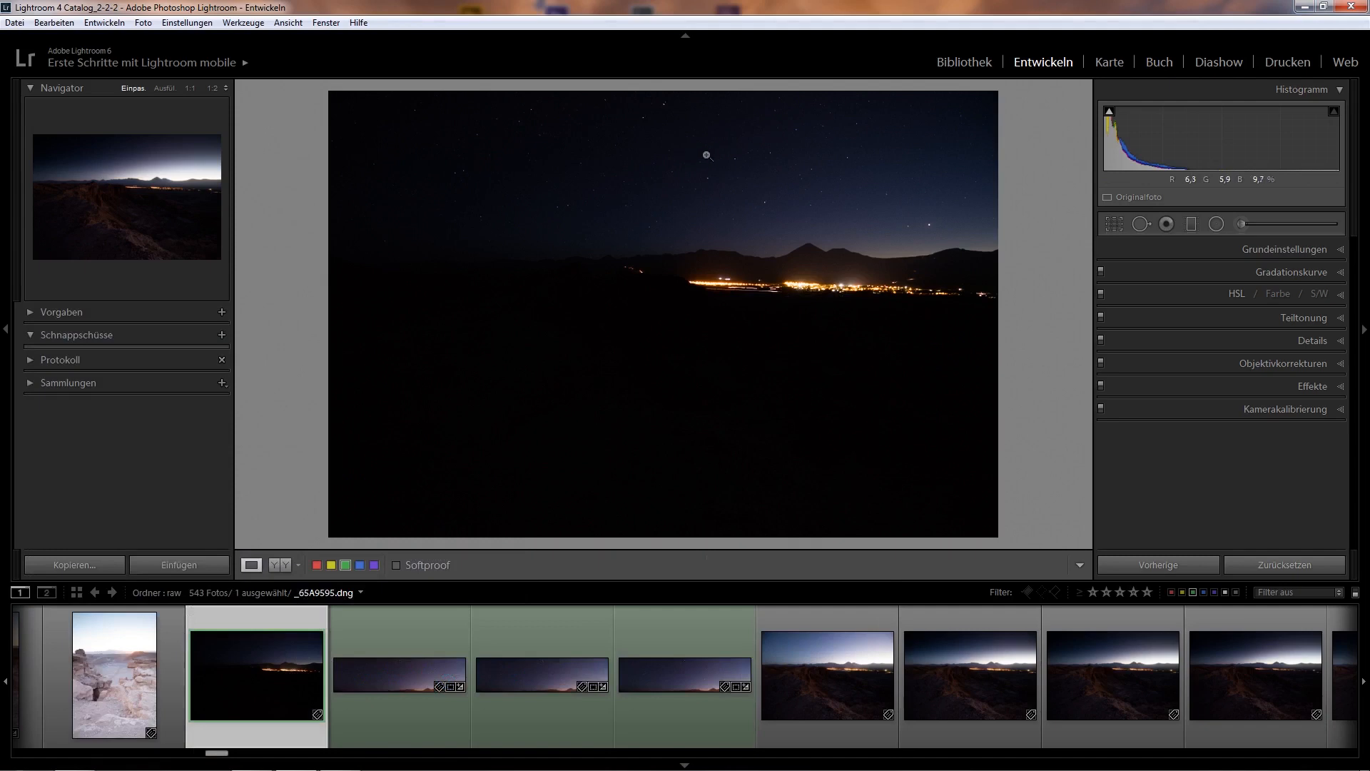
mouse_move(682, 125)
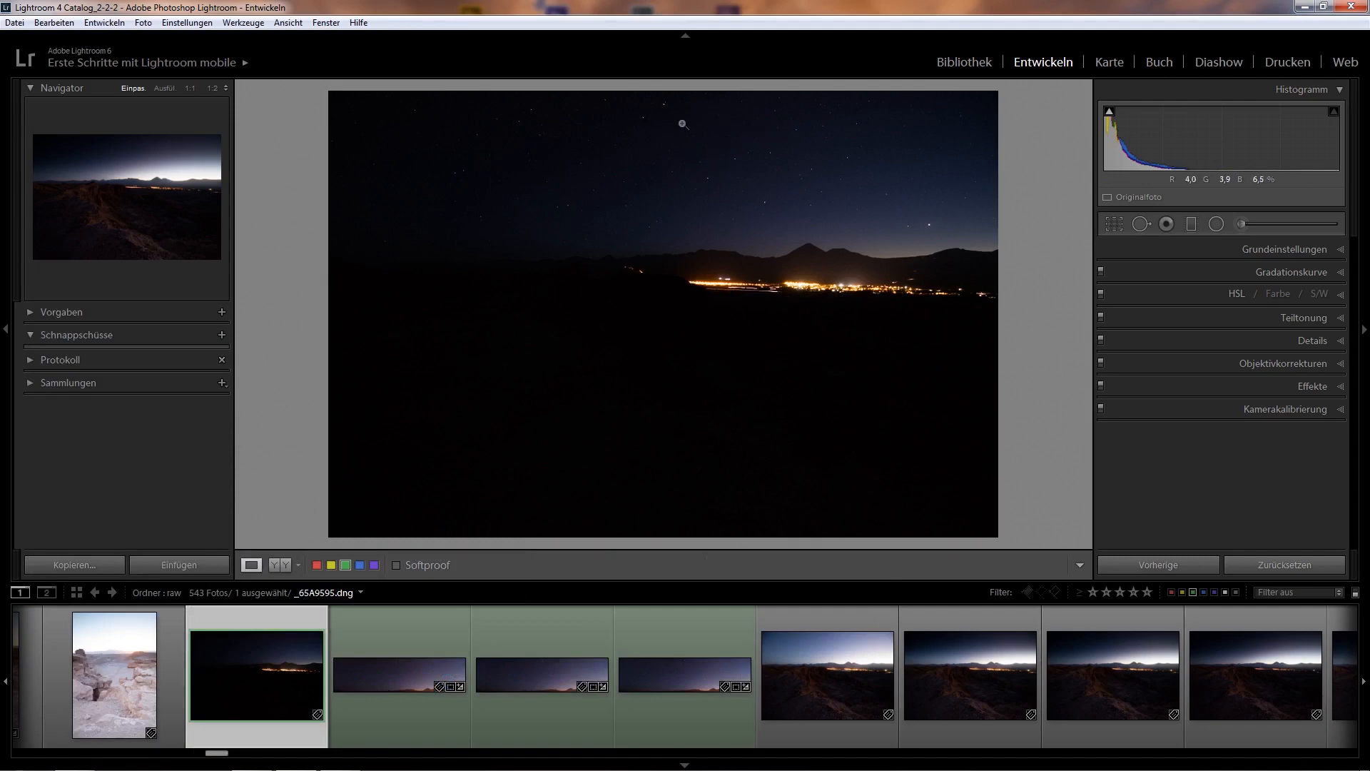
mouse_move(712, 169)
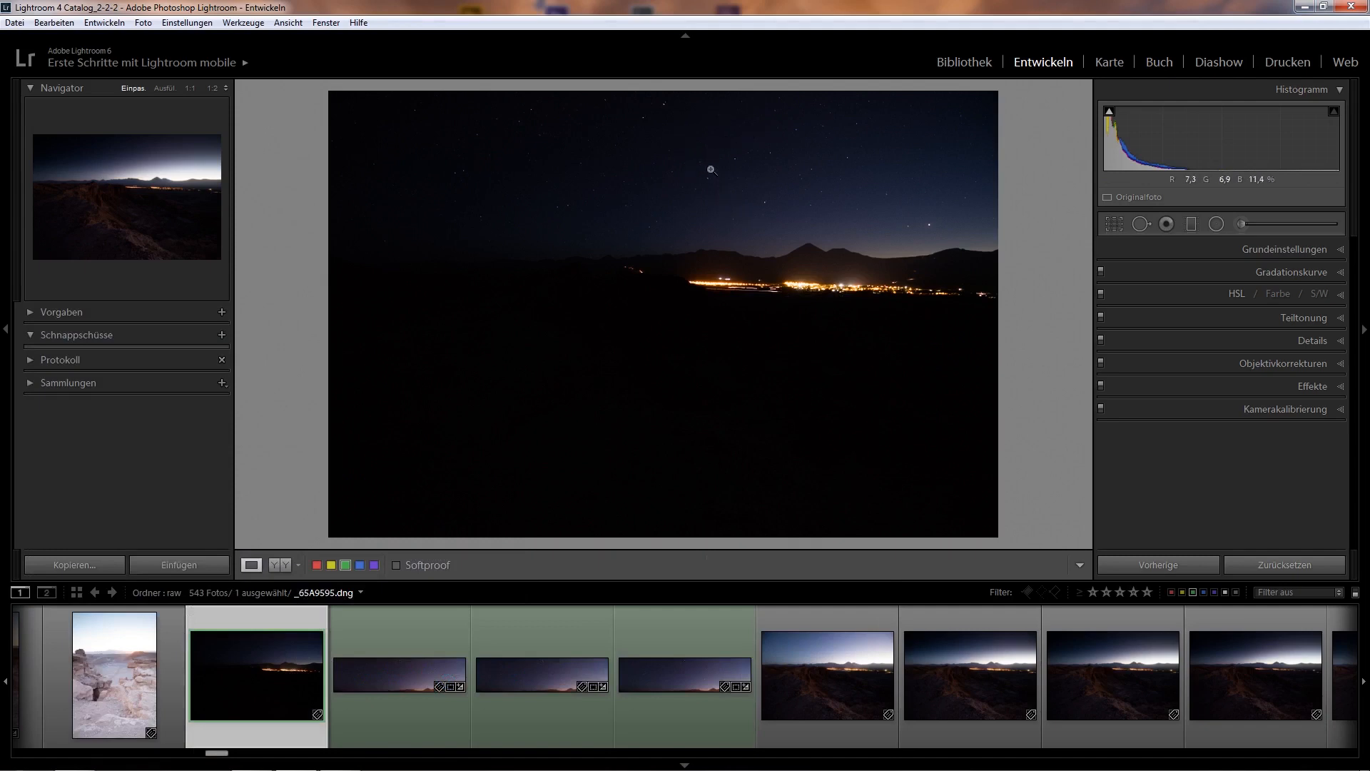
mouse_move(743, 207)
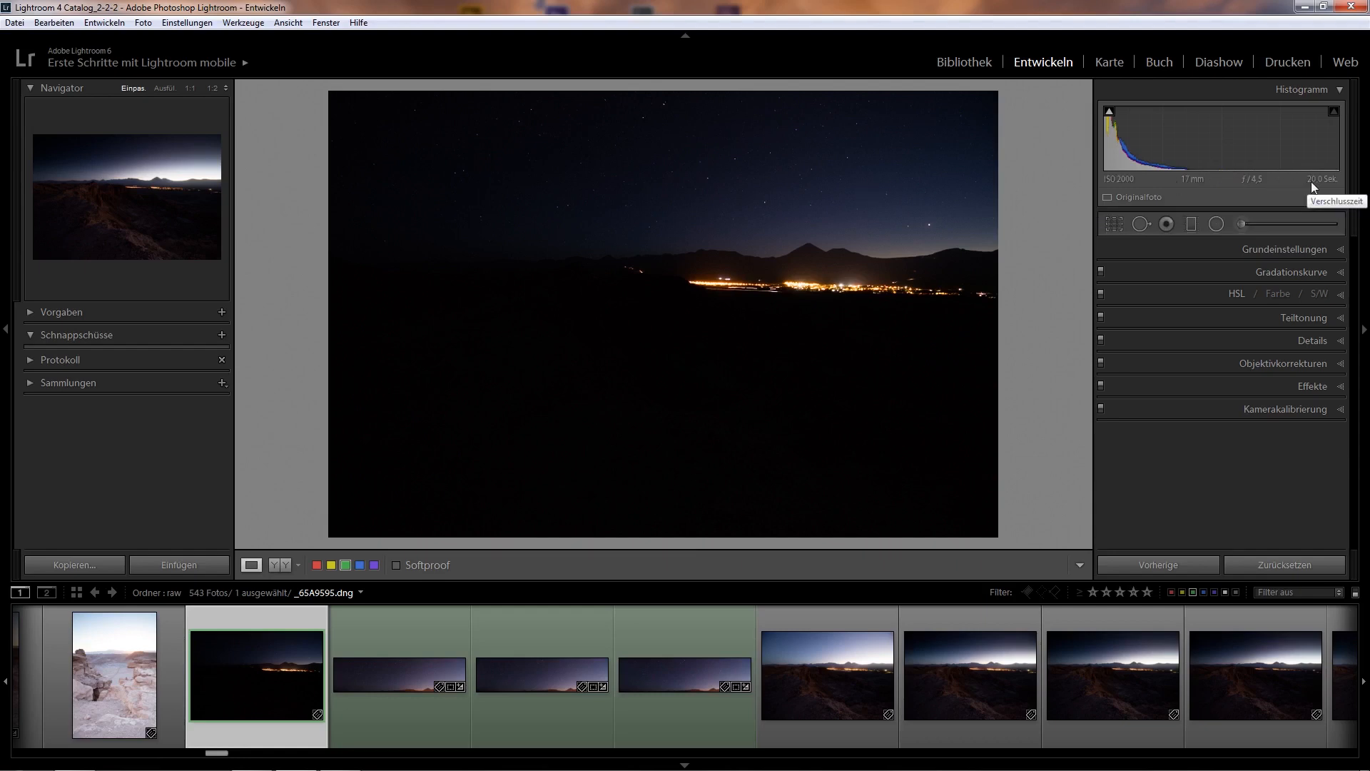
mouse_move(1141, 192)
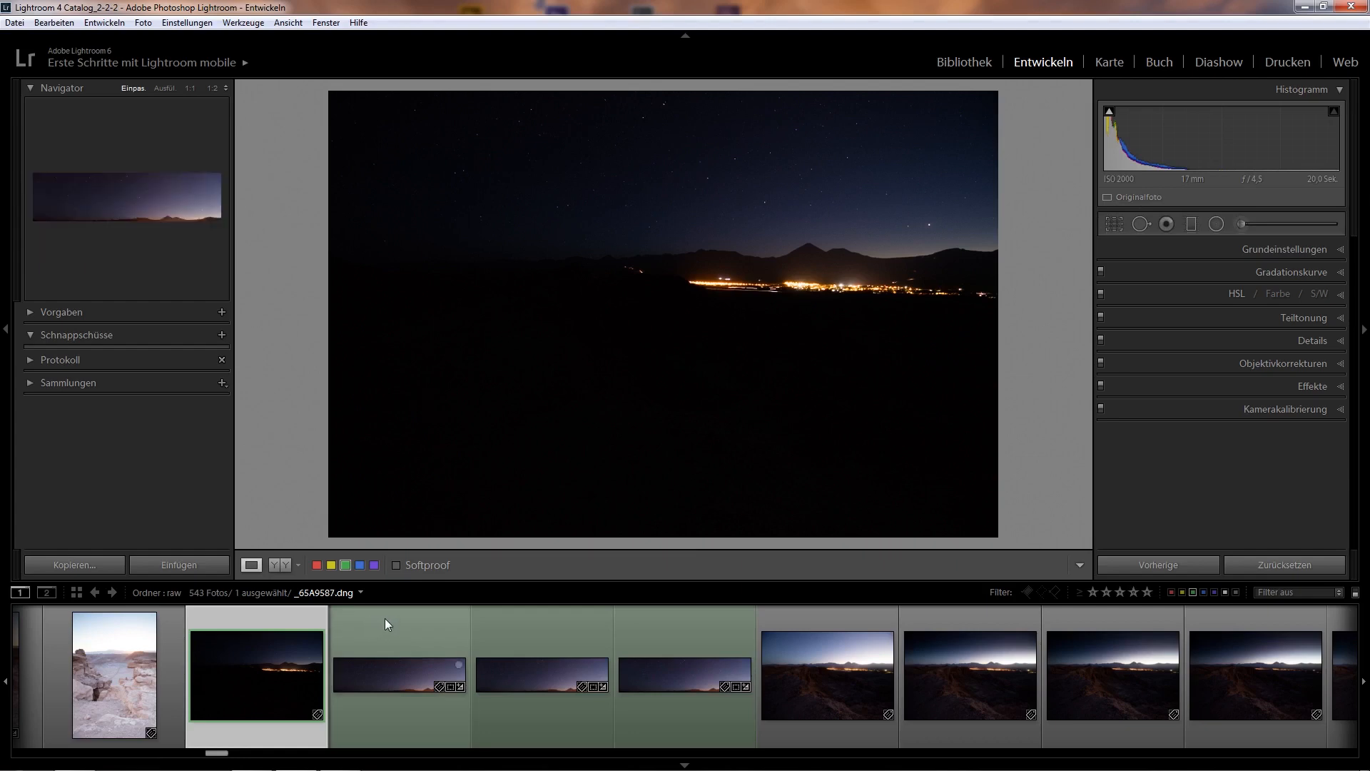
Briefly view the starry panorama thumbnail, then reopen the night shot with town lights
left_click(398, 673)
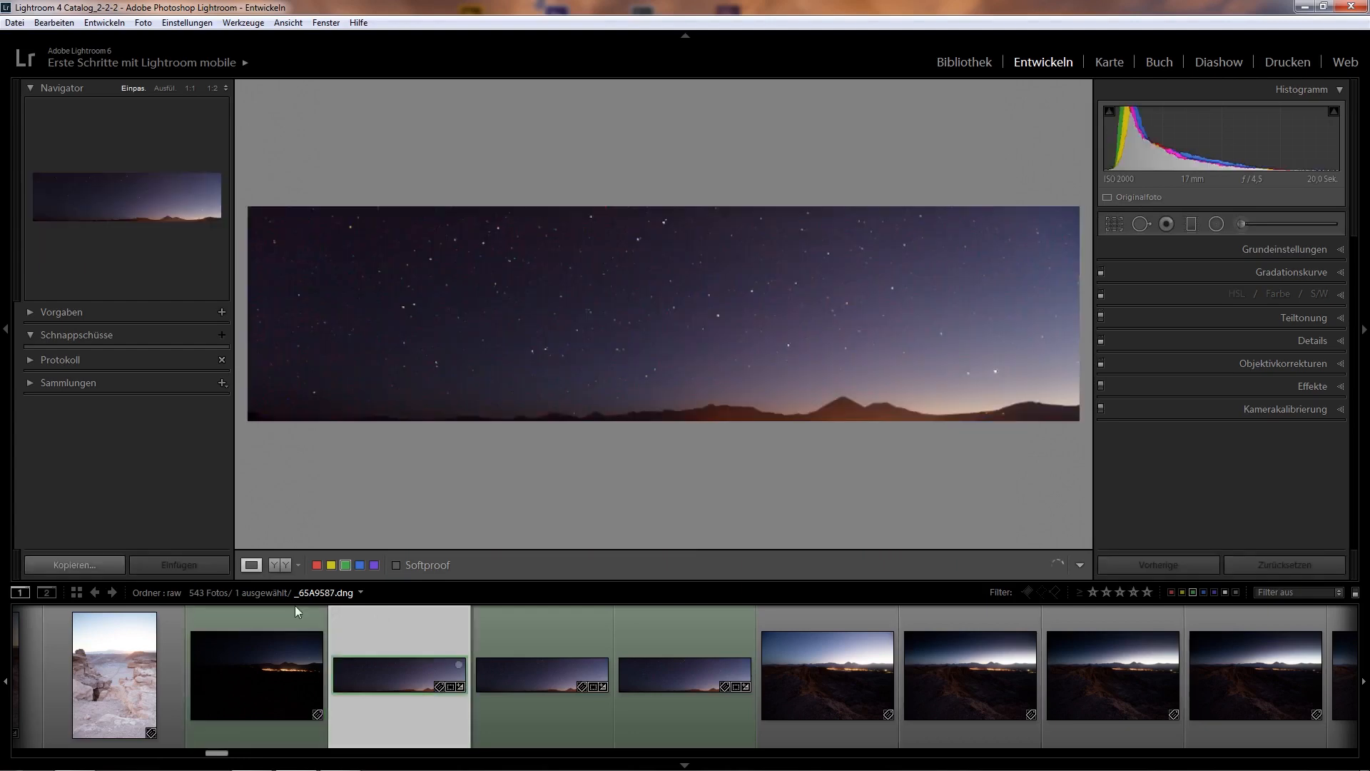
left_click(256, 674)
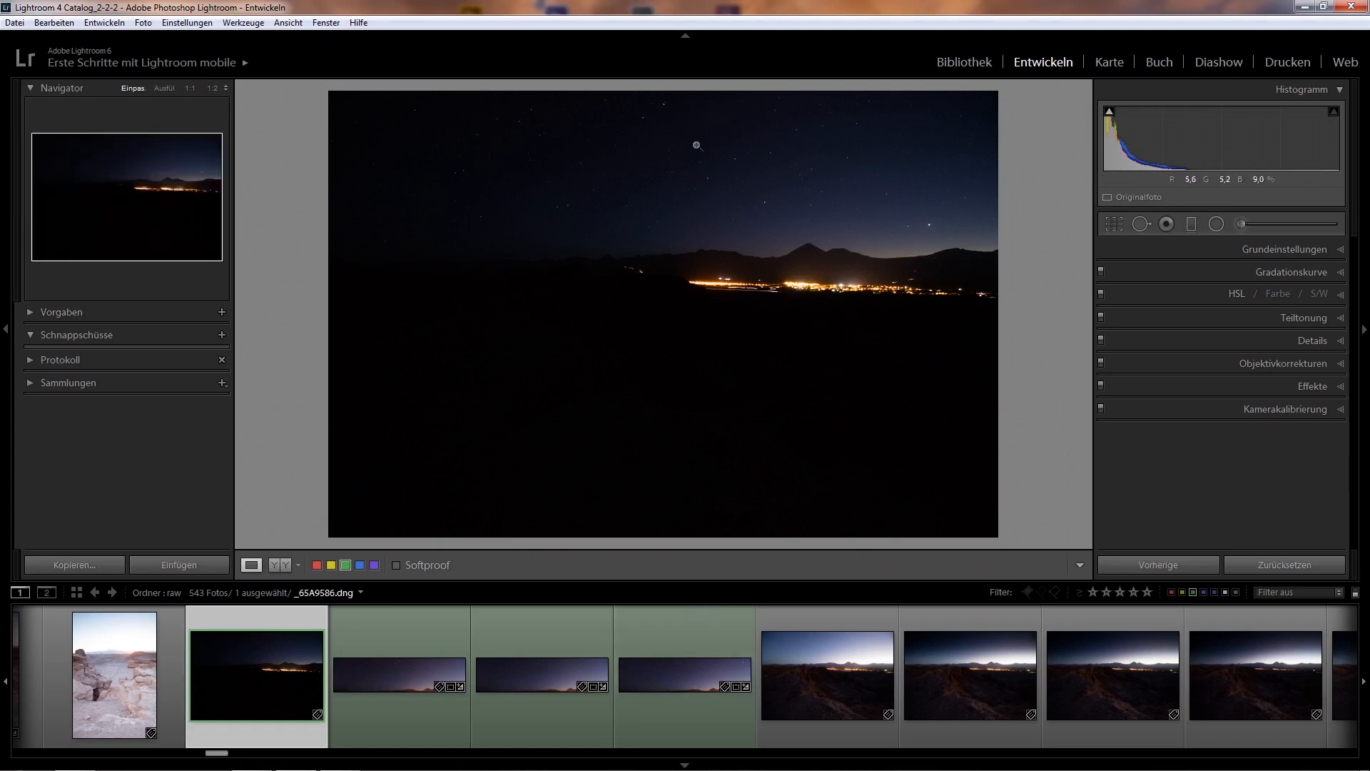
mouse_move(984, 195)
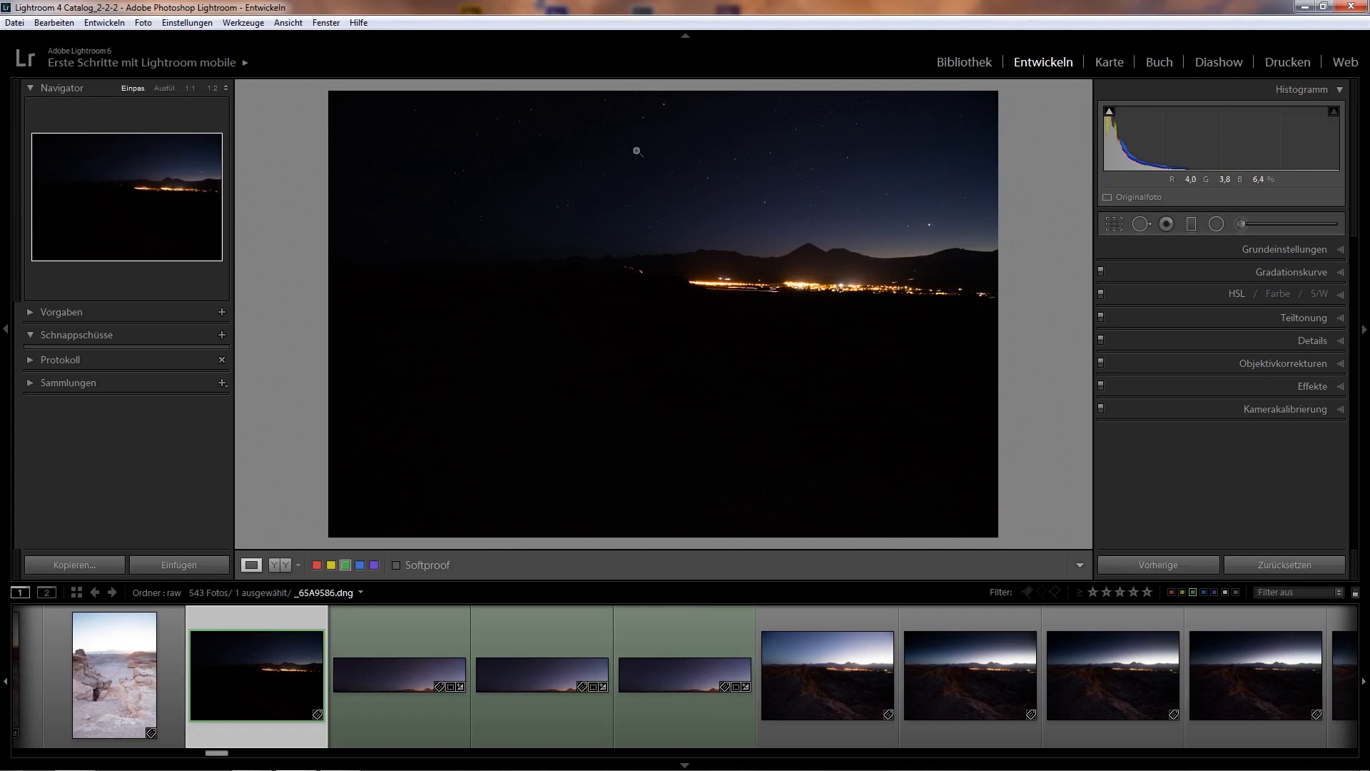
mouse_move(700, 245)
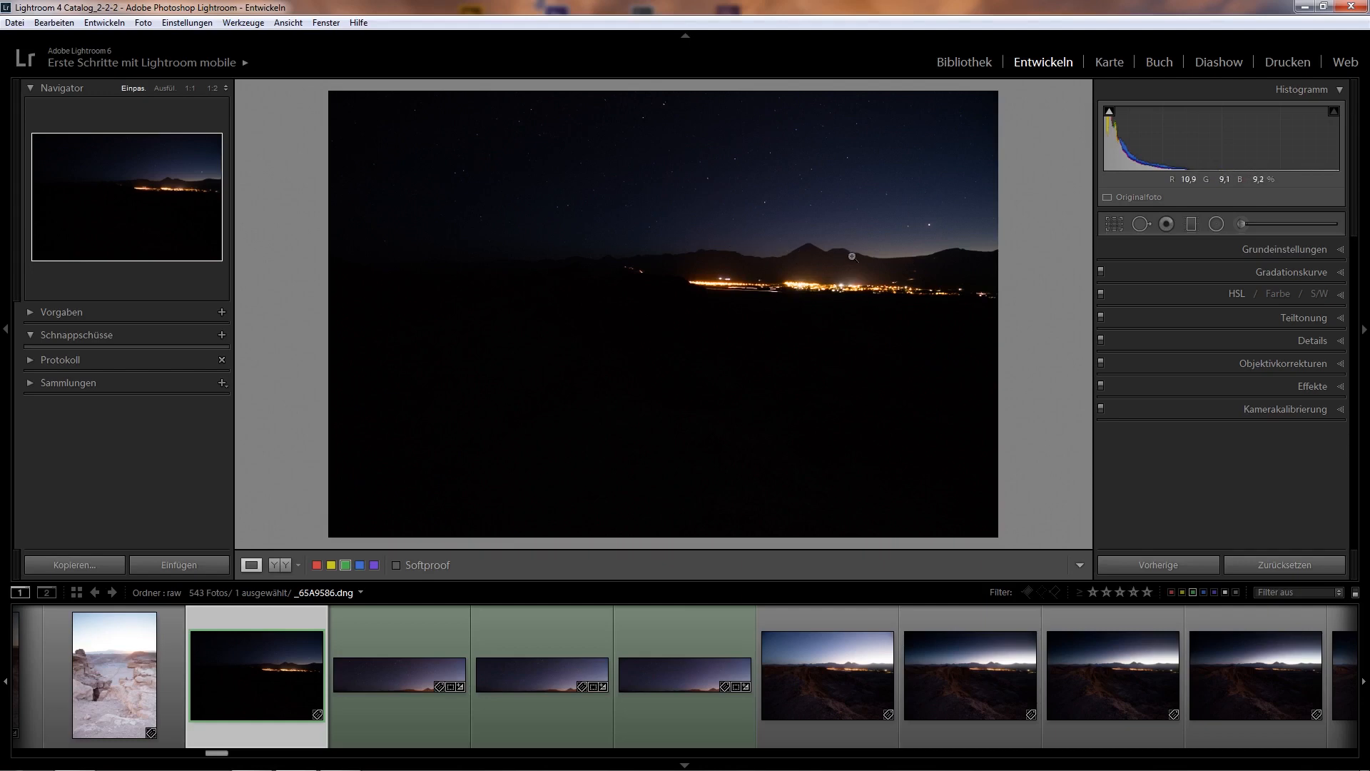
mouse_move(731, 180)
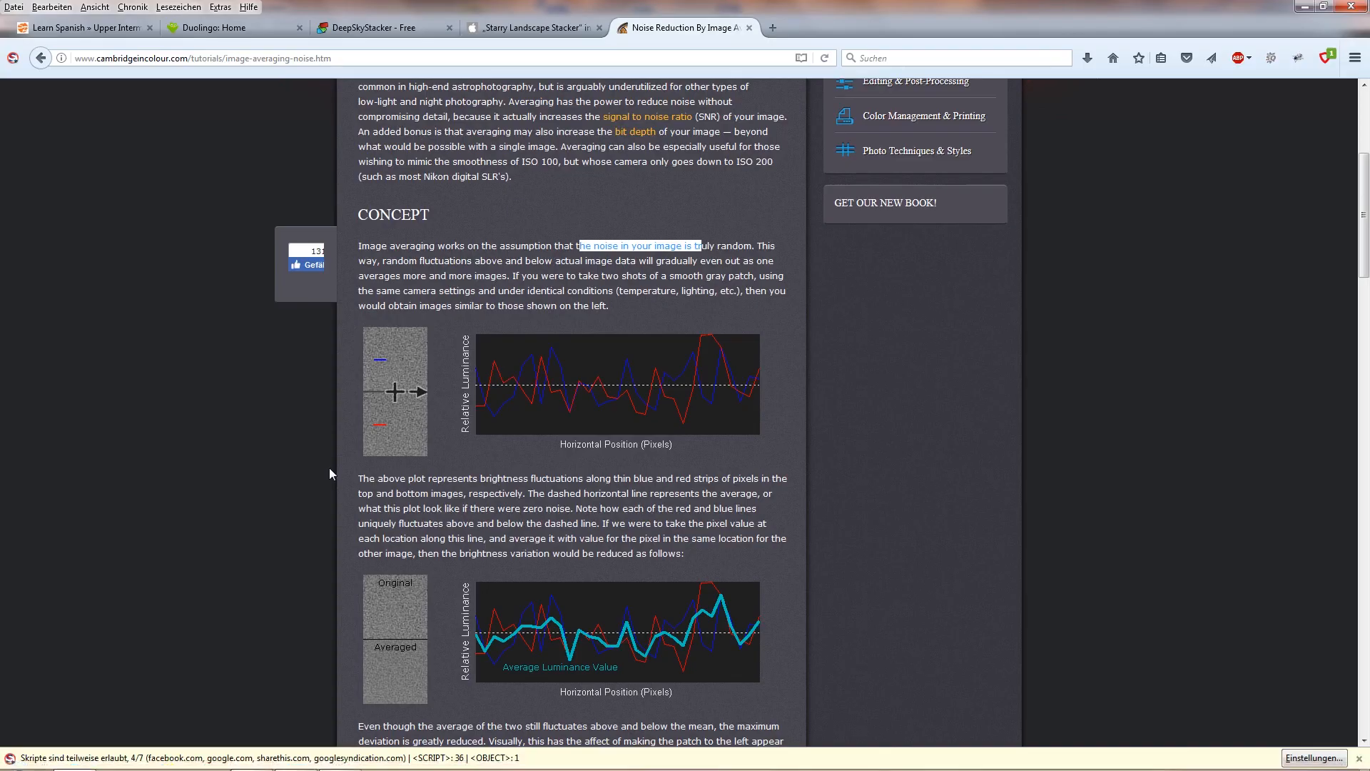
Highlight the Starry Landscape Stacker version 1.4.0 feature list, then show the DeepSkyStacker page
left_click(531, 28)
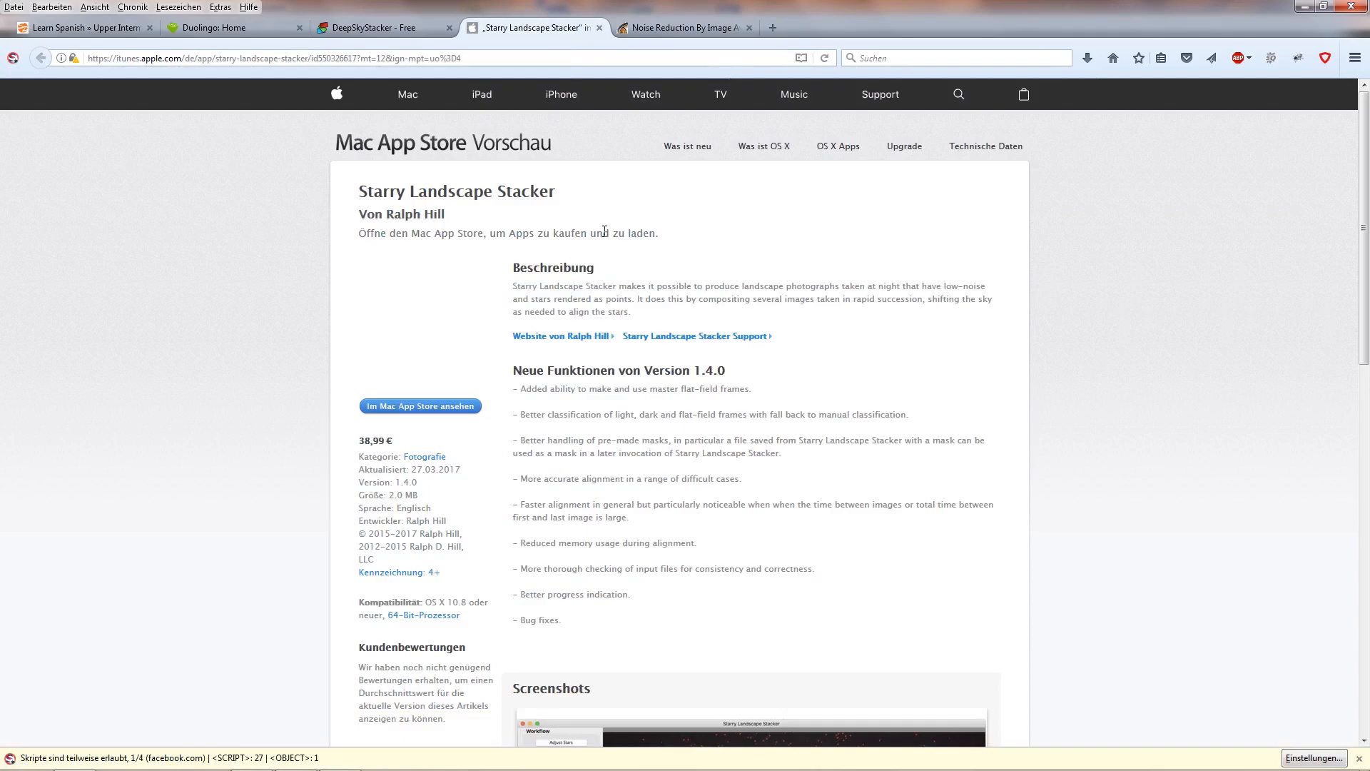
mouse_move(562, 197)
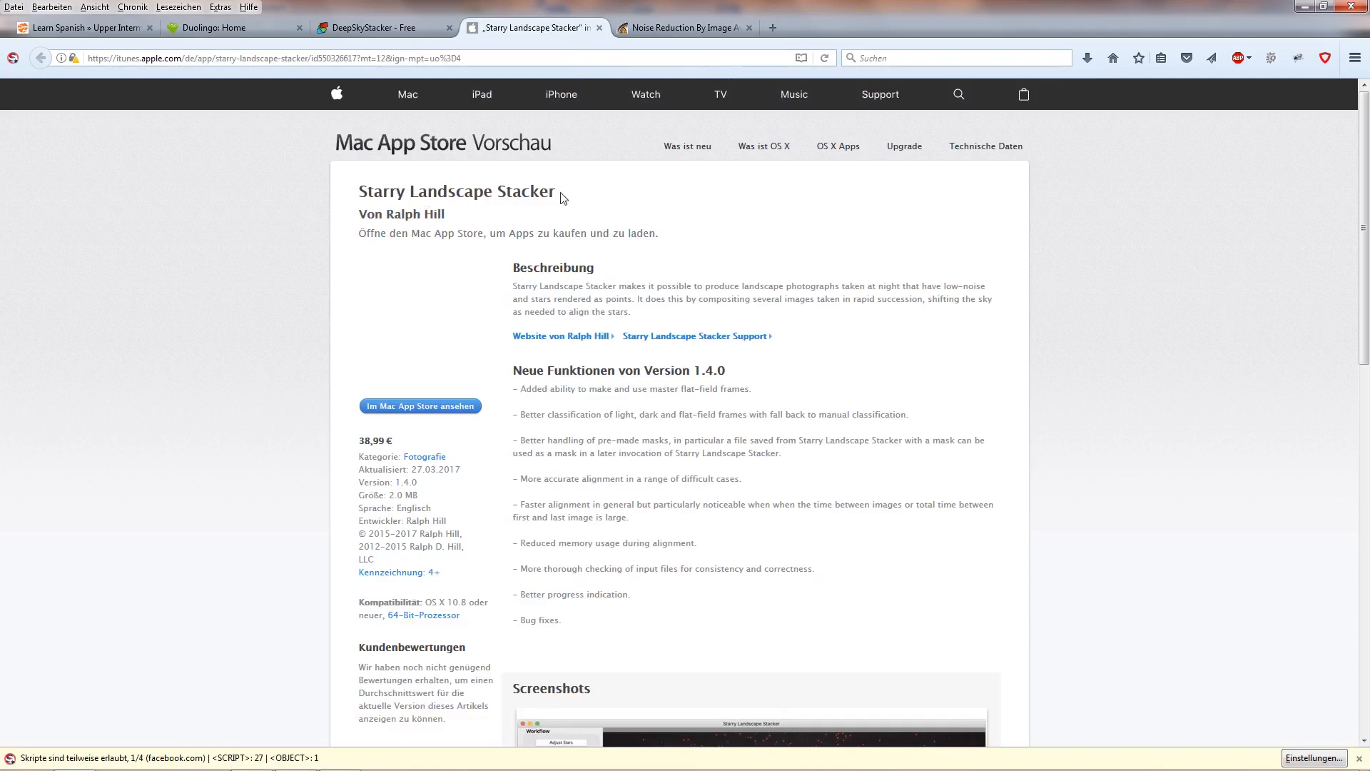
mouse_move(1296, 259)
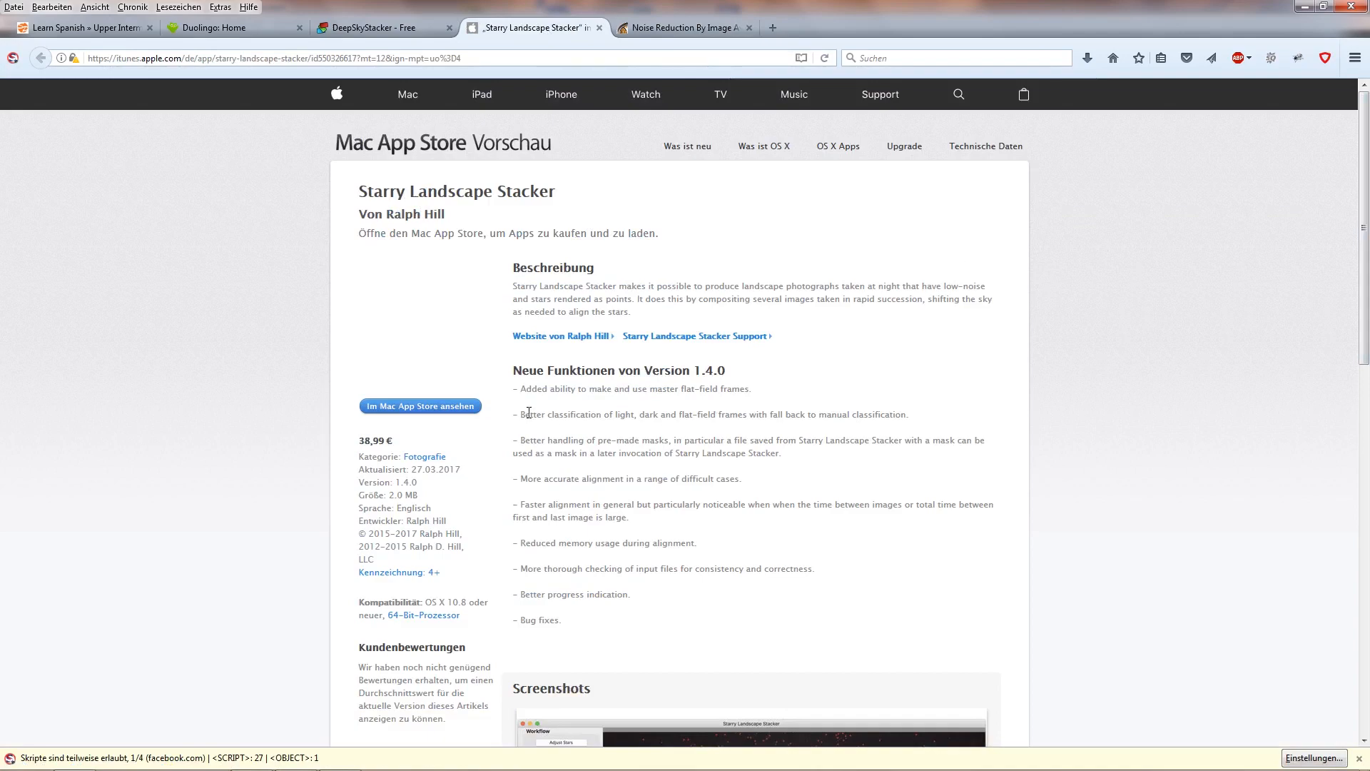
left_click_drag(514, 389, 747, 479)
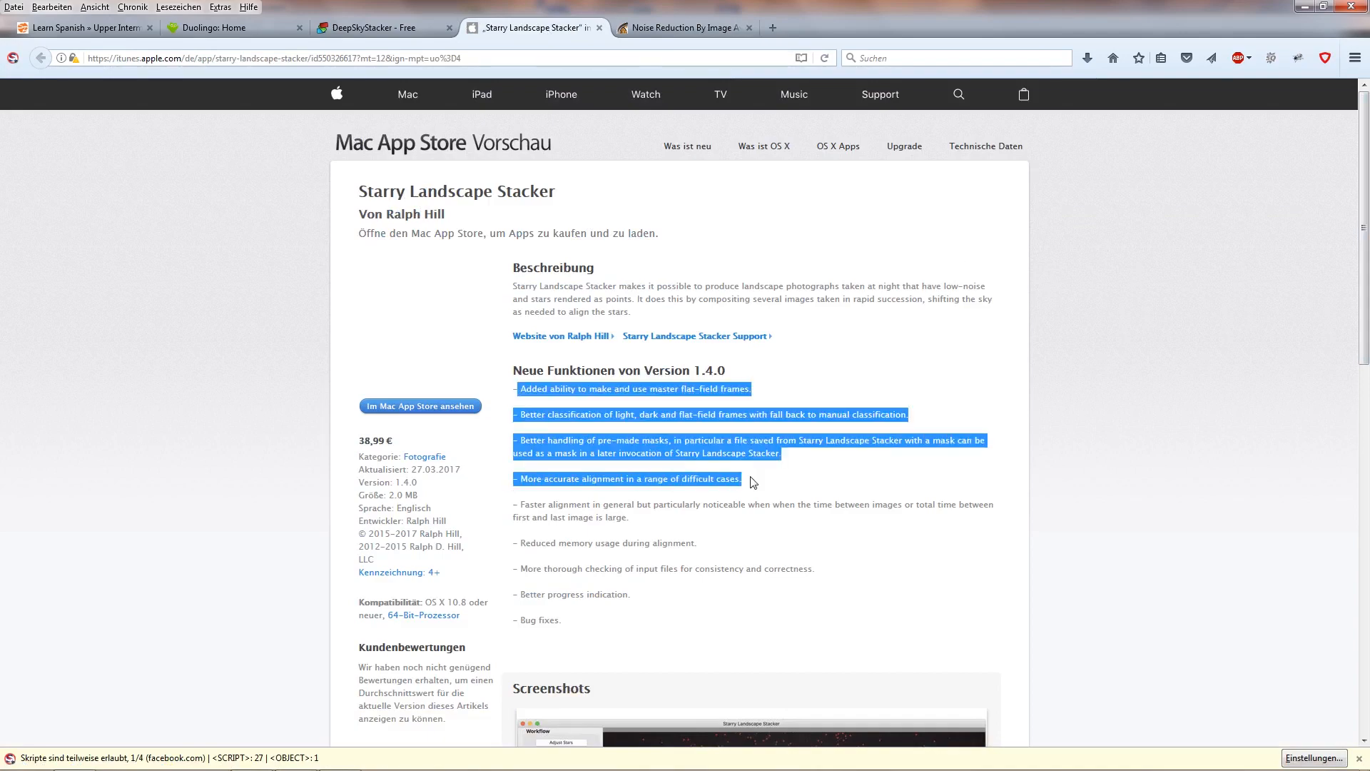
mouse_move(654, 604)
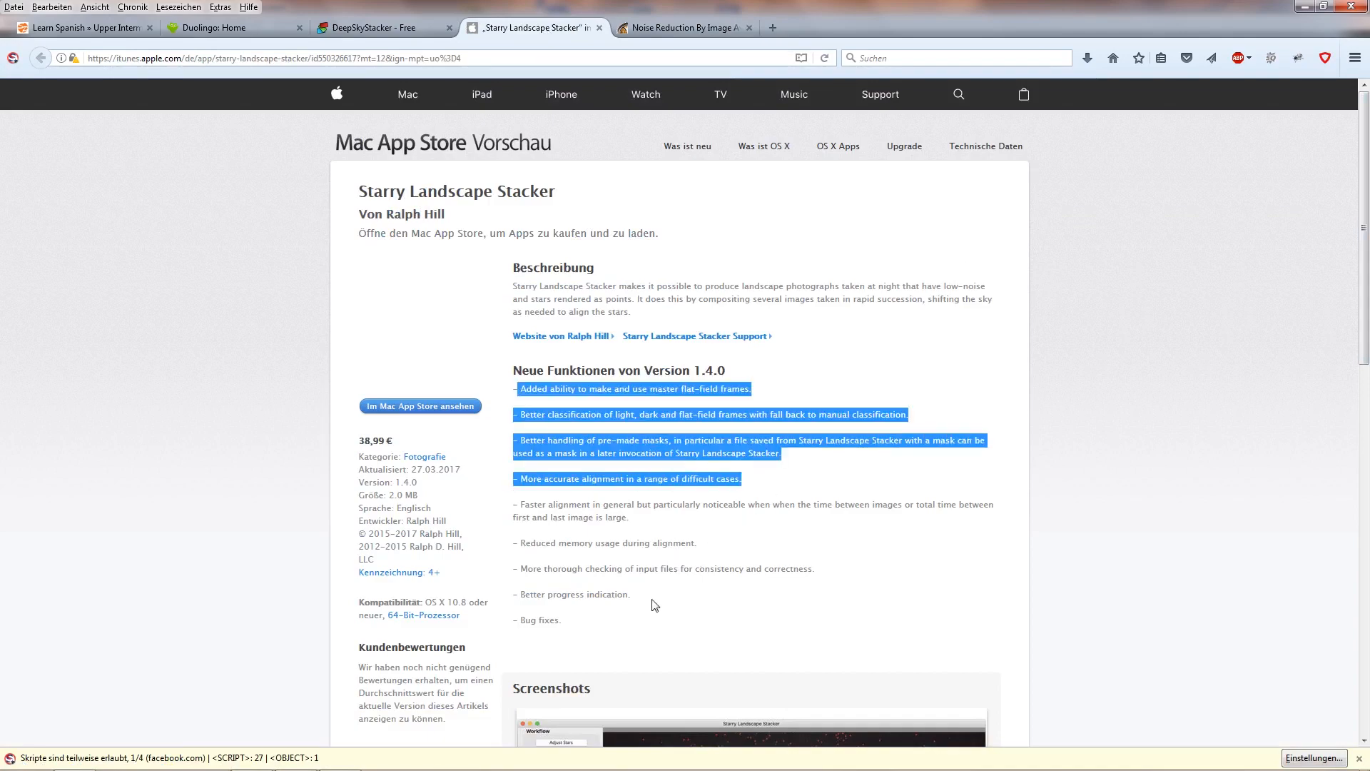
mouse_move(588, 623)
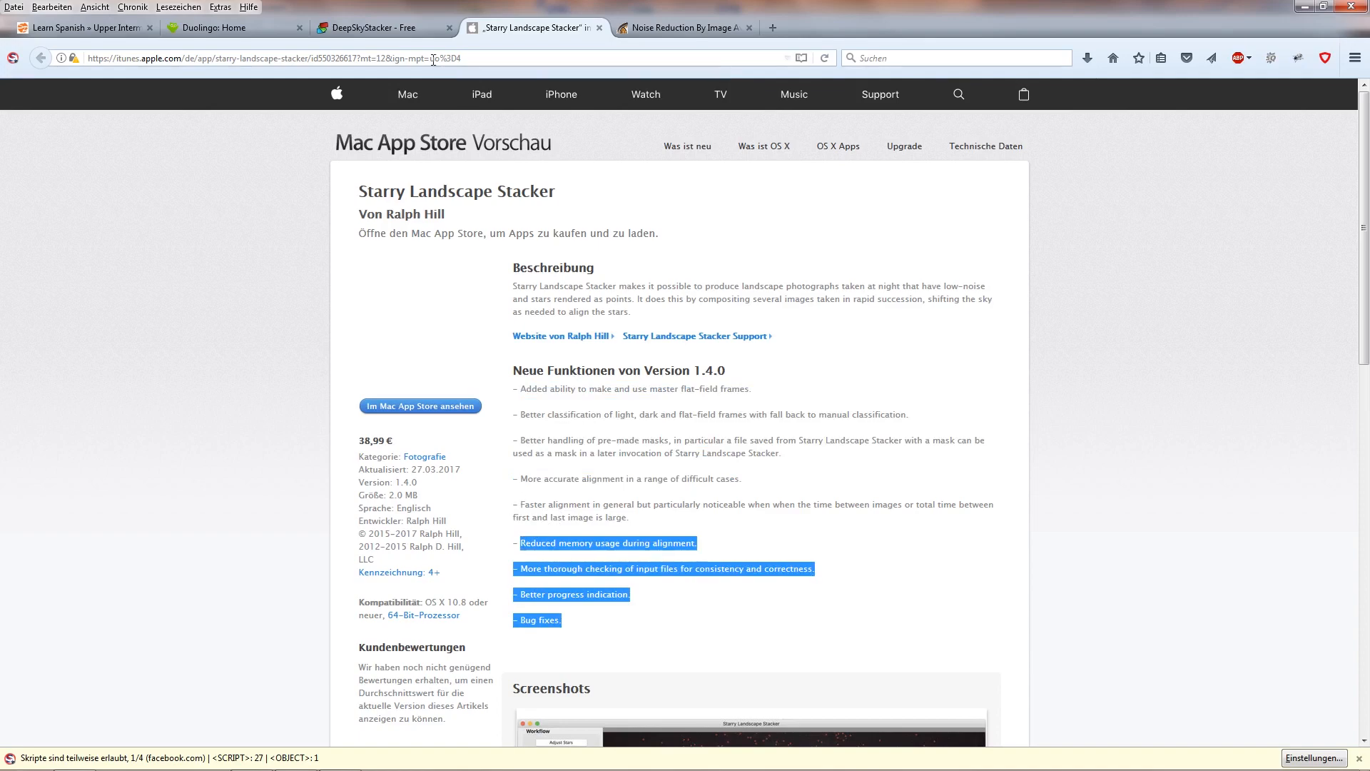
left_click(376, 27)
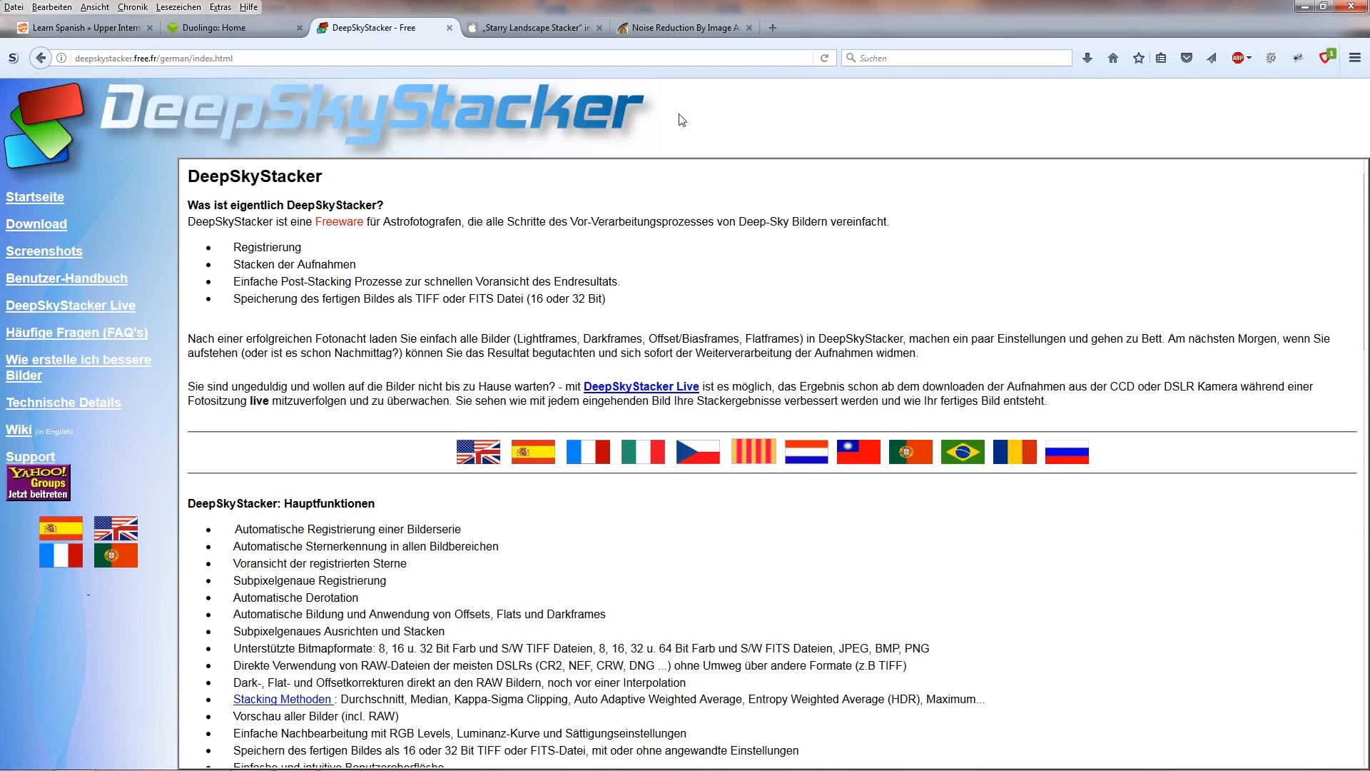
mouse_move(478, 331)
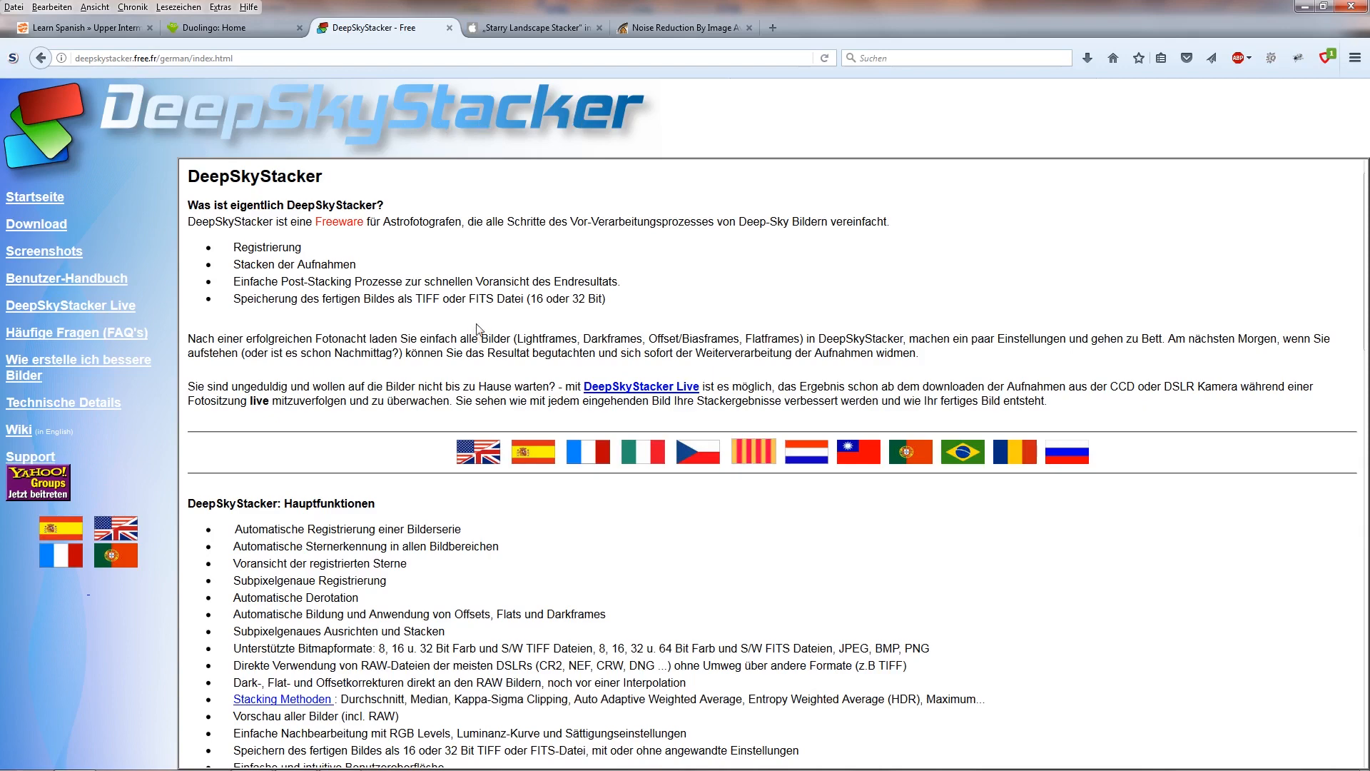
mouse_move(289, 116)
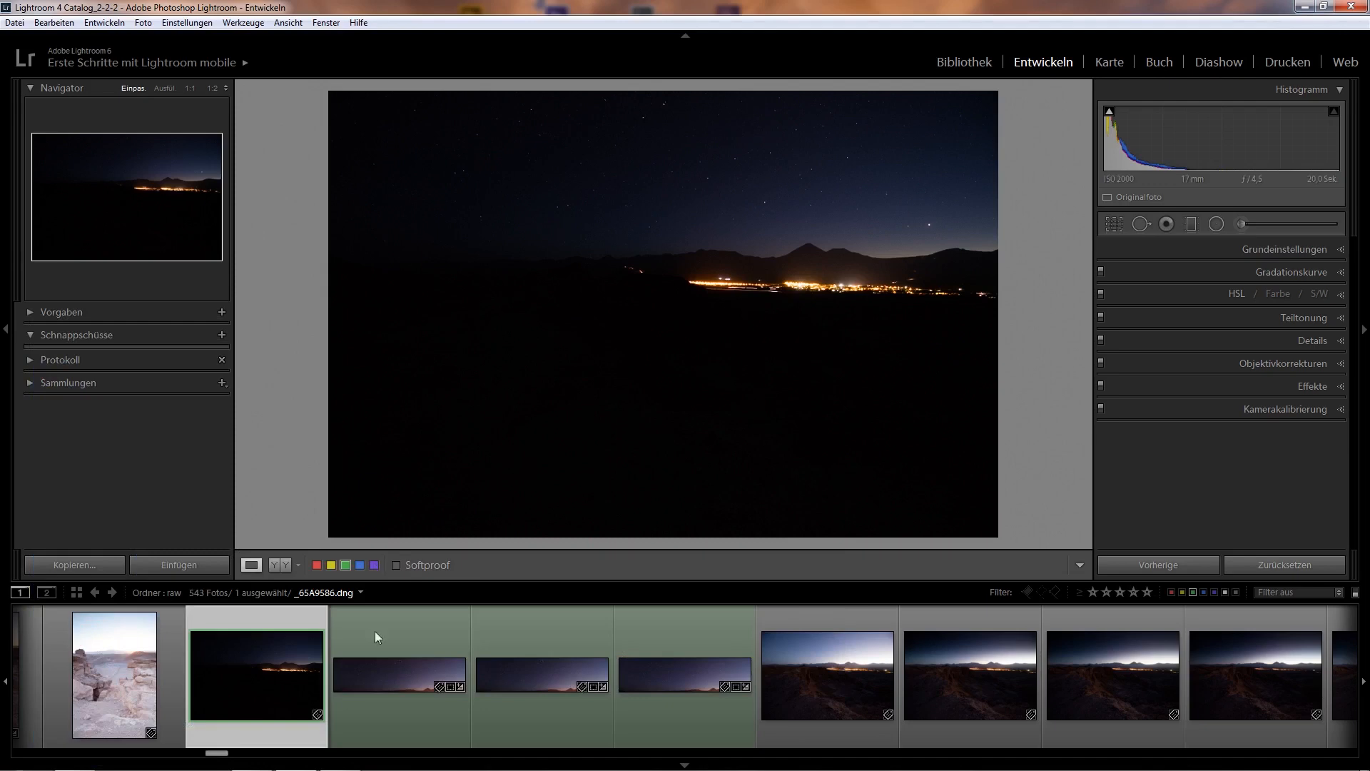
Reopen the night shot, zoom to 1:1 to inspect sky noise, then fit it back
left_click(397, 673)
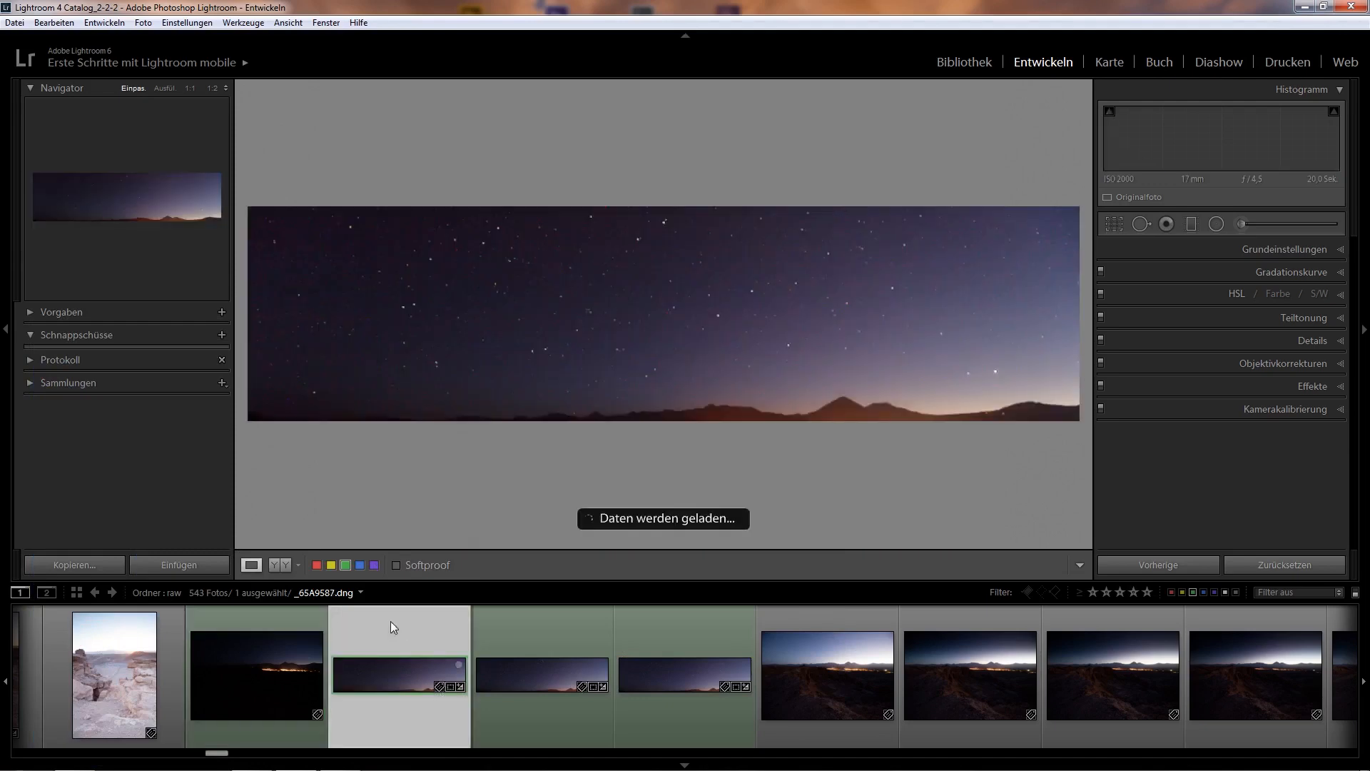
left_click(256, 674)
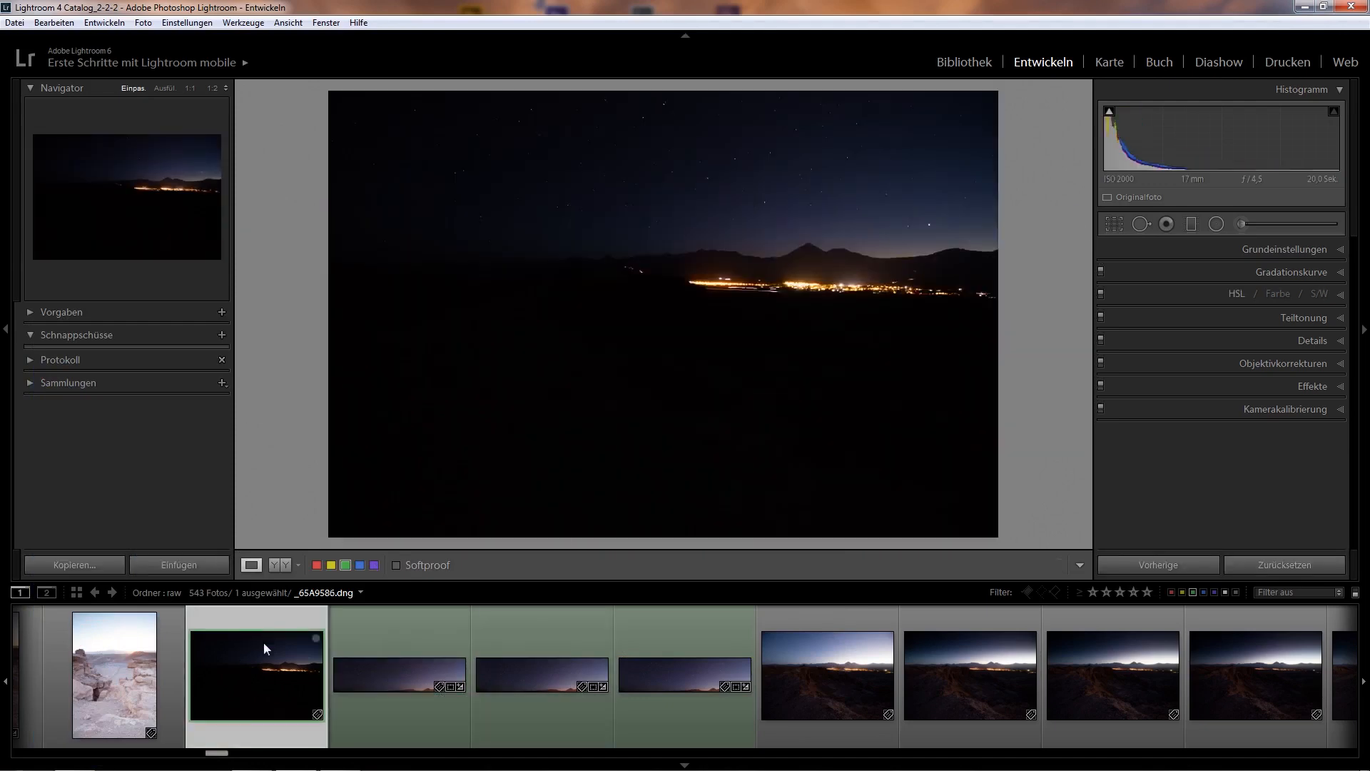
mouse_move(733, 139)
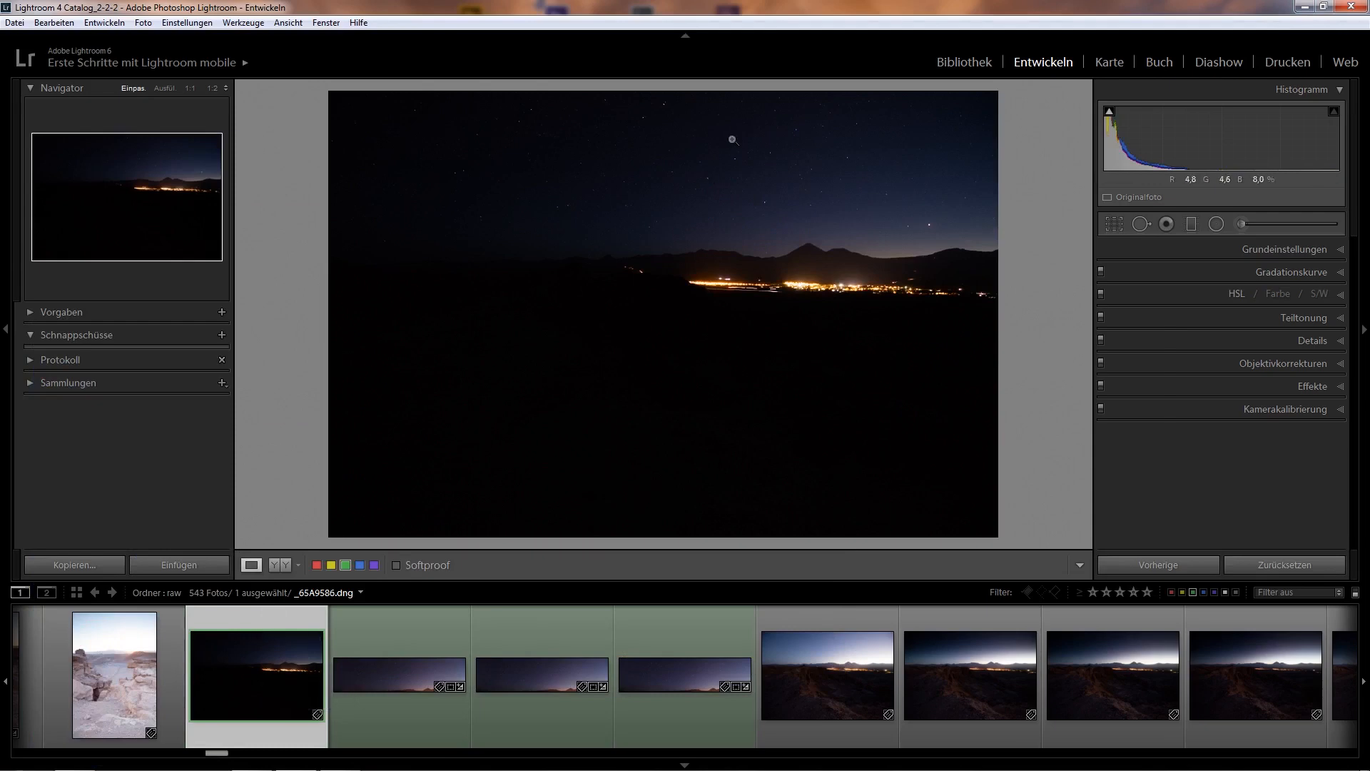
left_click(732, 140)
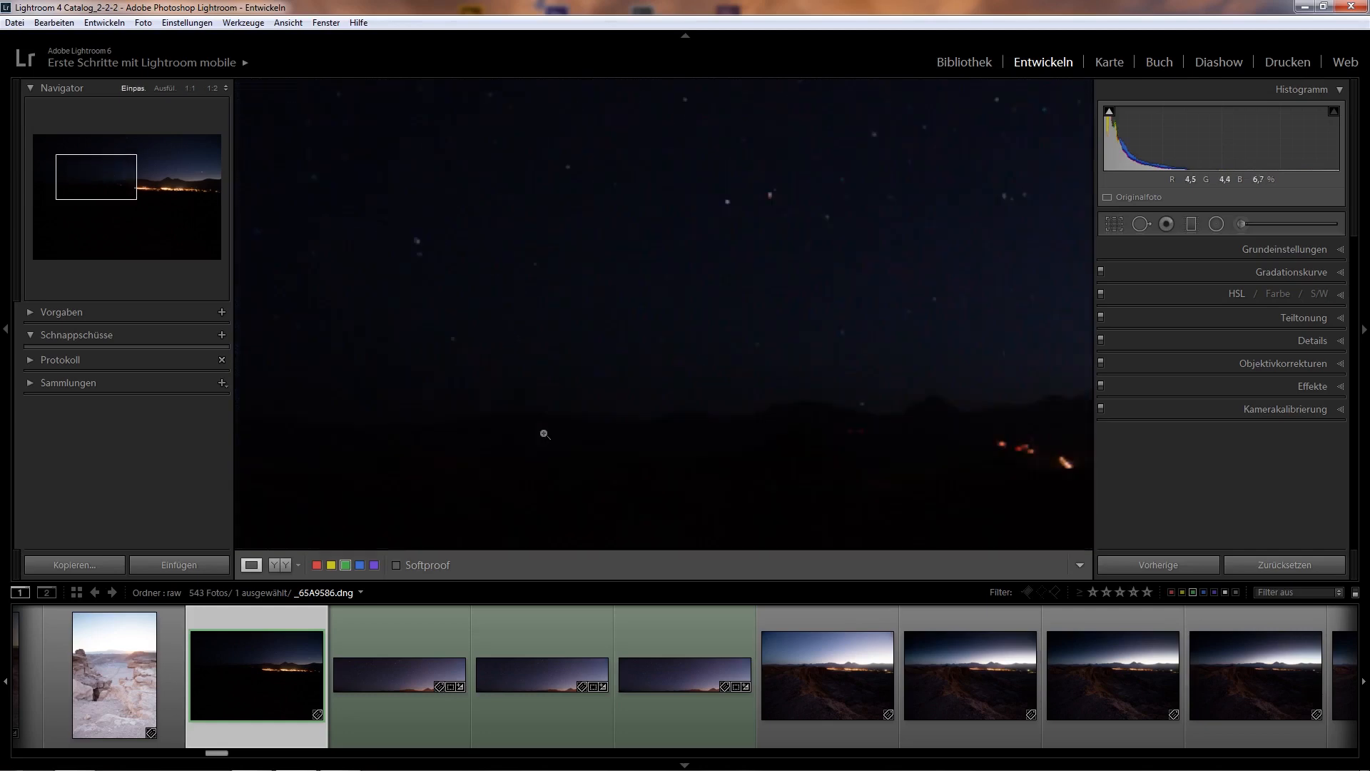
left_click(685, 674)
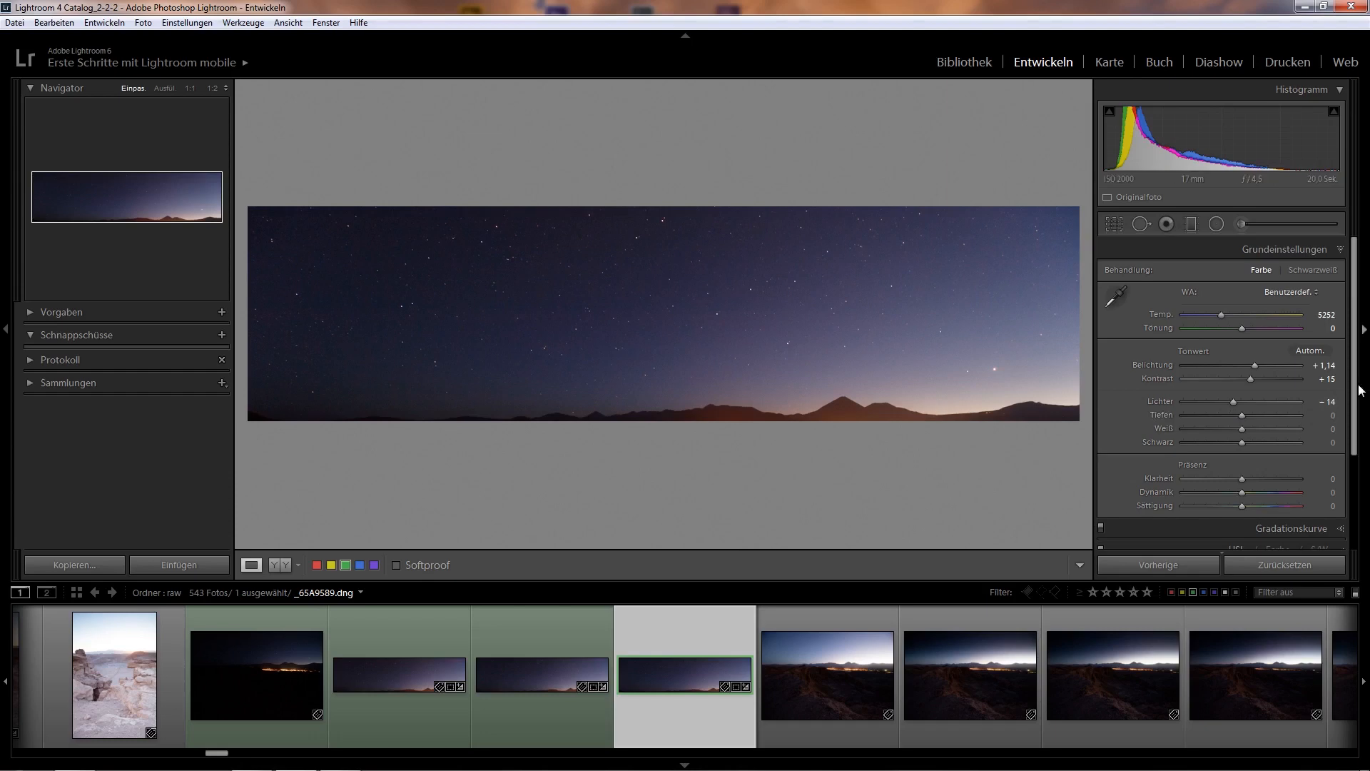
scroll("down", 3)
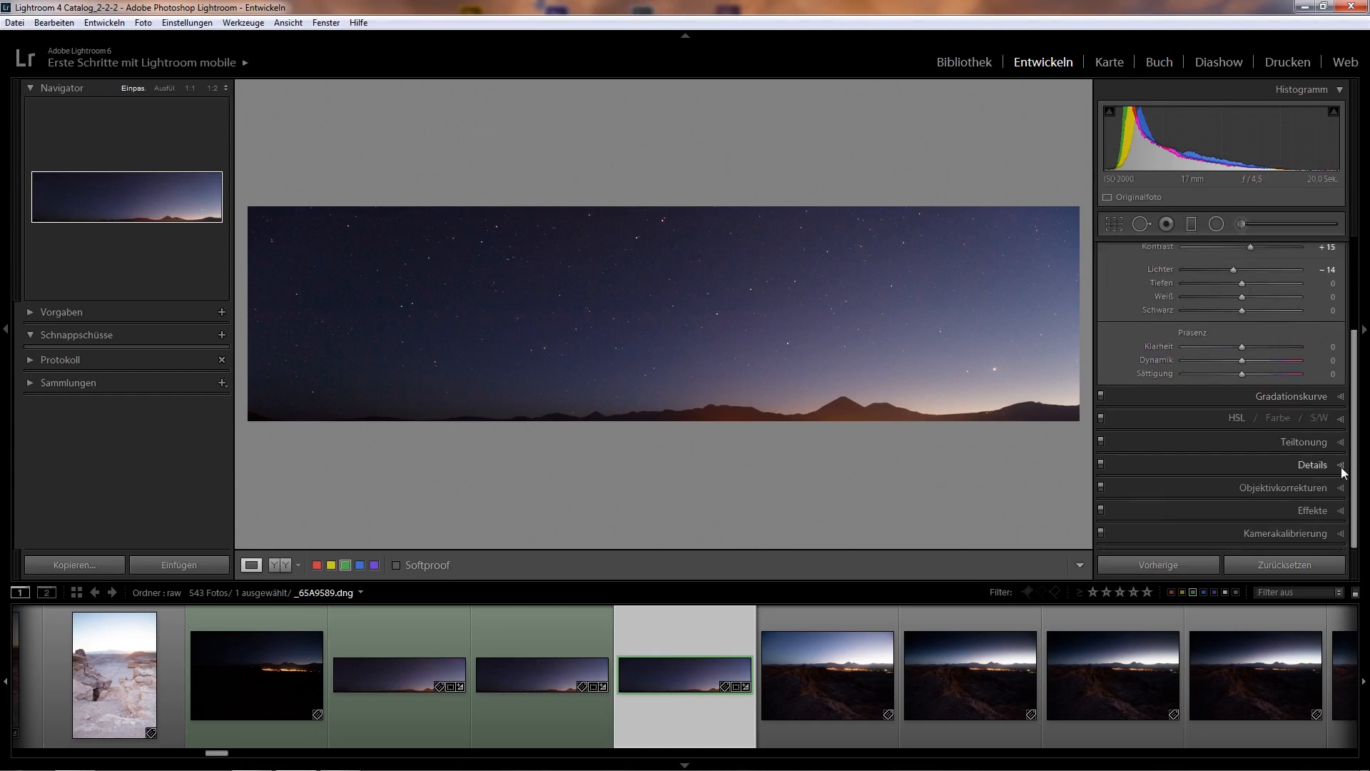
left_click(1311, 464)
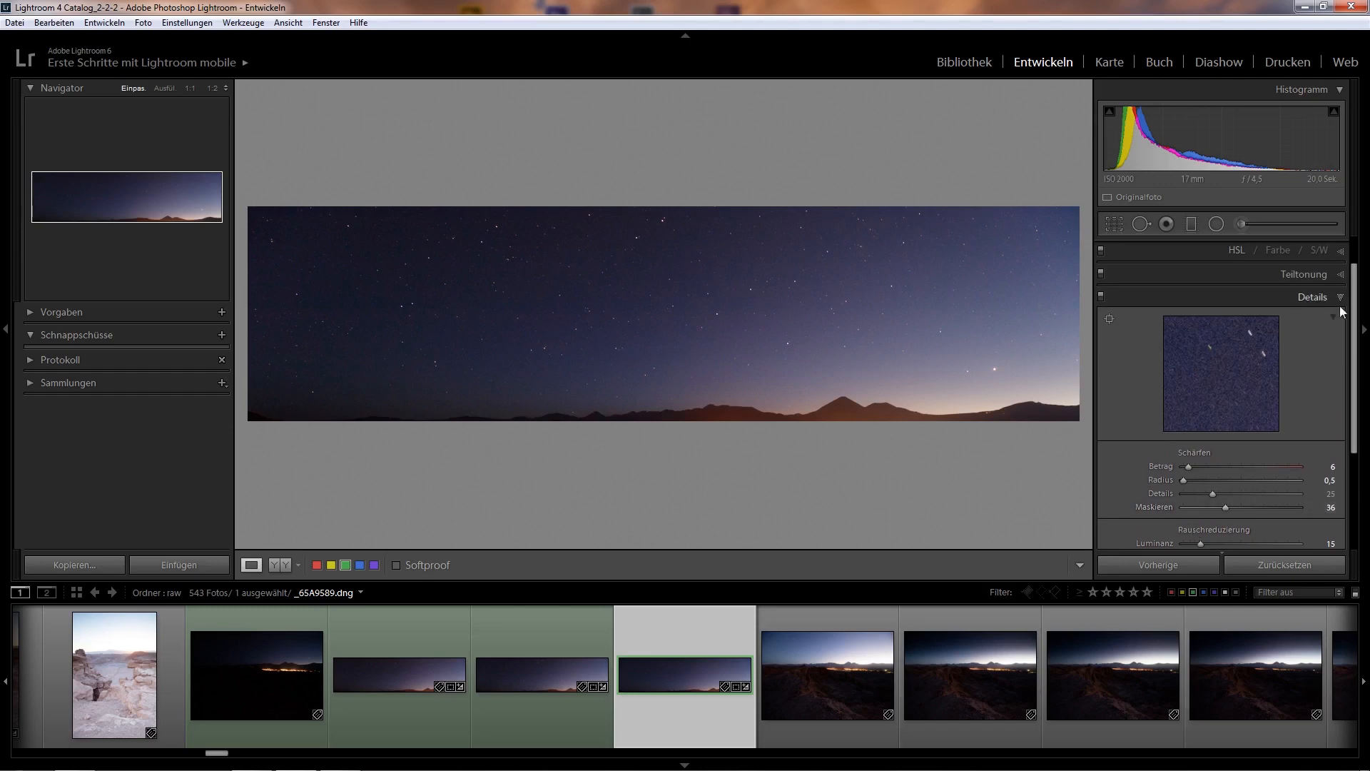
left_click(1311, 297)
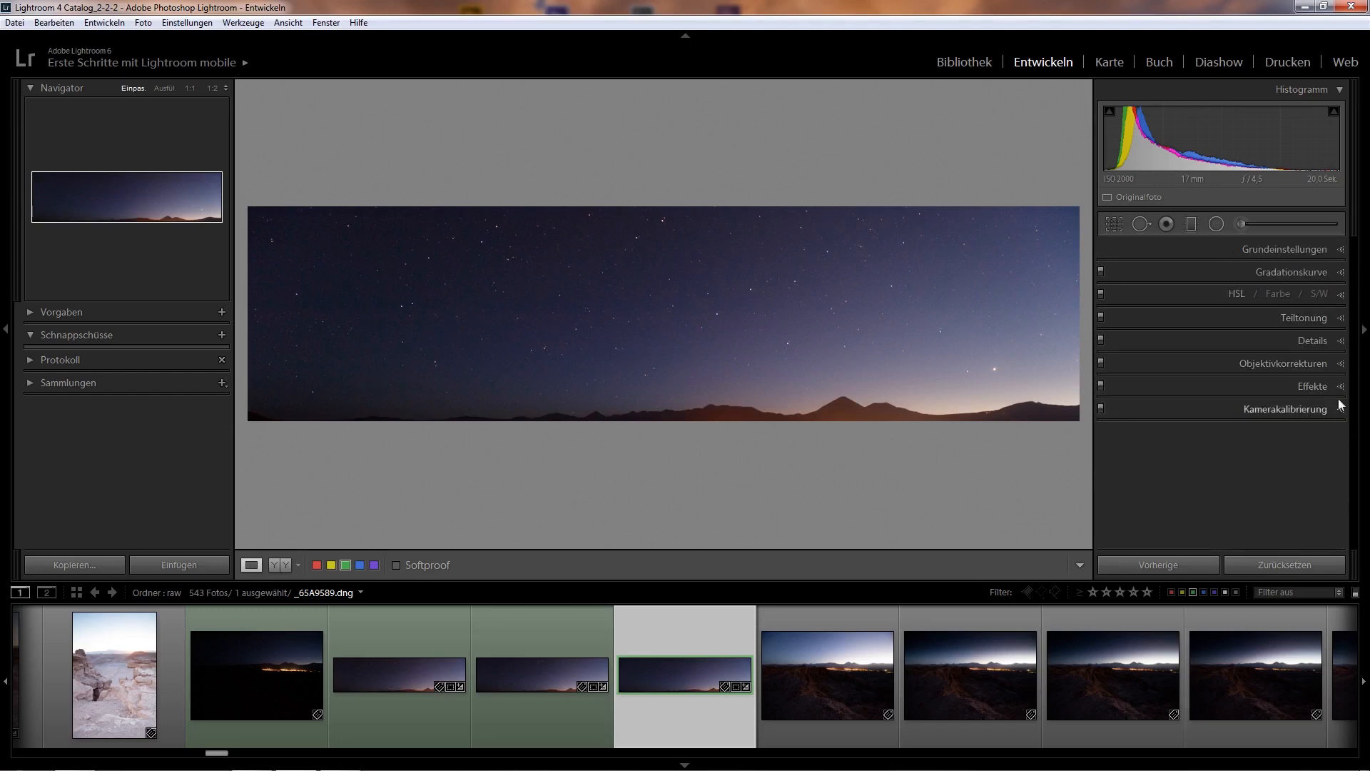
left_click(1282, 362)
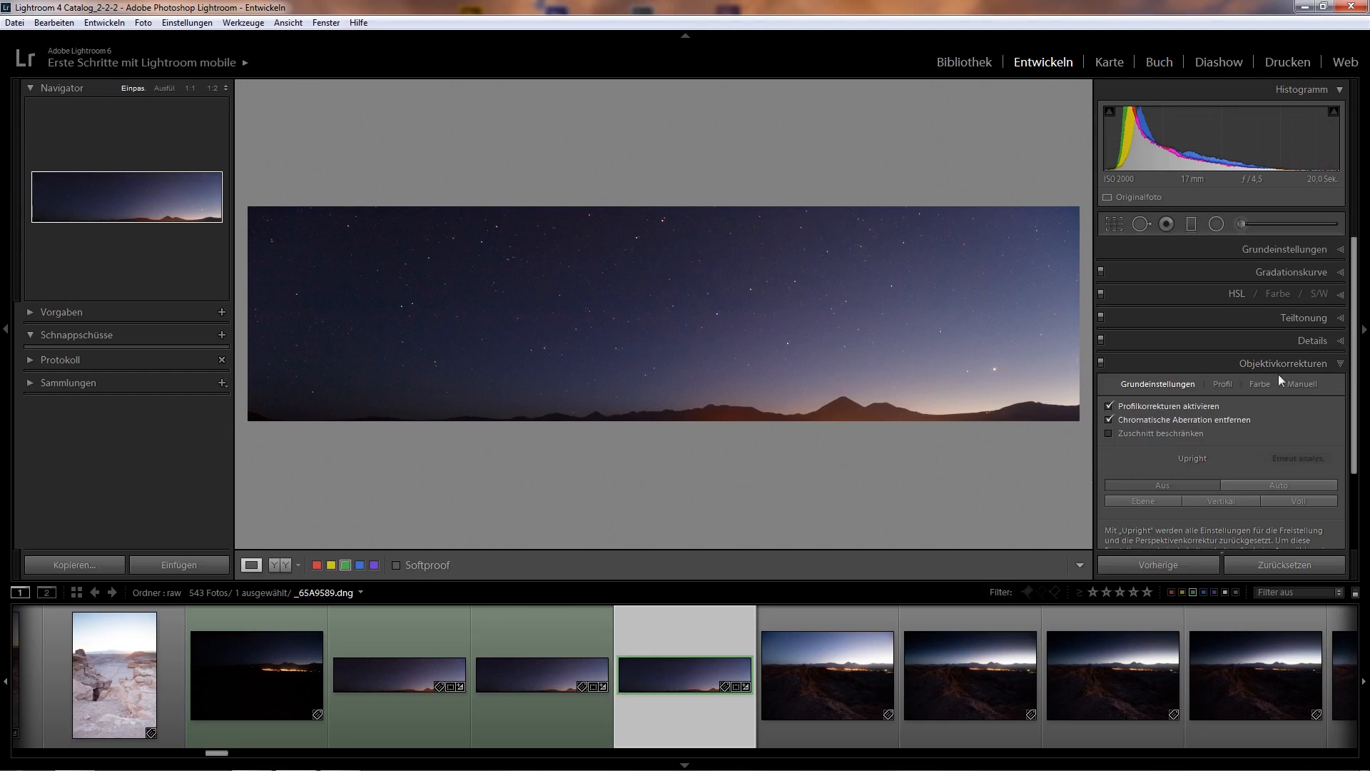
mouse_move(1134, 425)
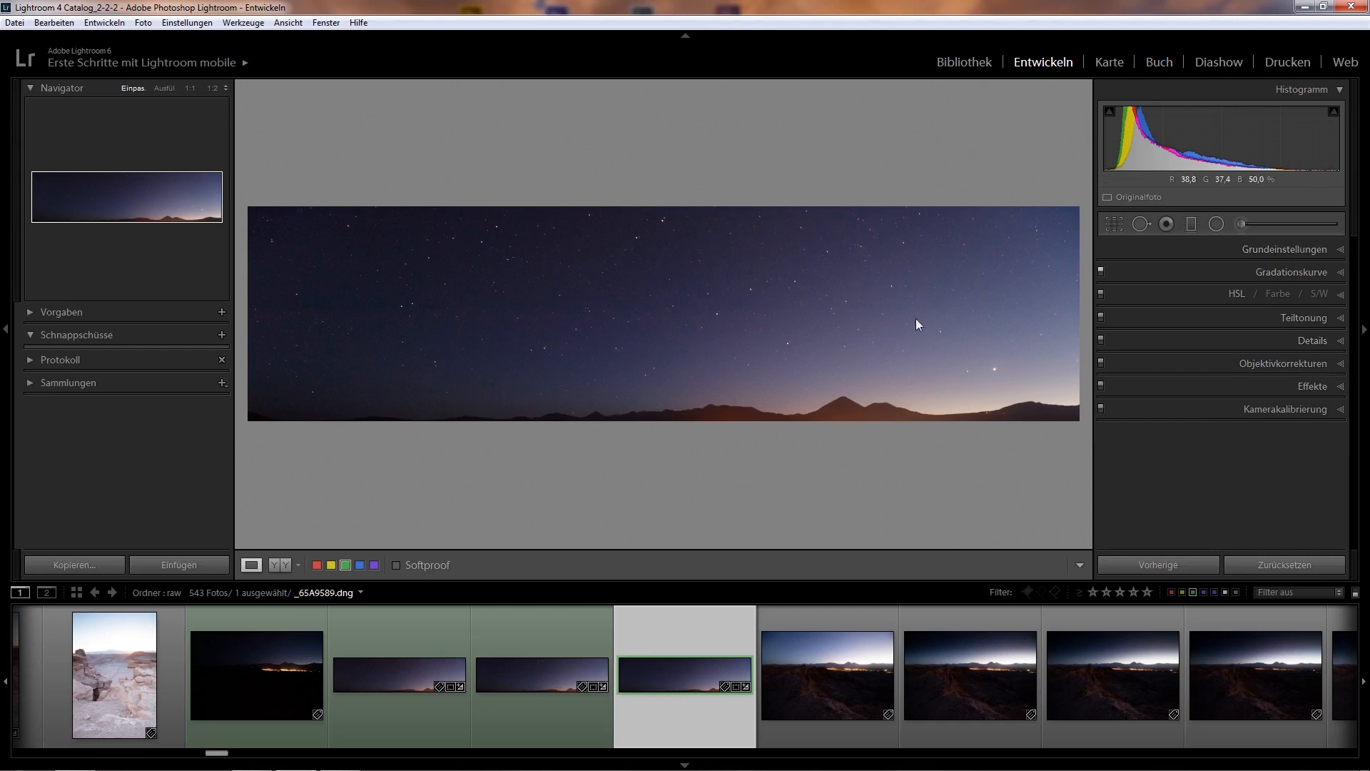
mouse_move(777, 228)
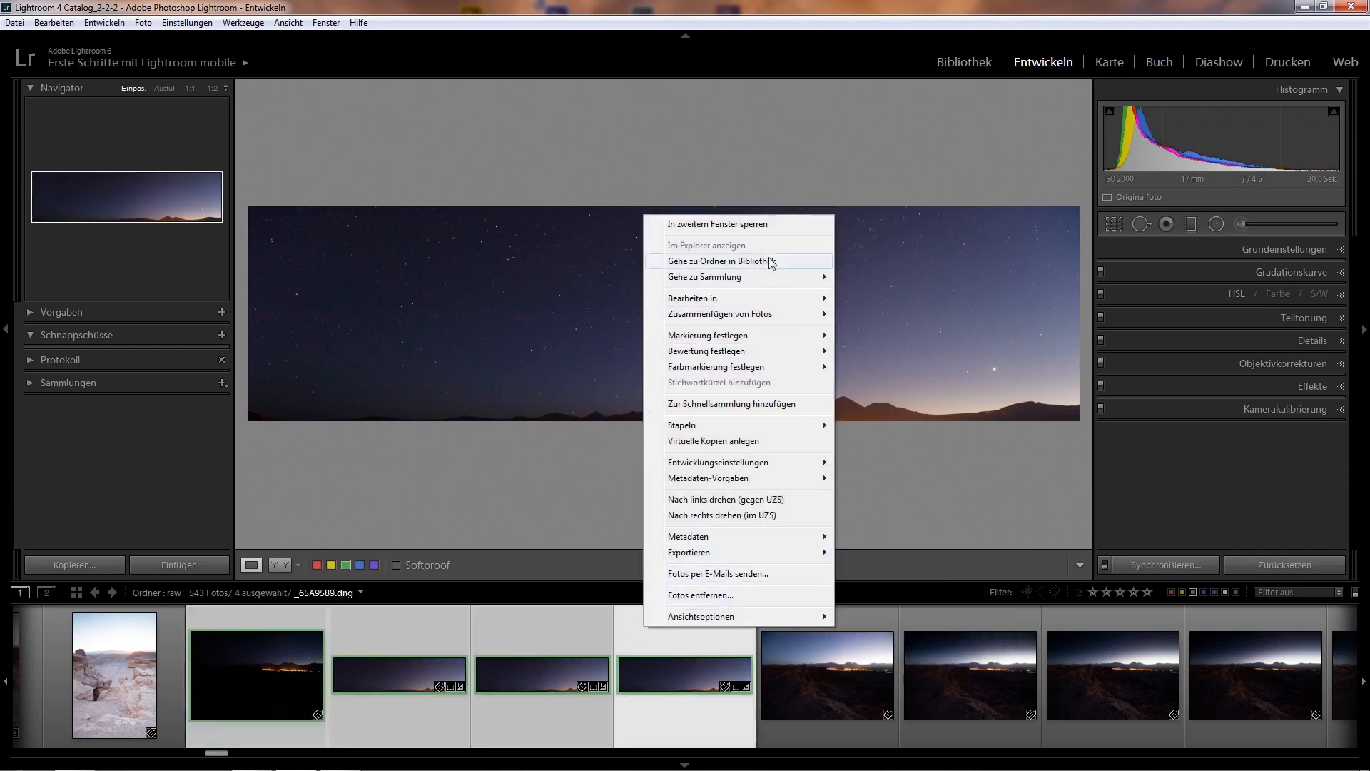
mouse_move(716, 462)
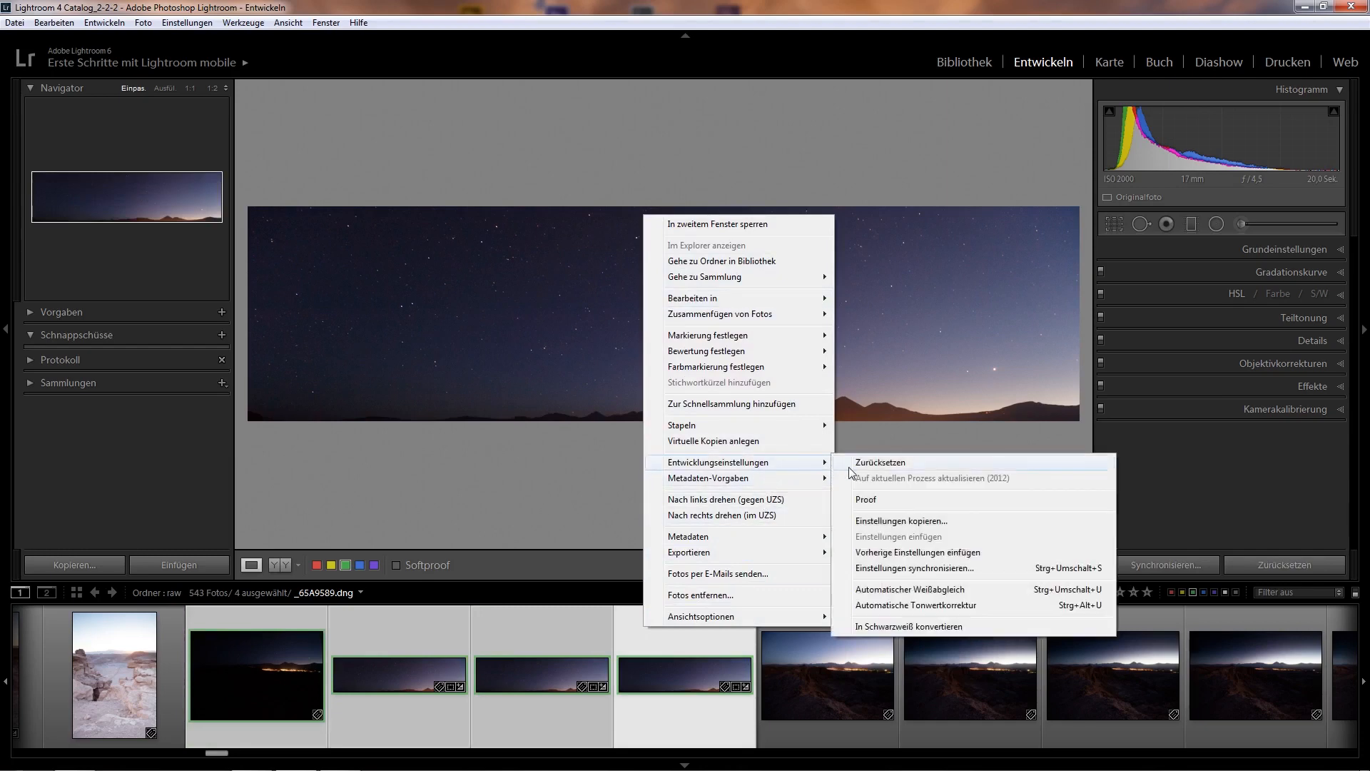
Sync all develop settings from the edited frame to the selected panorama frames
left_click(918, 552)
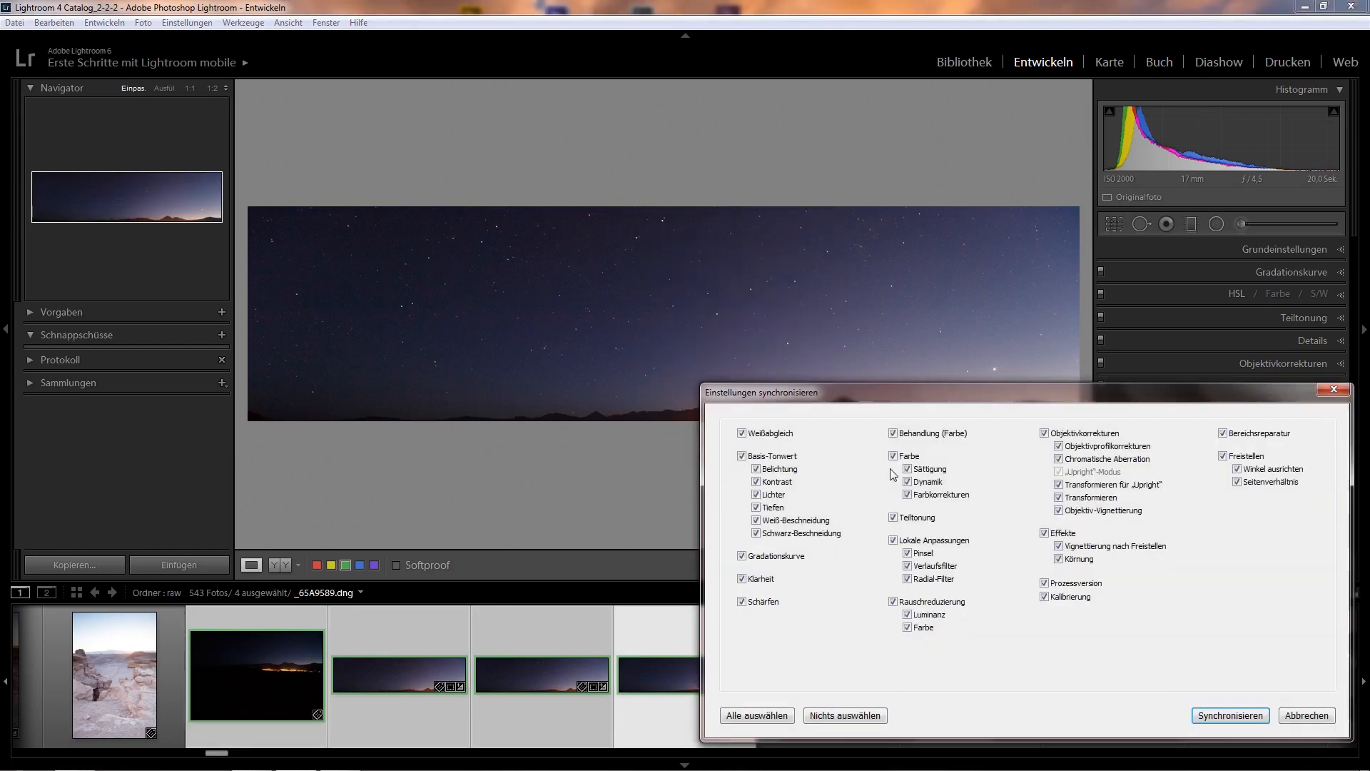
left_click(1229, 715)
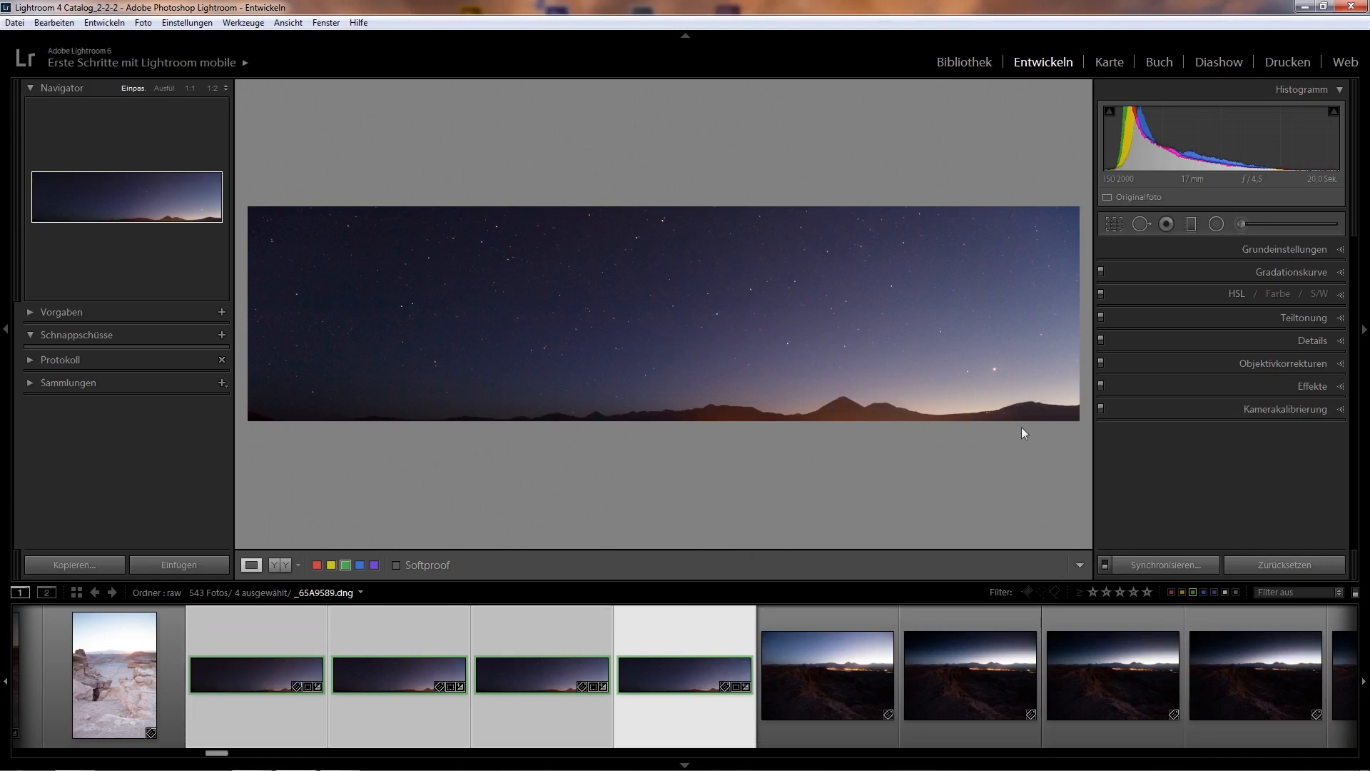
mouse_move(1077, 564)
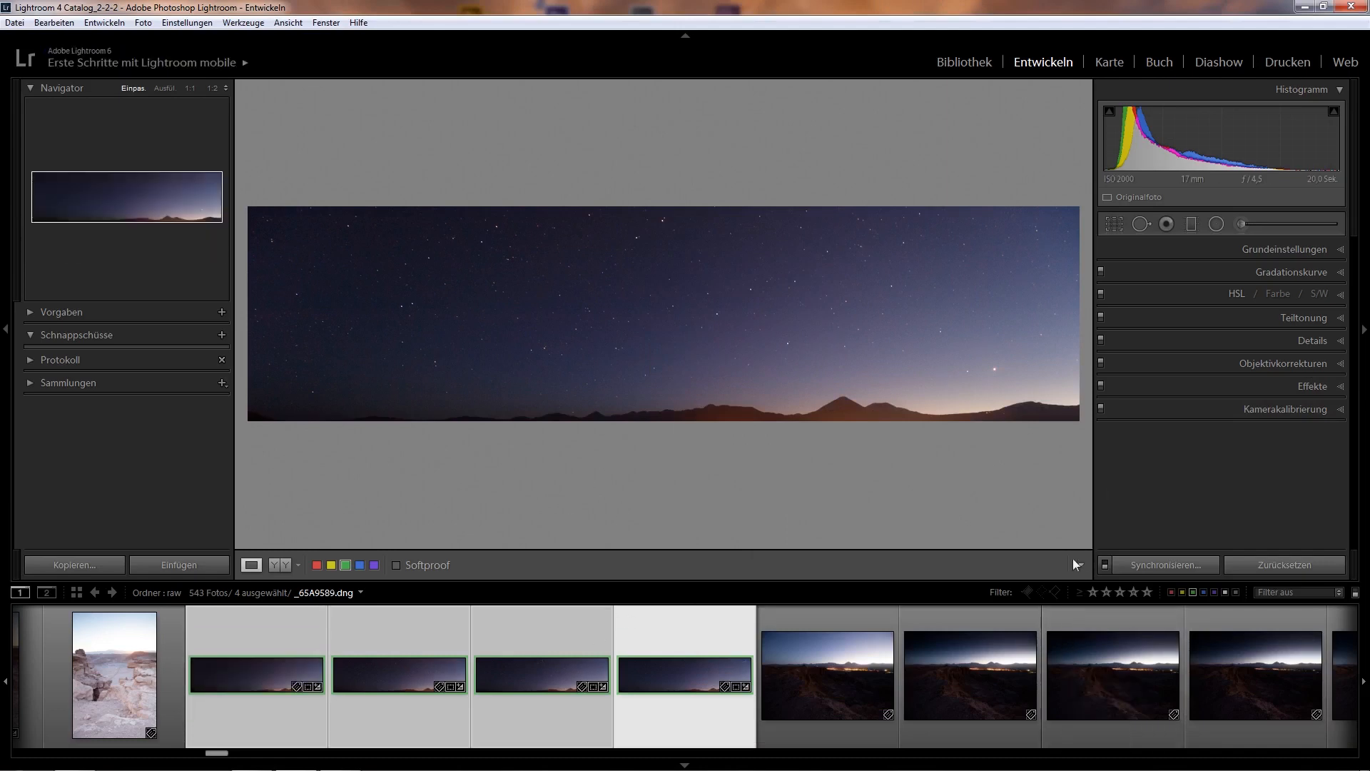
mouse_move(965, 360)
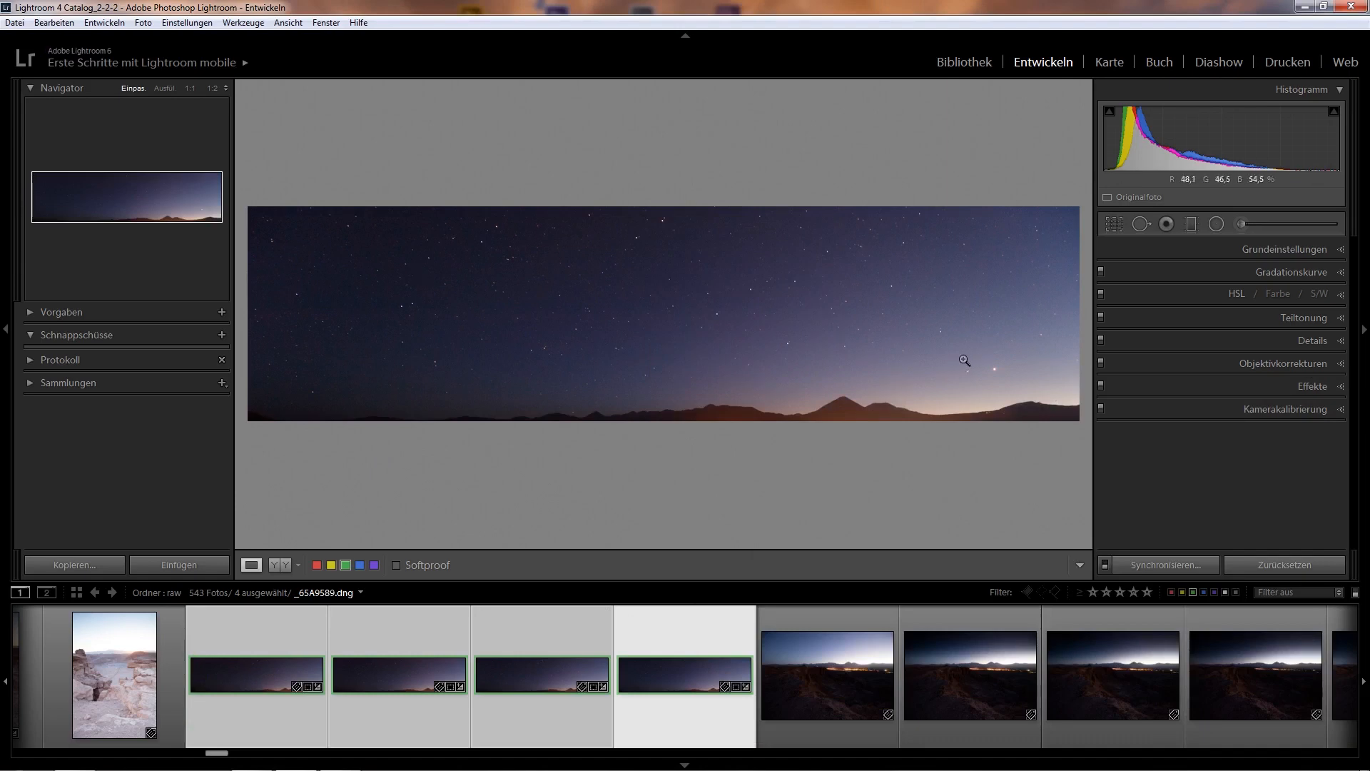
mouse_move(351, 231)
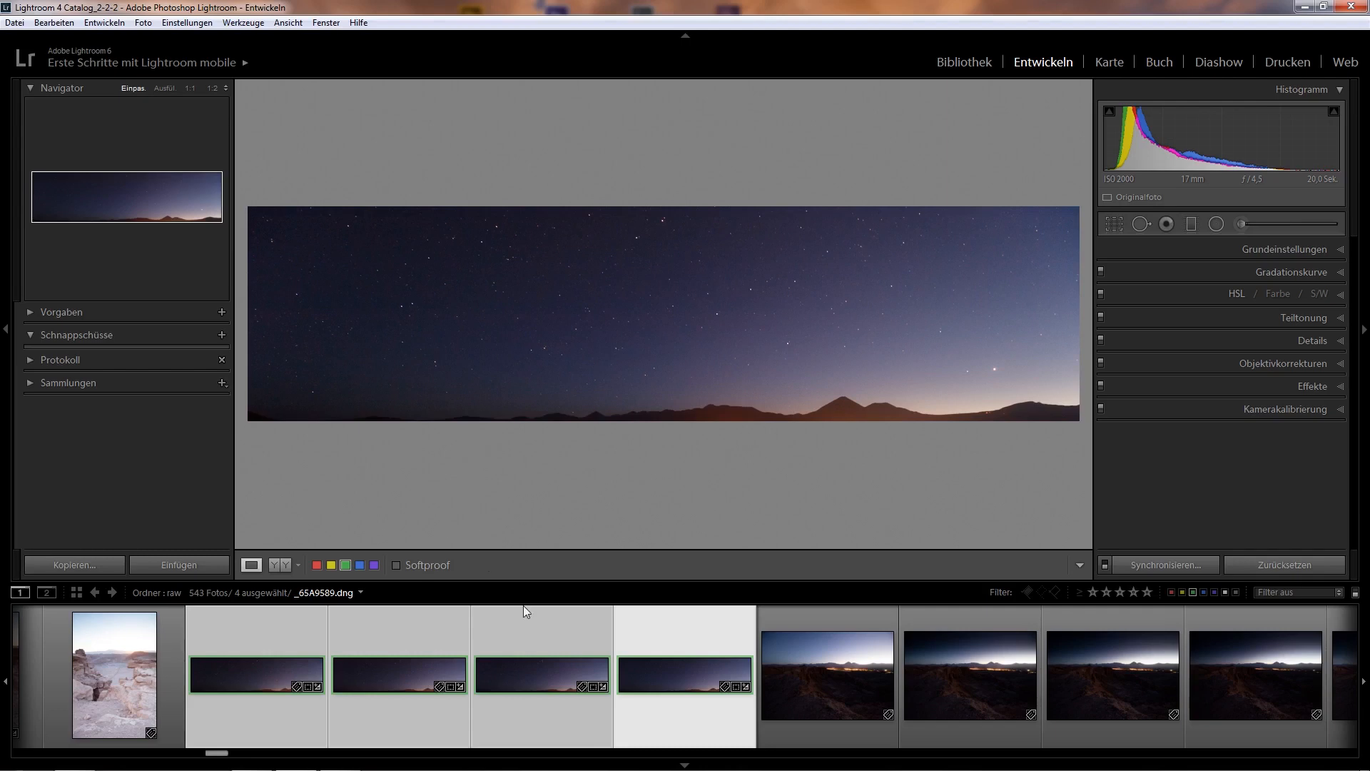
mouse_move(535, 673)
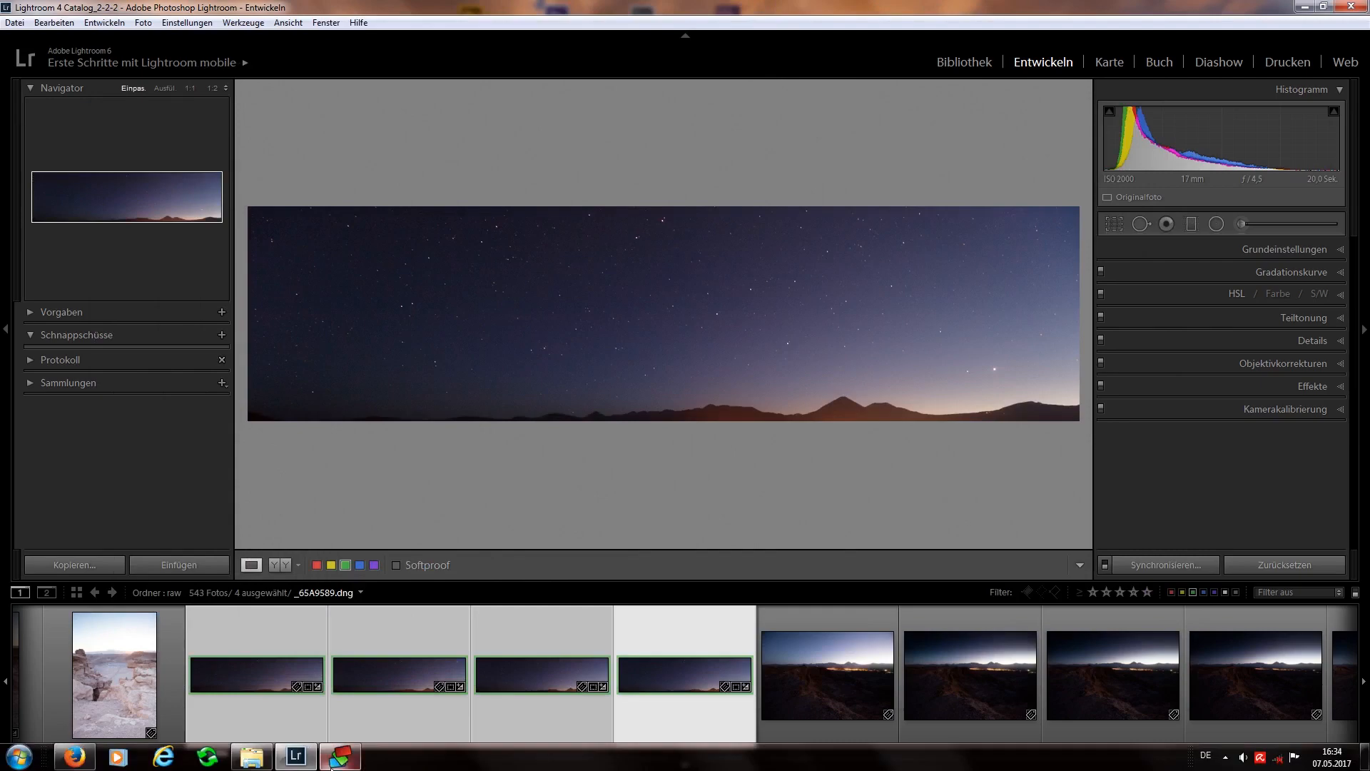
Maximize DeepSkyStacker and check the light frames dialog, closing it without adding files
left_click(340, 756)
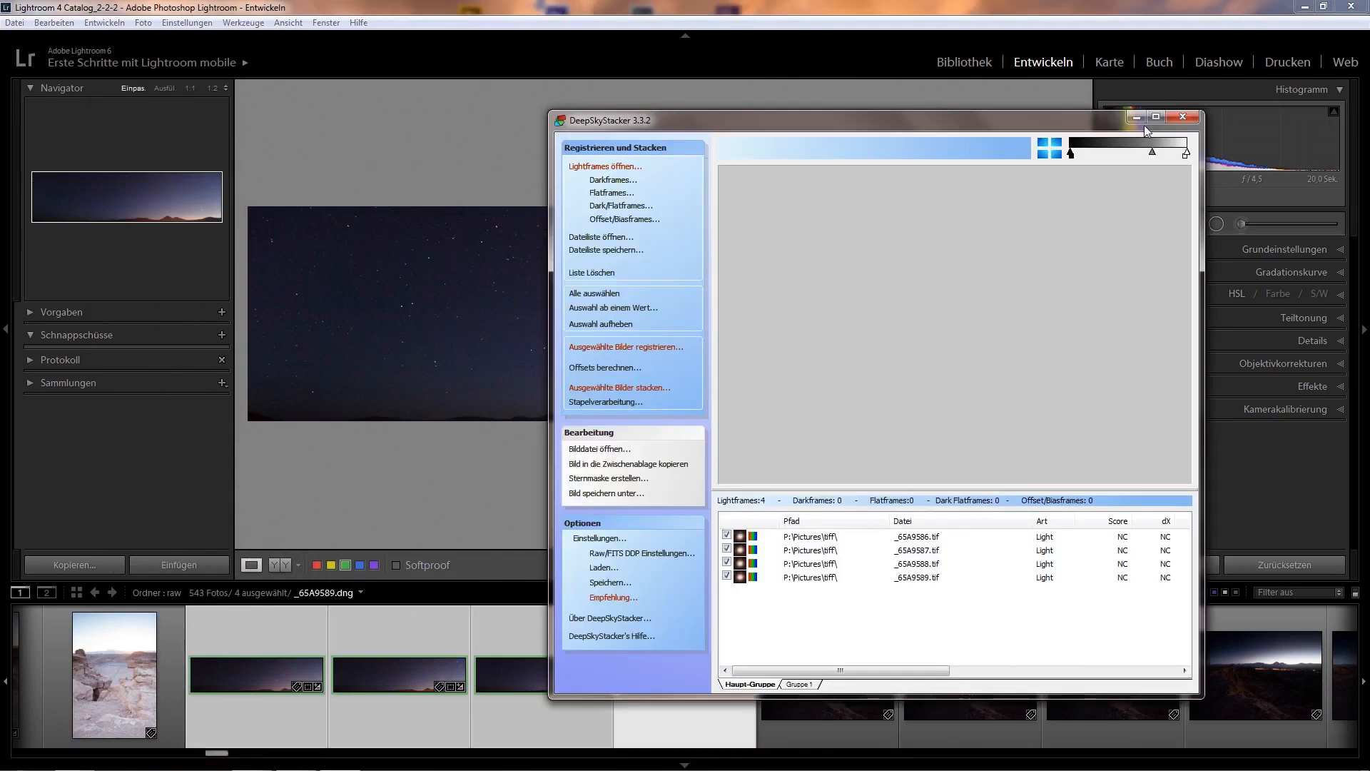
left_click(1156, 116)
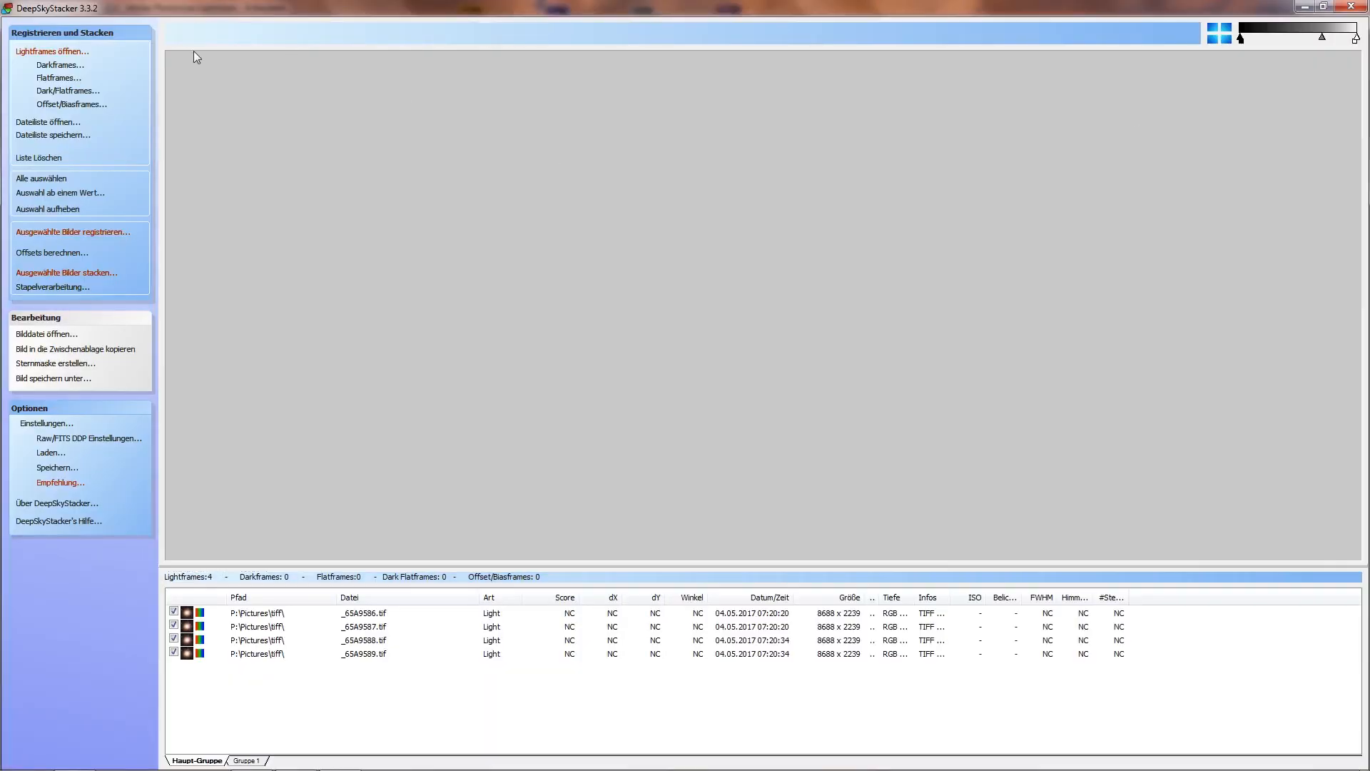
mouse_move(55, 647)
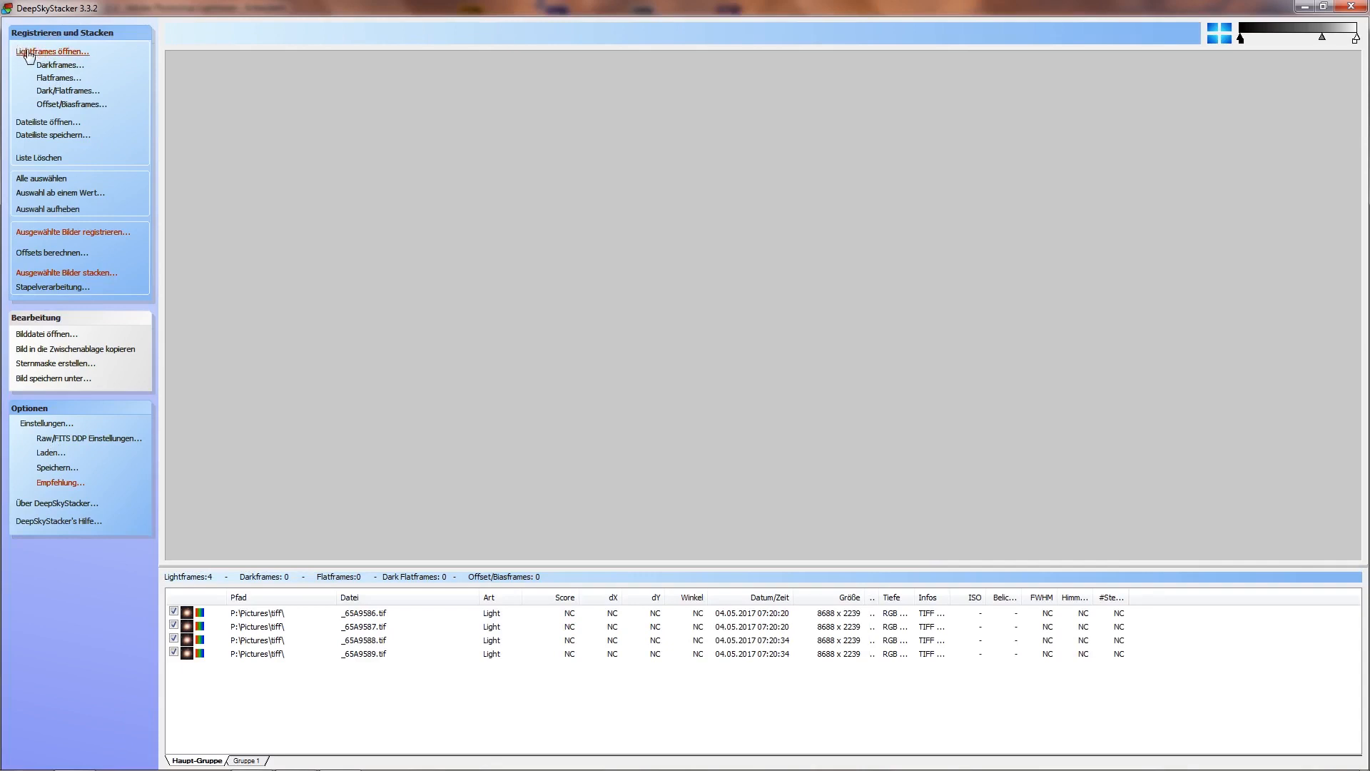
left_click(51, 51)
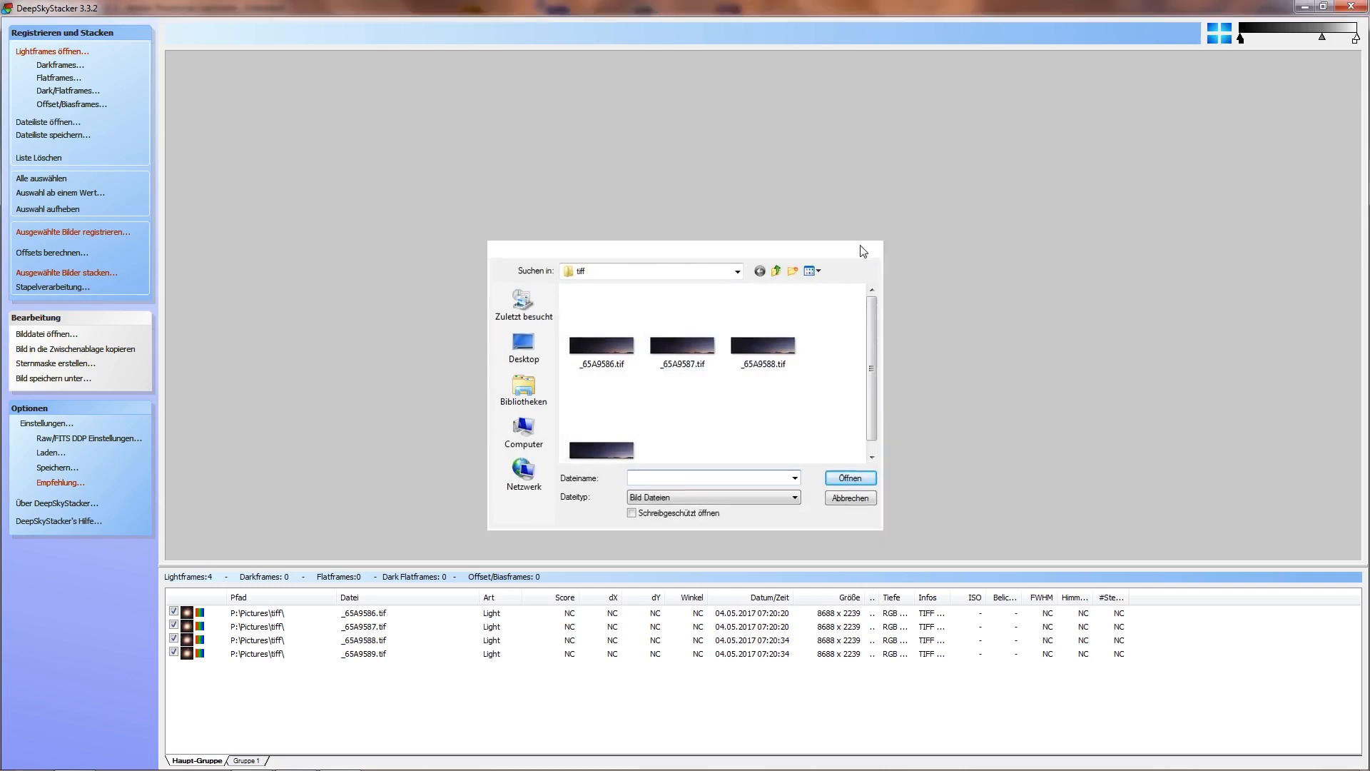
left_click(848, 497)
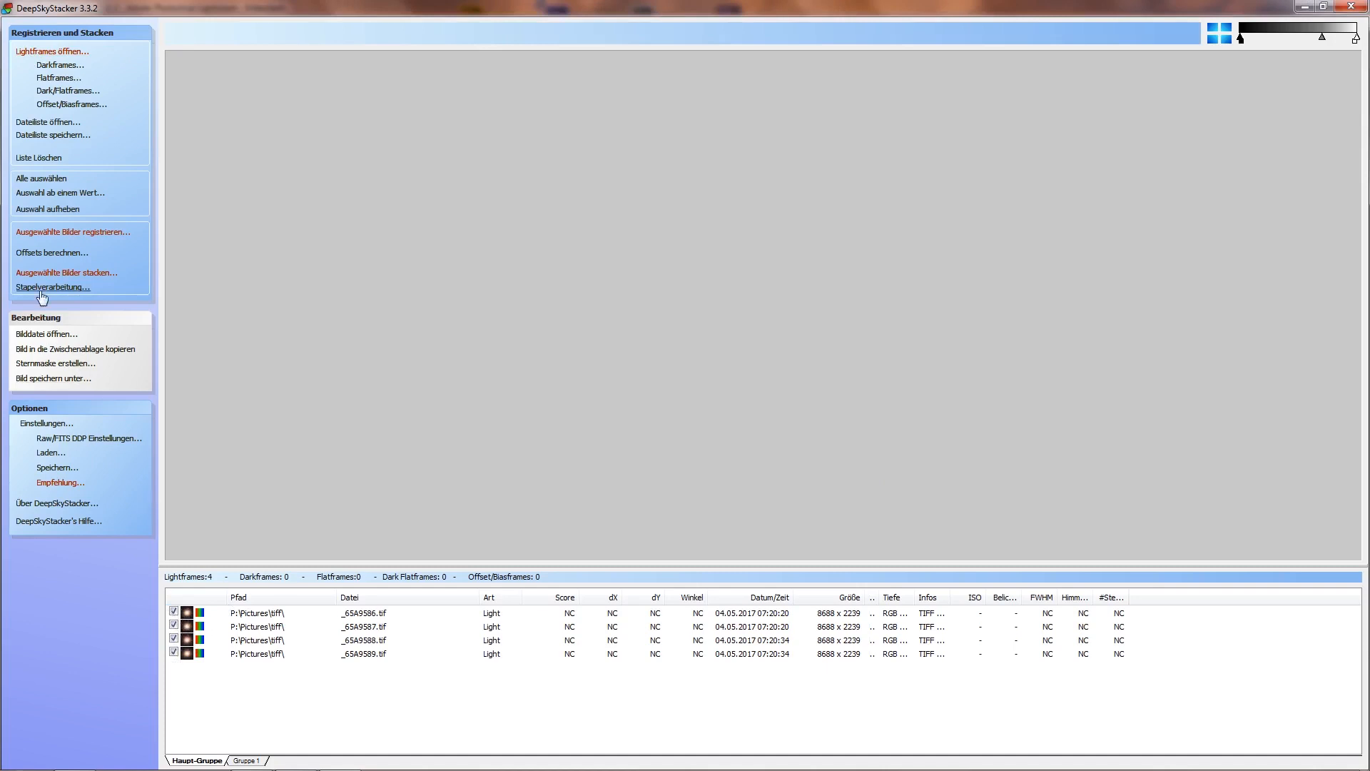
mouse_move(47, 277)
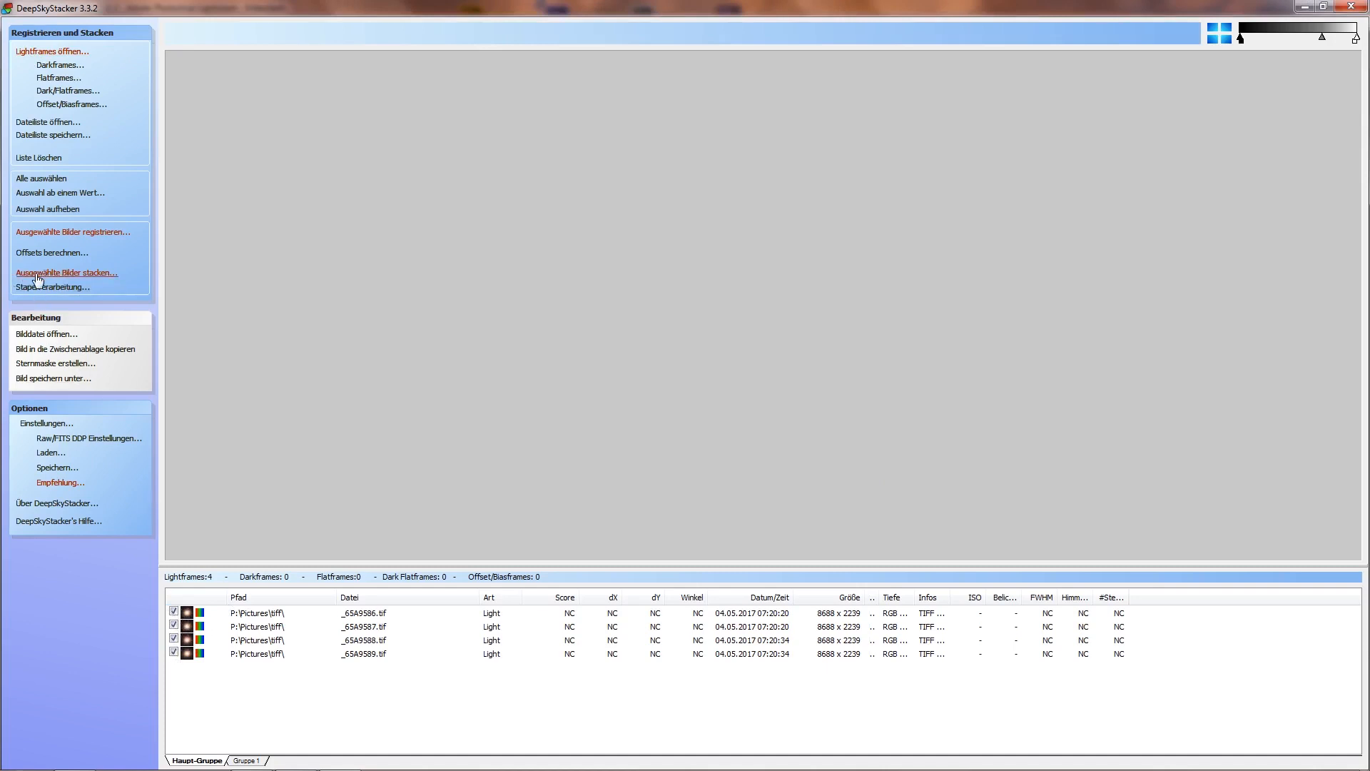
Stack the checked sky frames, reviewing the stacking steps before confirming with OK
left_click(66, 273)
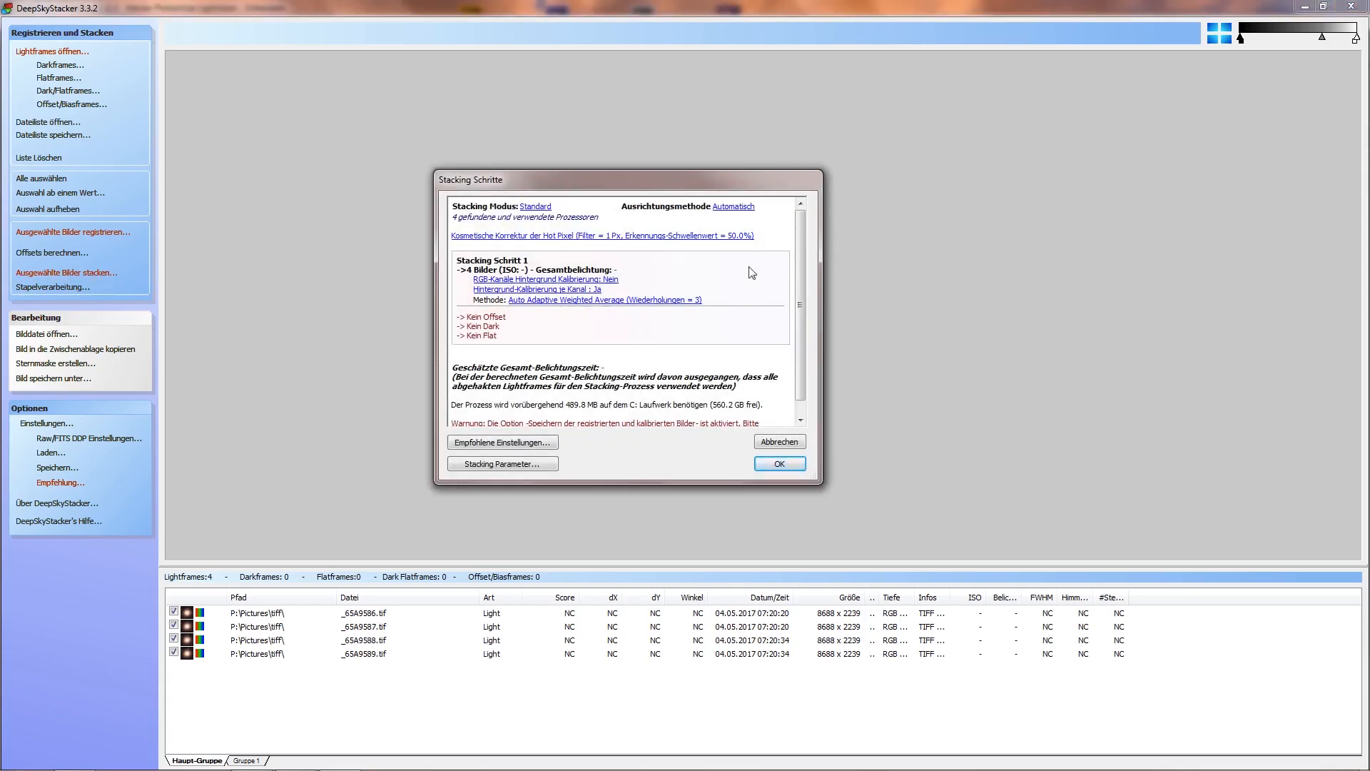
scroll("down", 3)
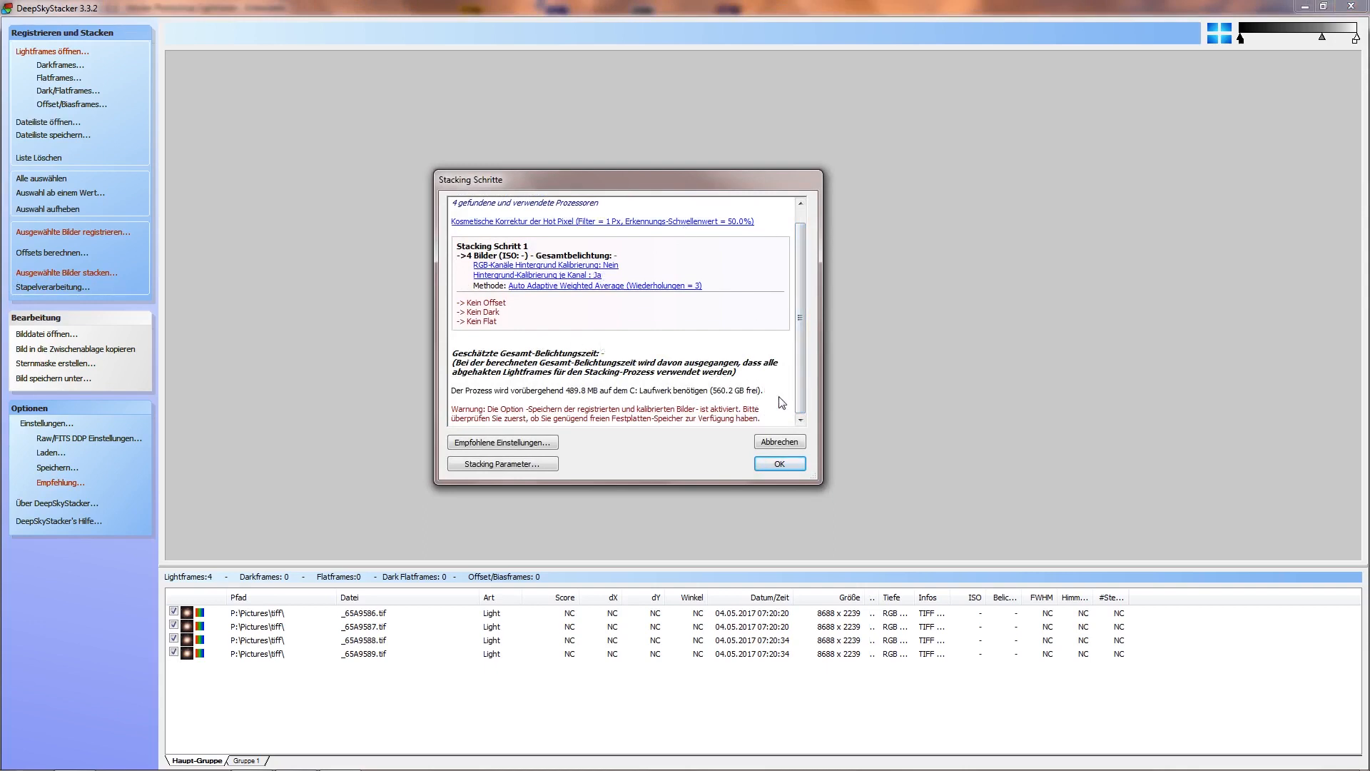
left_click(777, 463)
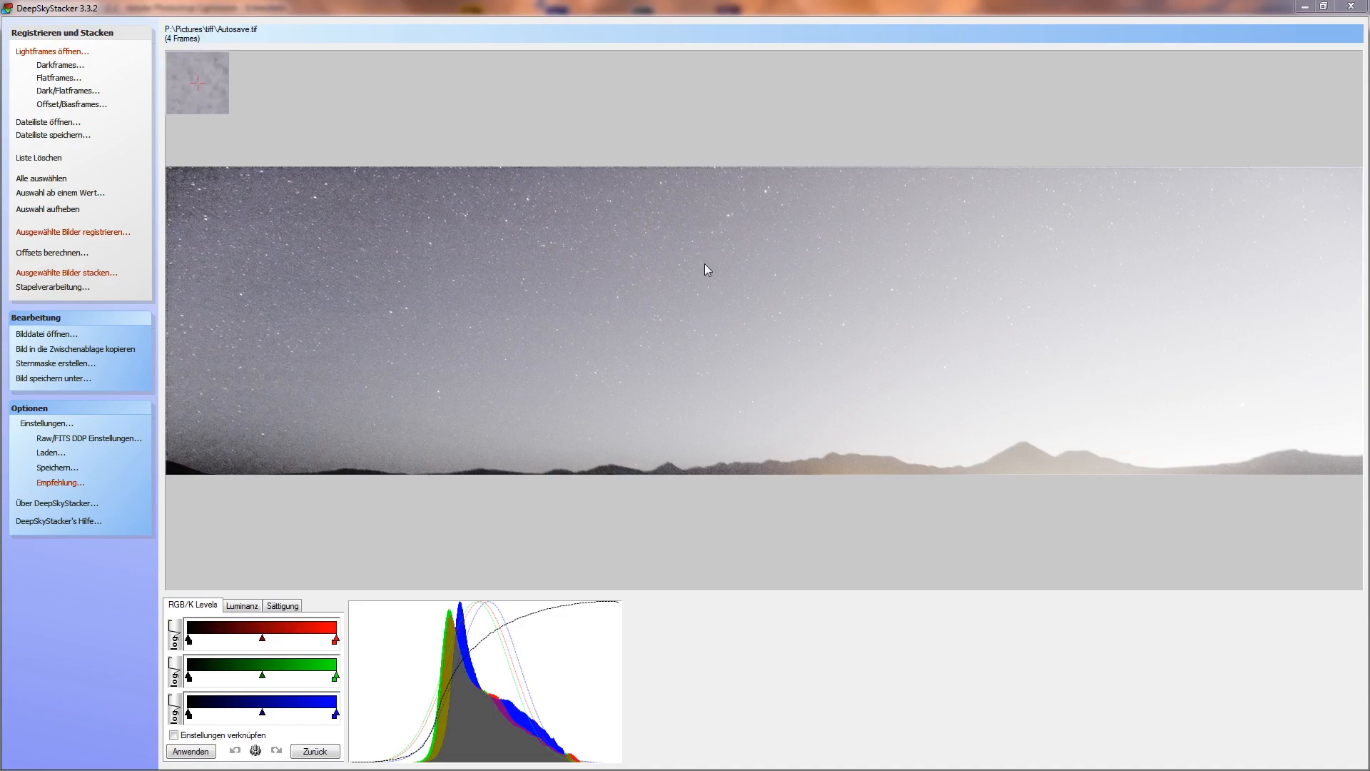
Convert the stacked Autosave.tif to a lower bit depth via Image > Mode, opening HDR Toning
key("alt+tab")
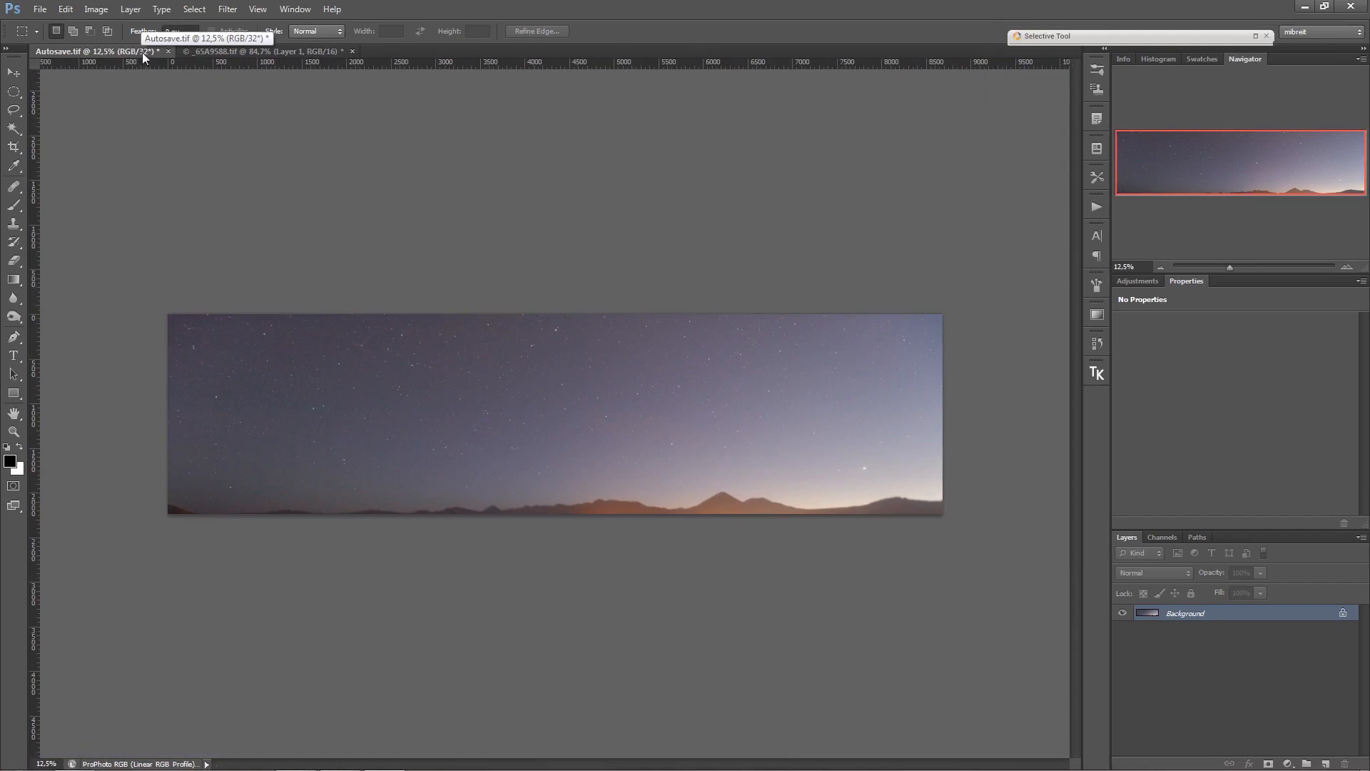
mouse_move(315, 339)
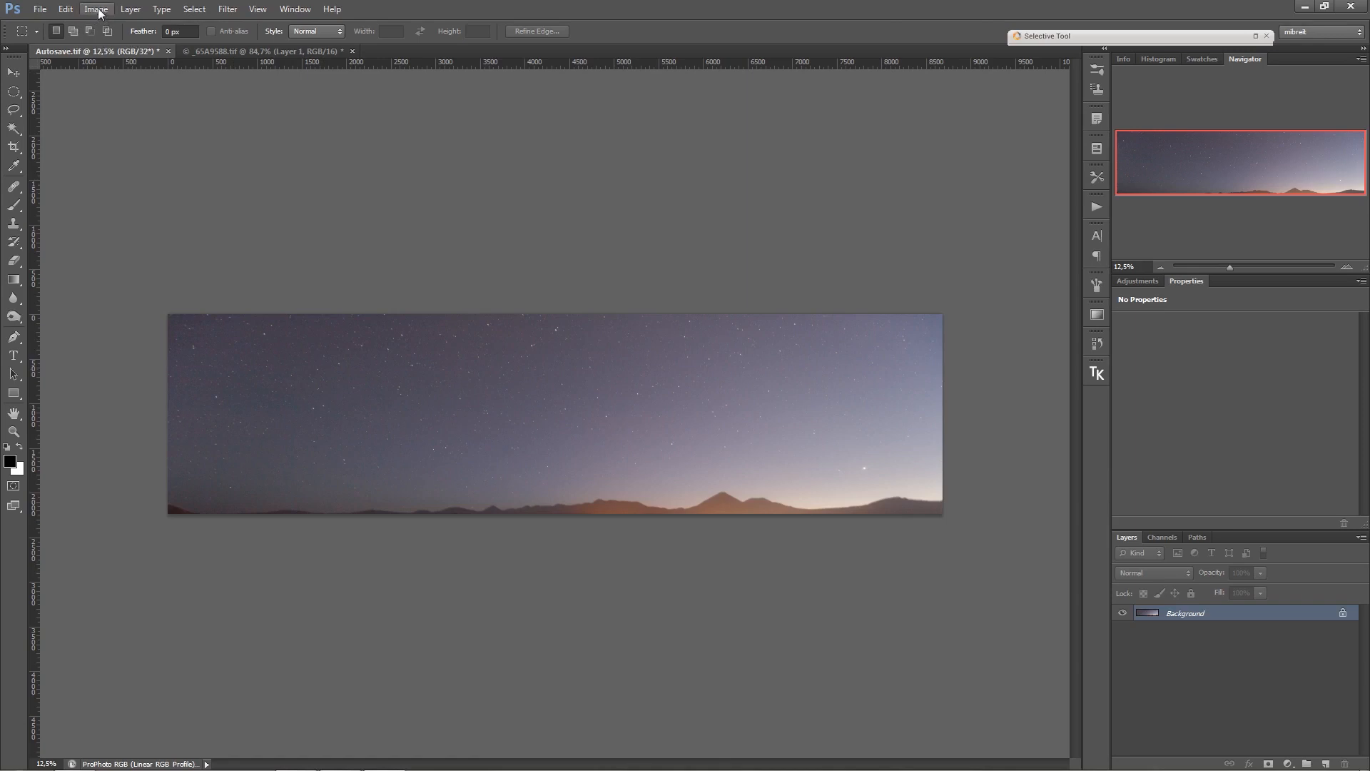
left_click(96, 9)
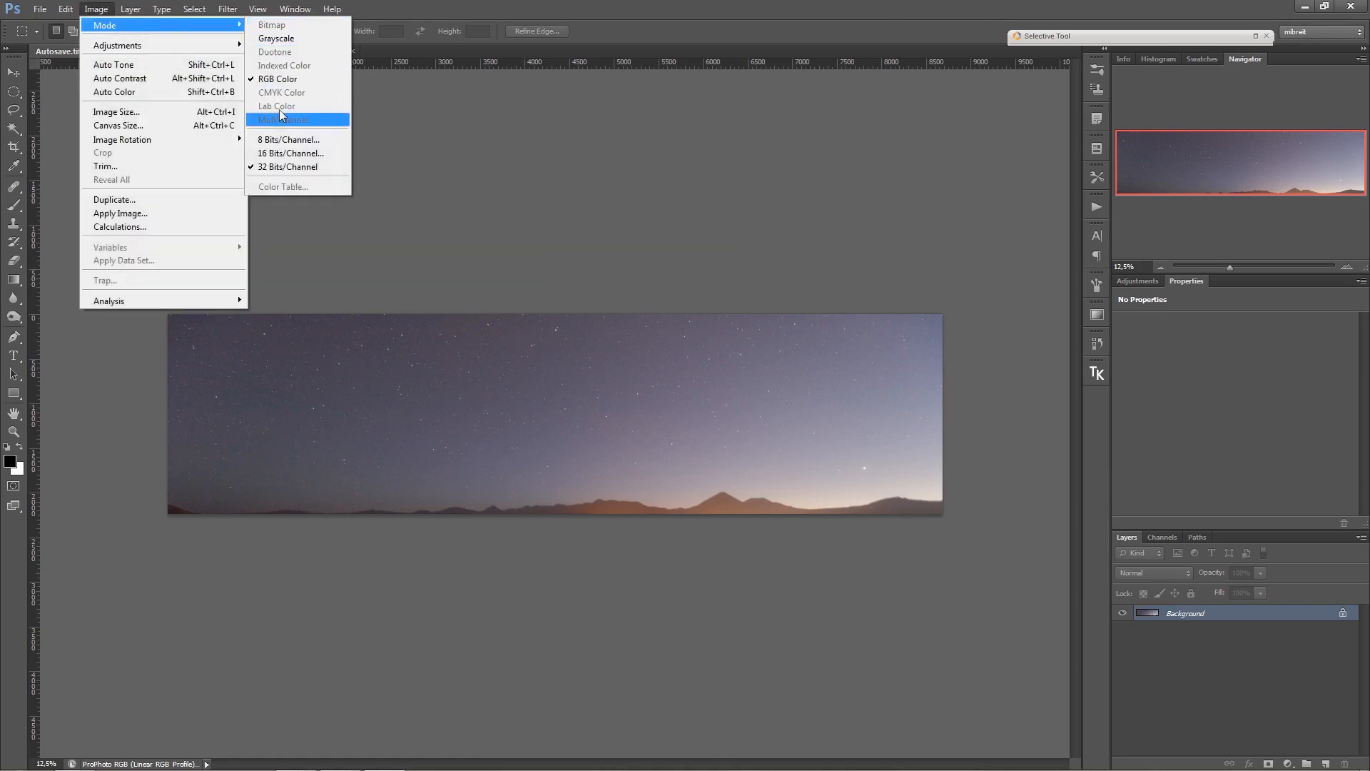
left_click(289, 139)
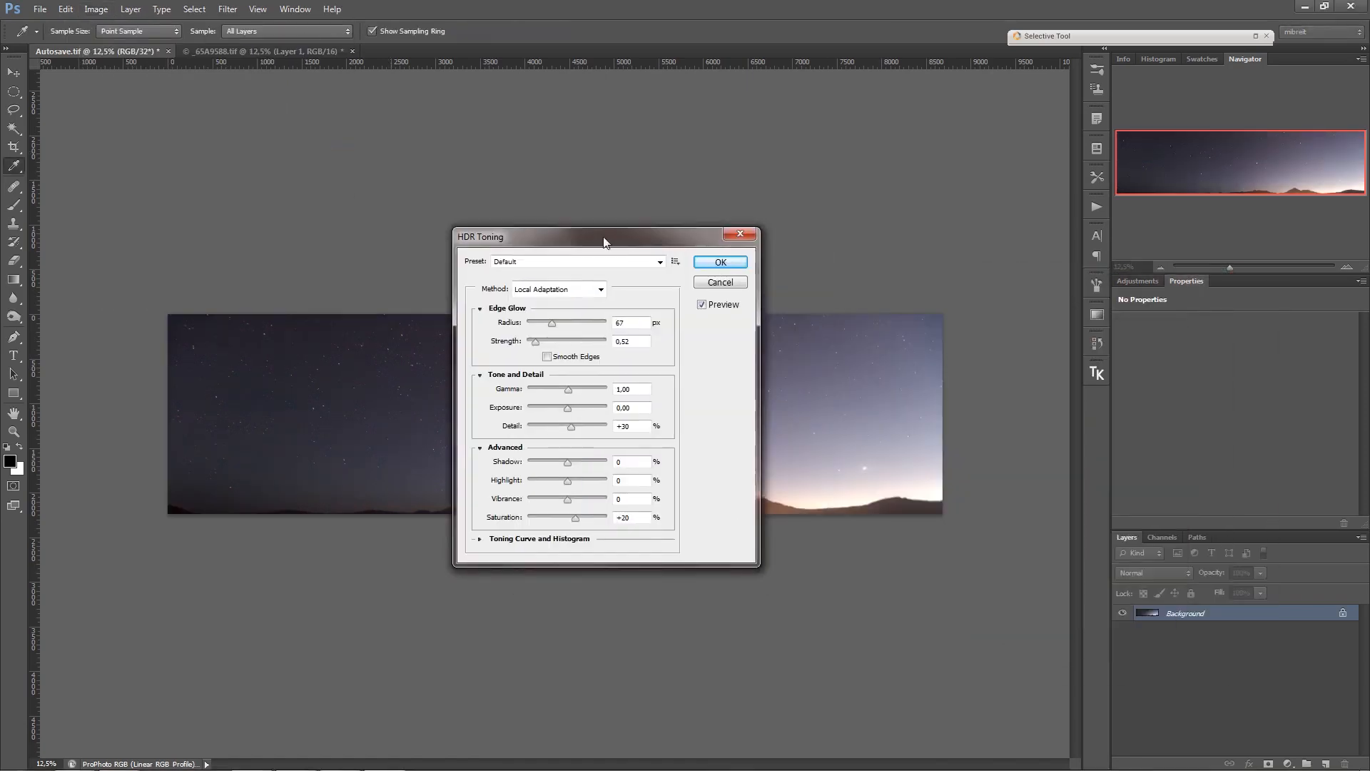
Apply HDR Toning at 16 bits with detail near -10, smaller radius, strength 0.56
left_click_drag(606, 236, 684, 214)
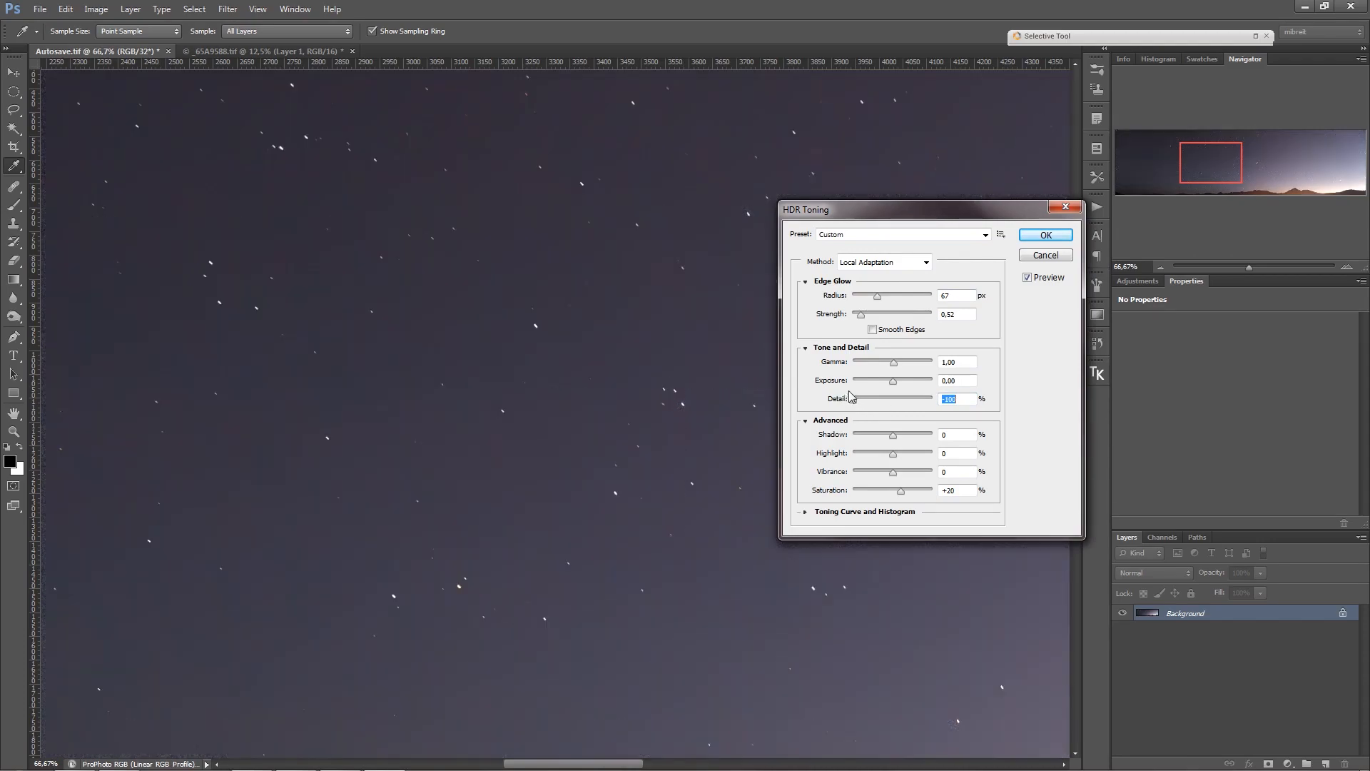
mouse_move(539, 322)
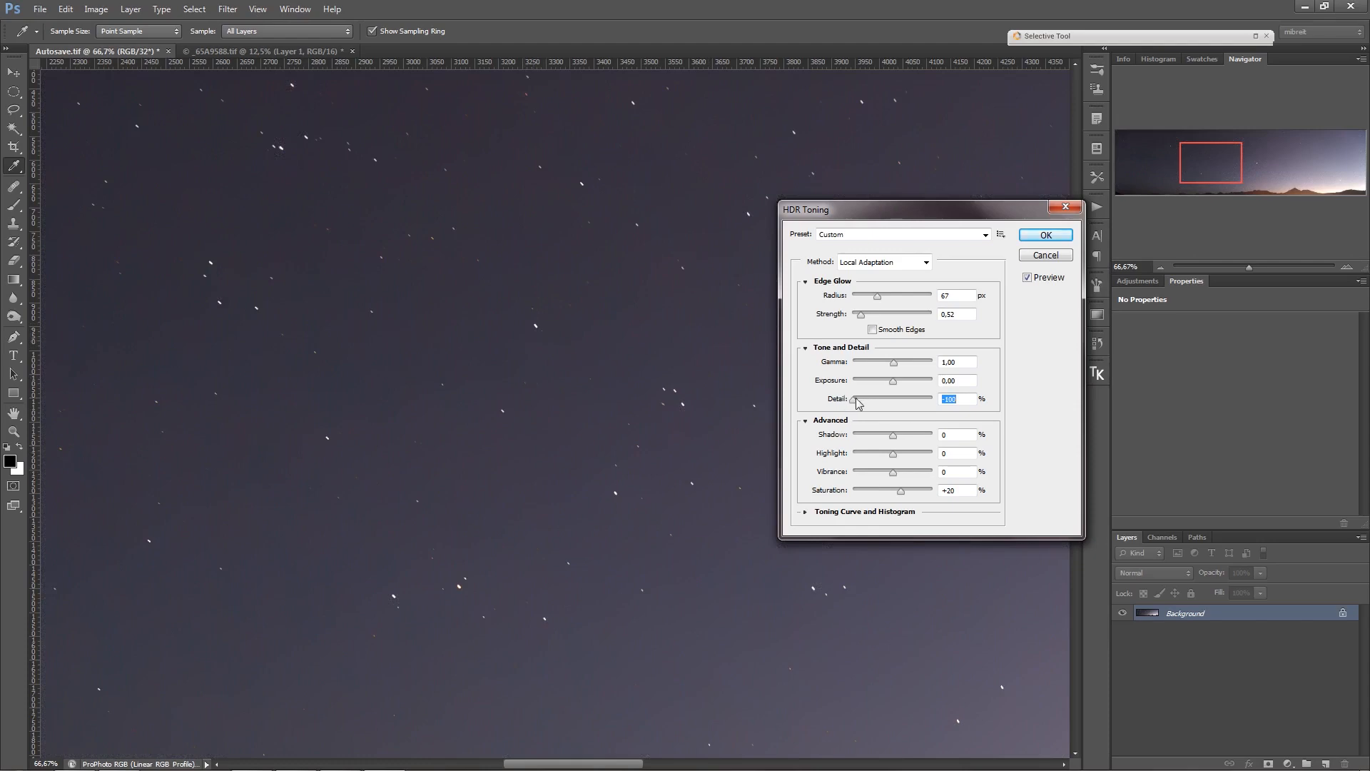
left_click_drag(855, 399, 883, 399)
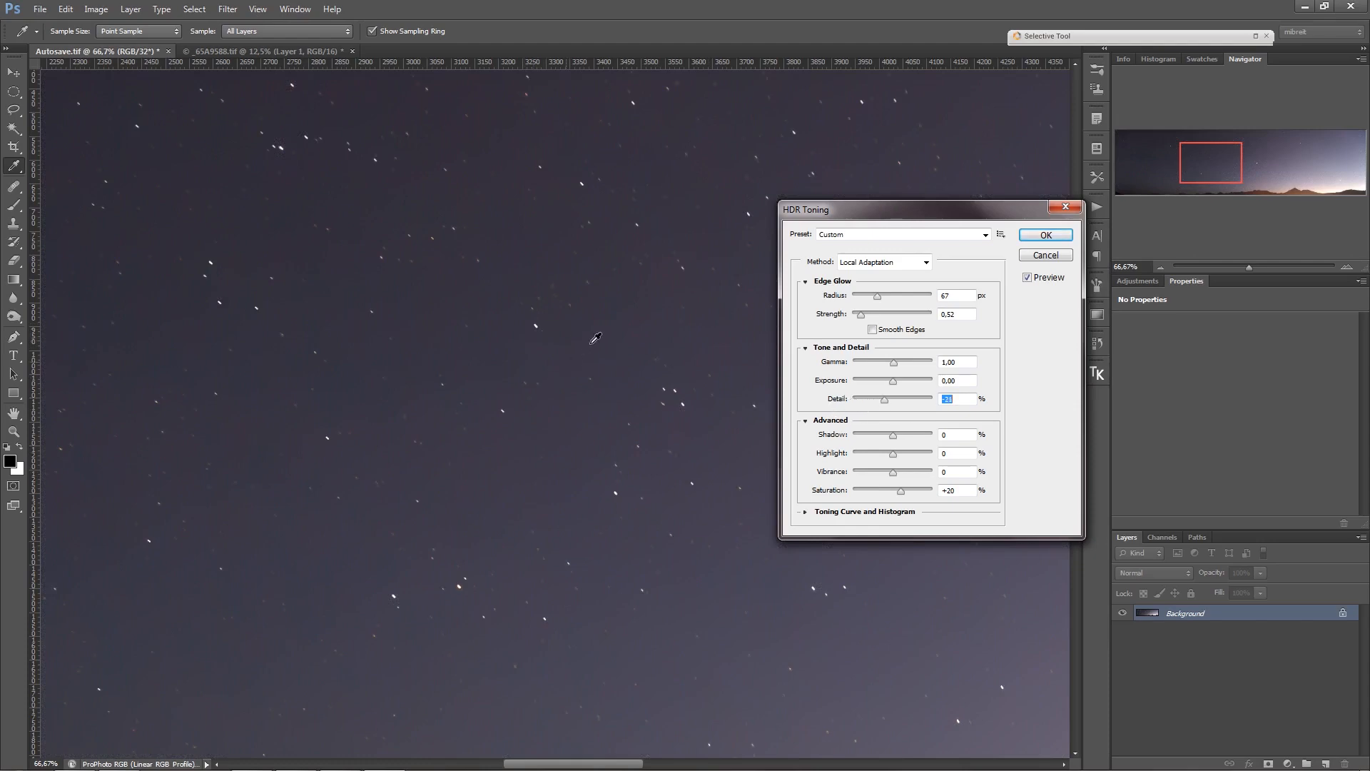
mouse_move(676, 448)
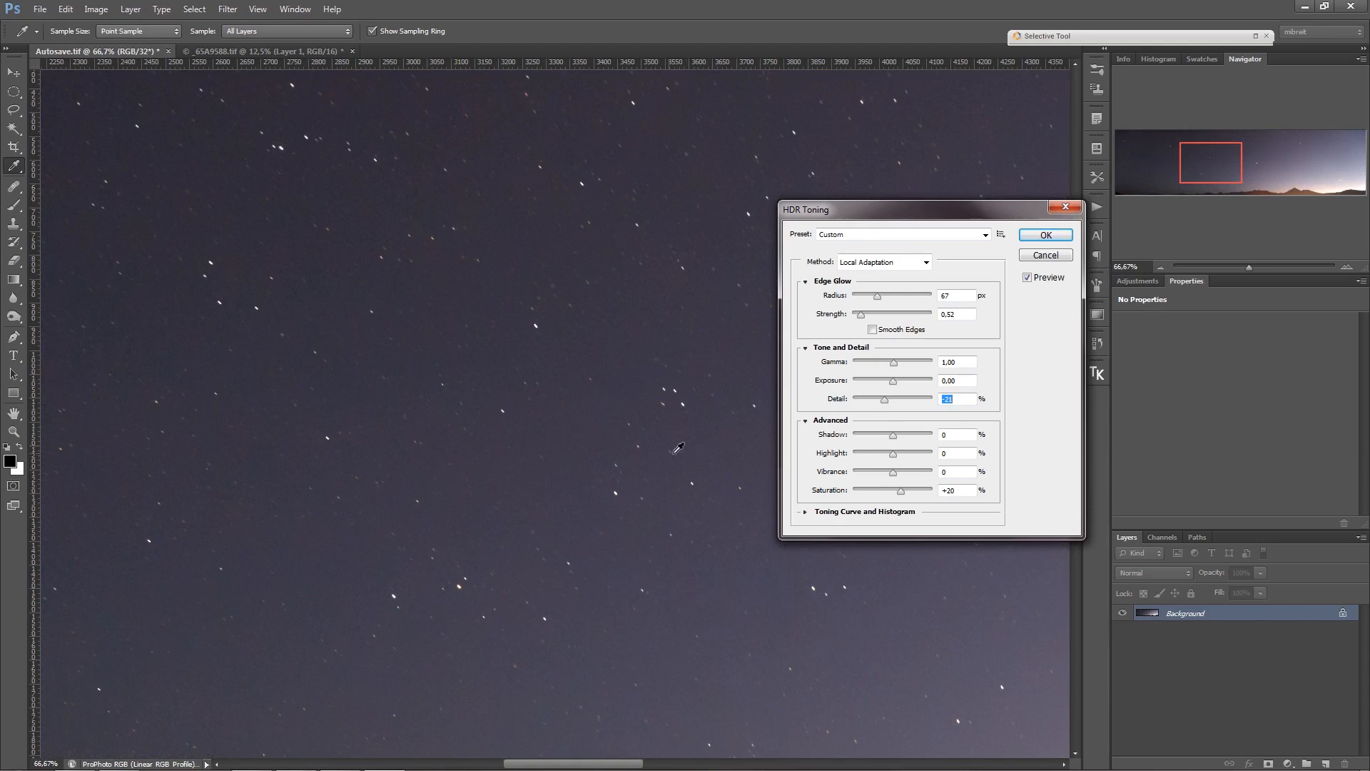
left_click_drag(883, 400, 887, 400)
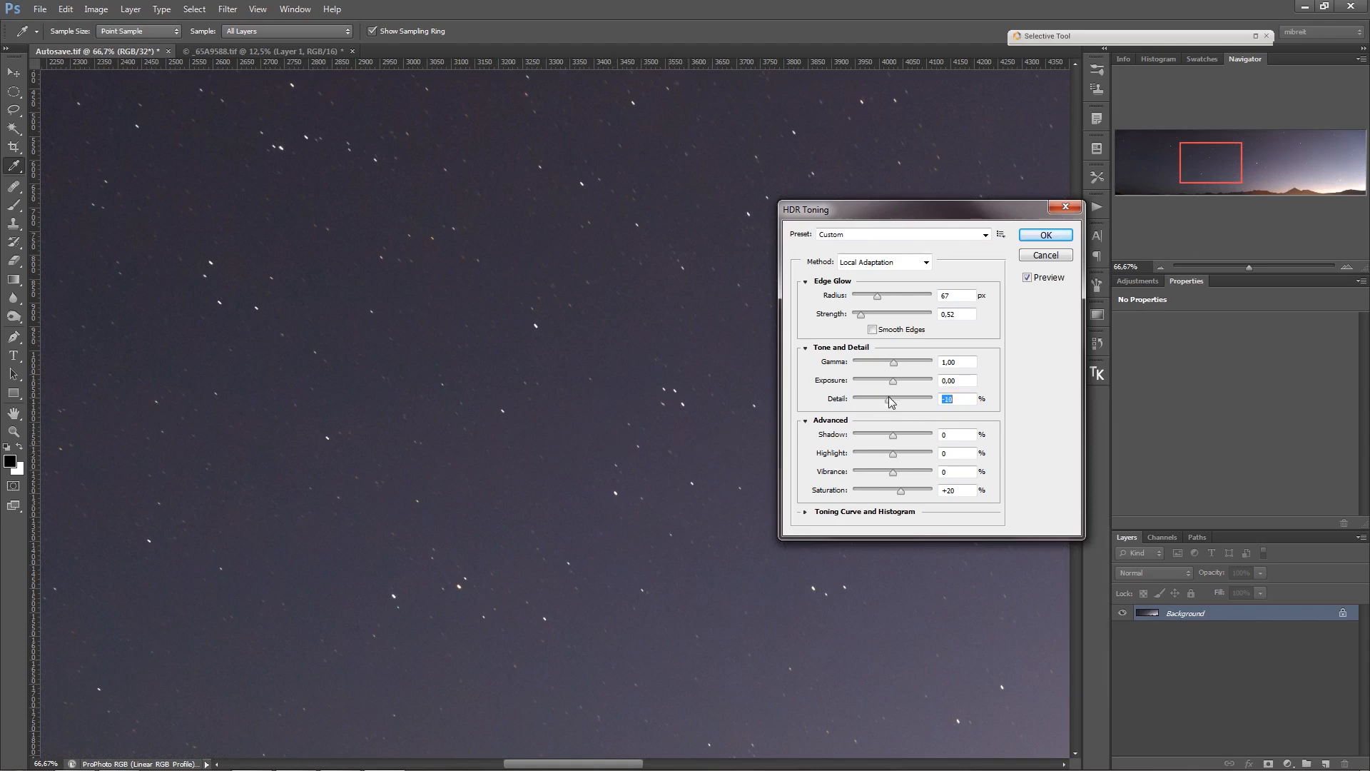
mouse_move(892, 322)
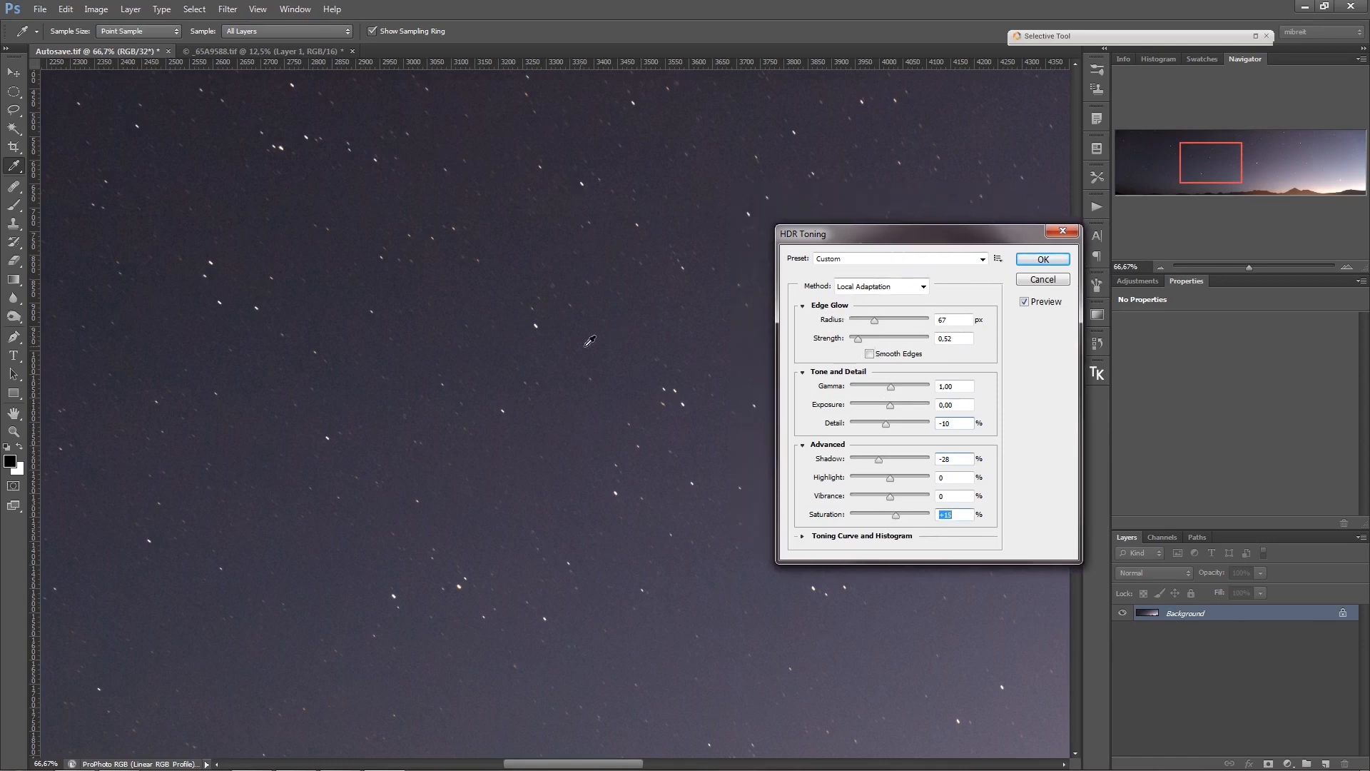
mouse_move(575, 305)
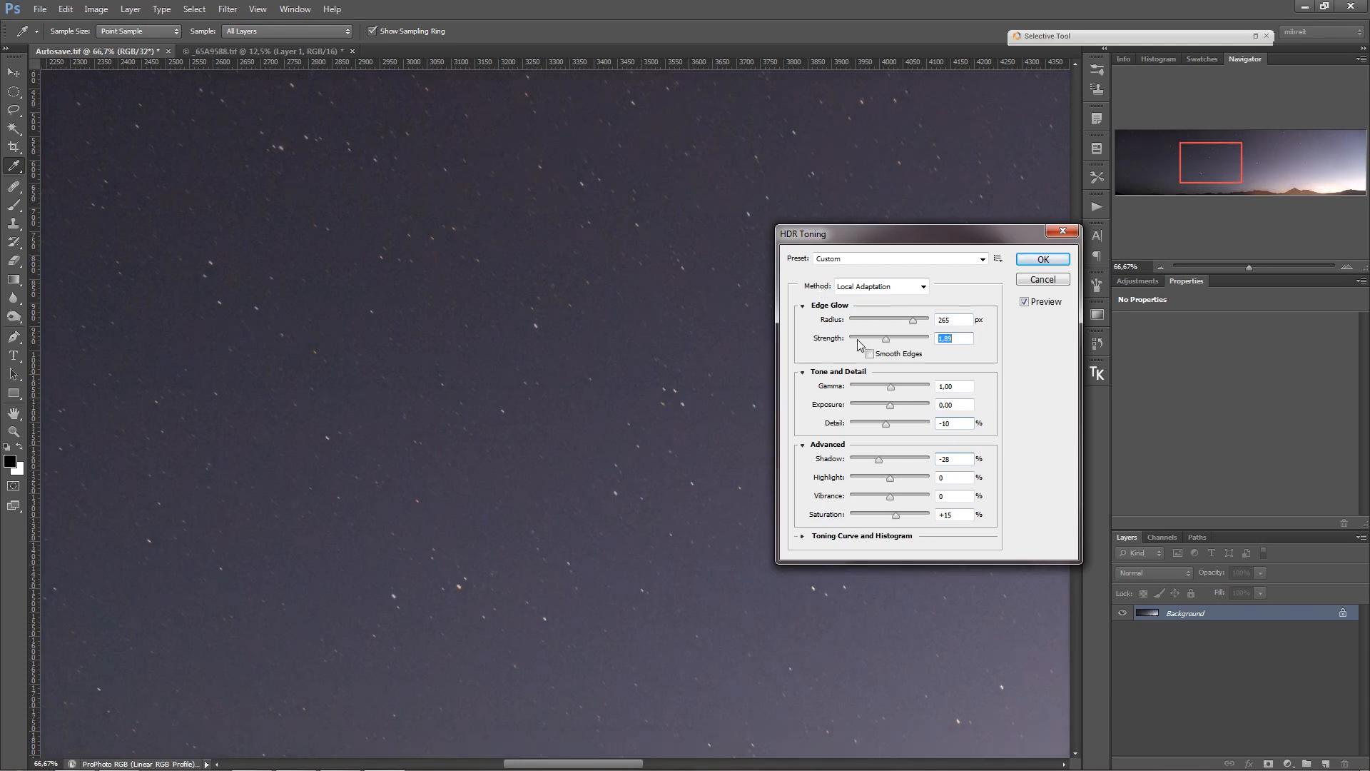
left_click_drag(911, 319, 877, 320)
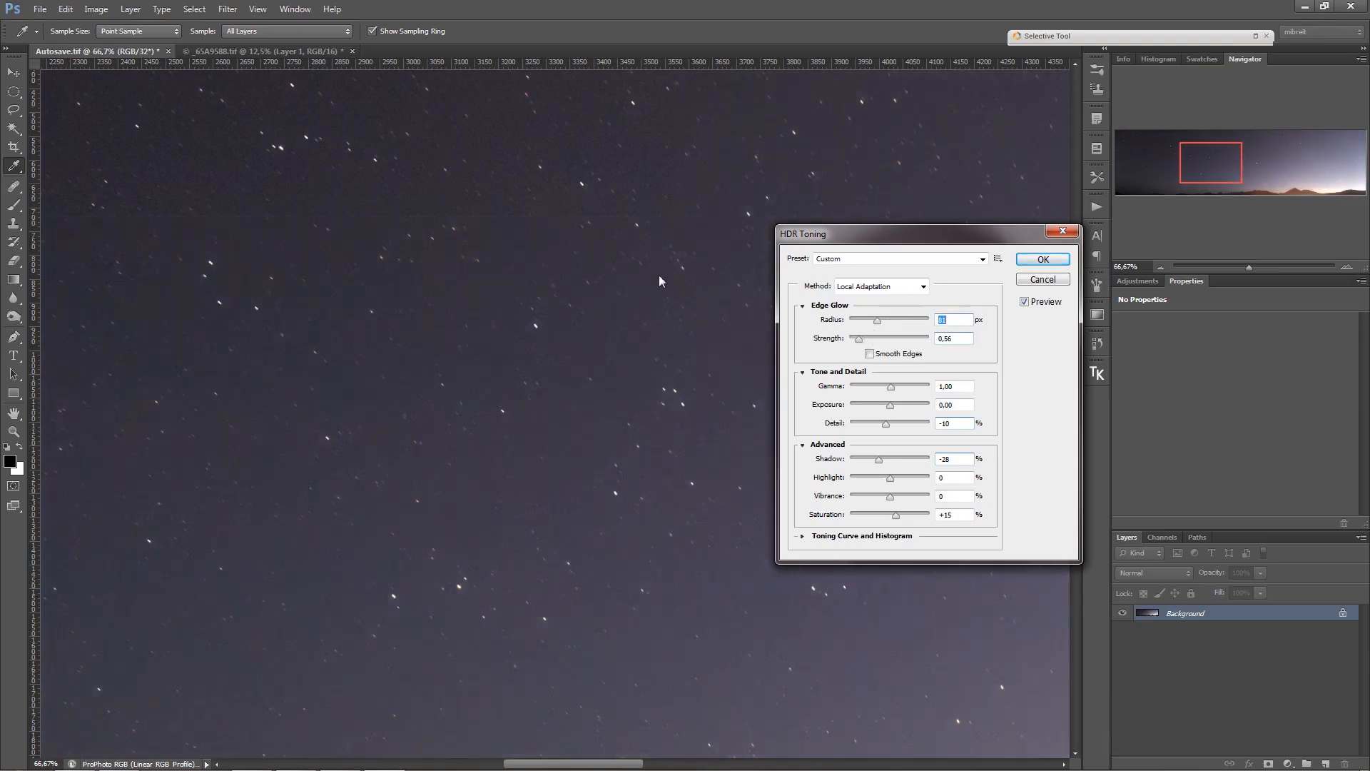
mouse_move(747, 311)
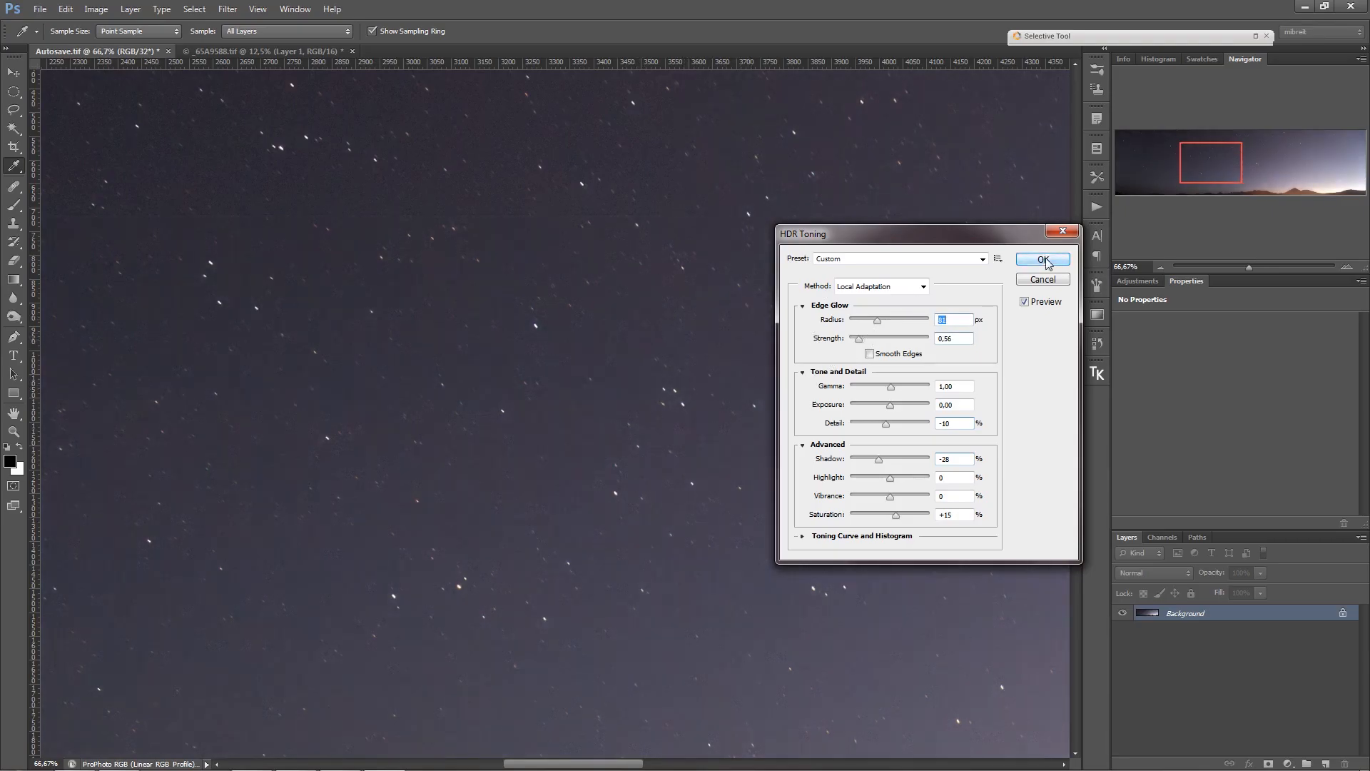
left_click(1042, 259)
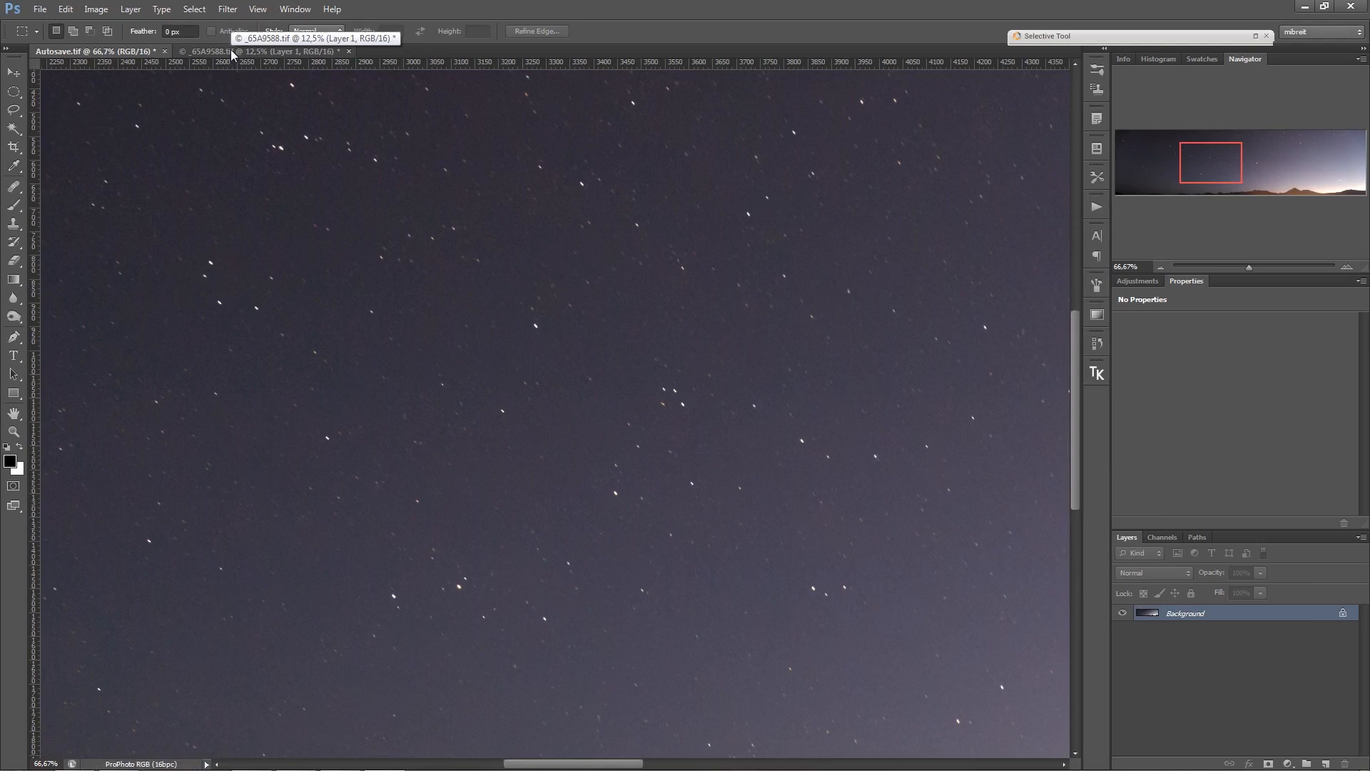
Switch to the _6SA9588.tif document and pan across its star field
left_click(271, 51)
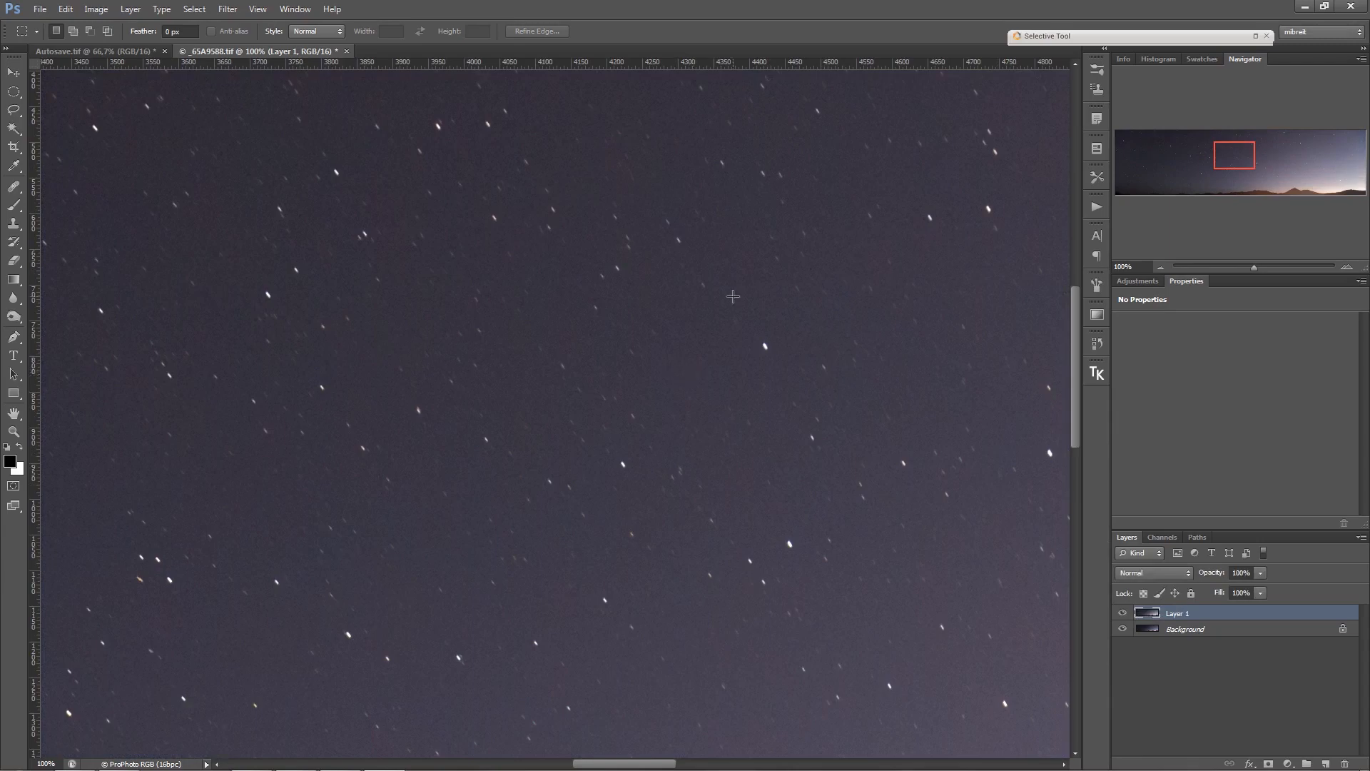
left_click_drag(732, 295, 733, 363)
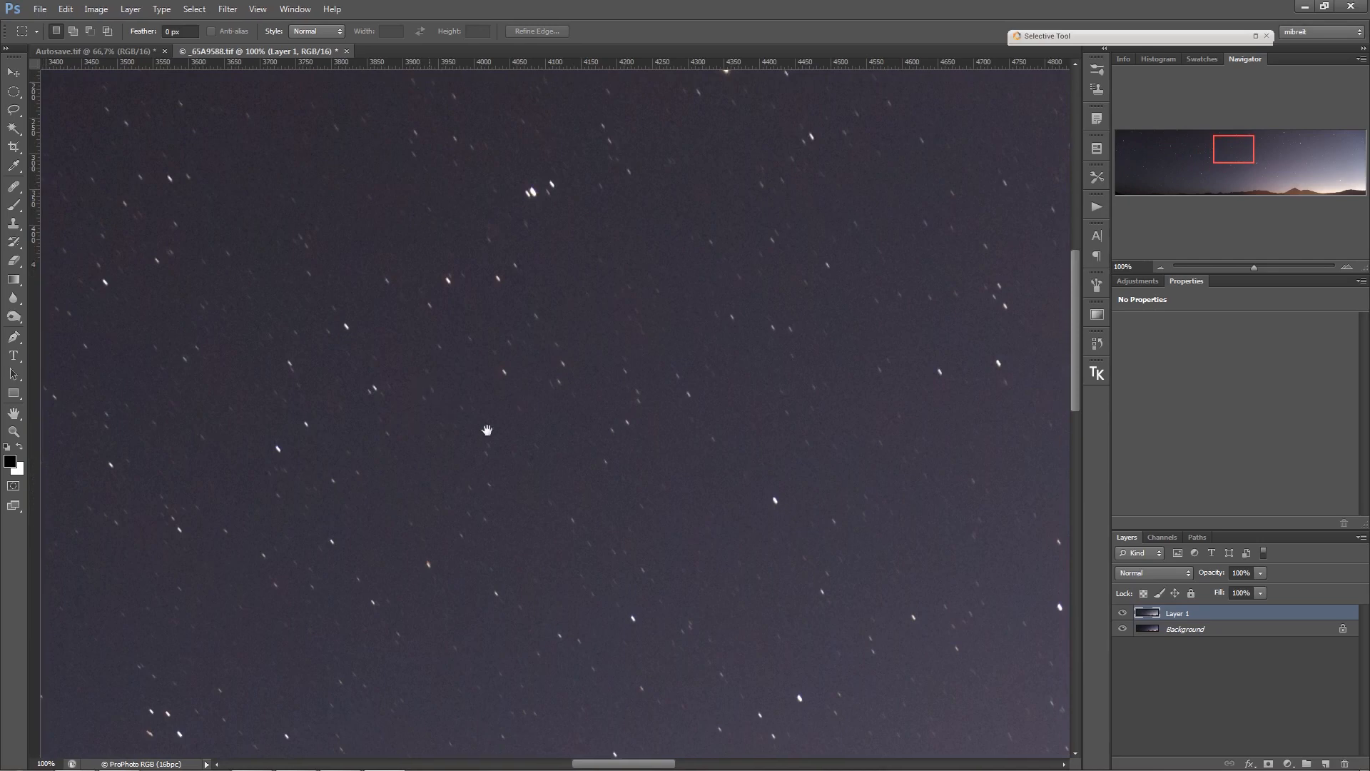
left_click_drag(487, 429, 811, 437)
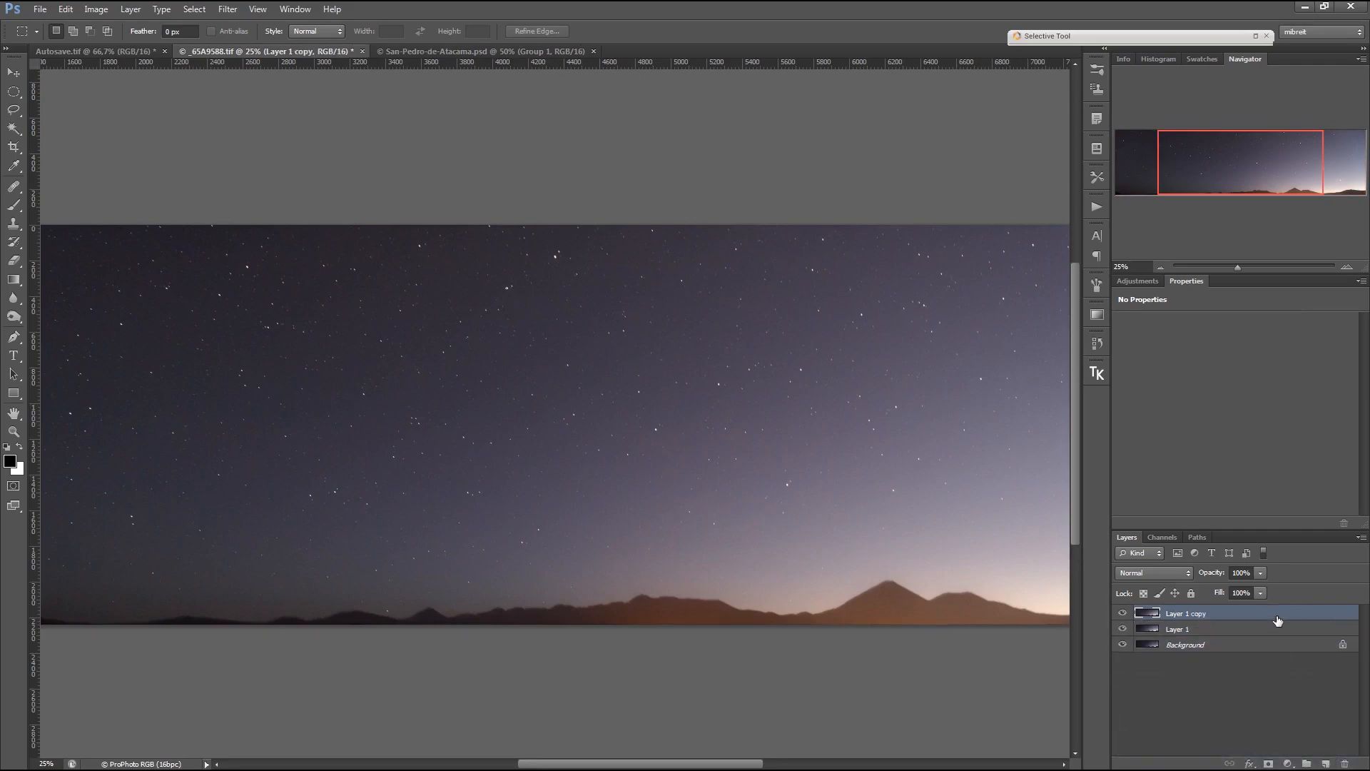
Duplicate the star layer again and set the top copy, Layer 1 copy 2, to Lighten
key("ctrl+j")
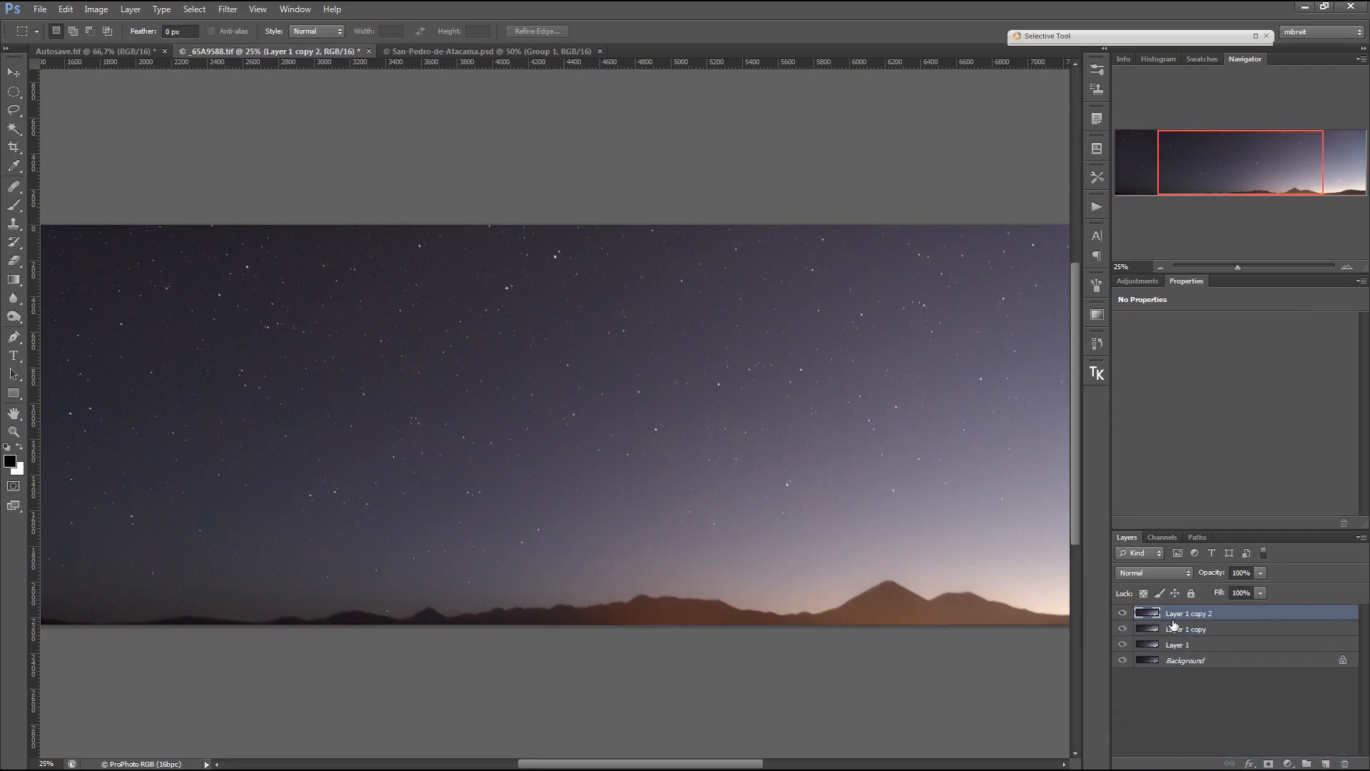
left_click(1189, 628)
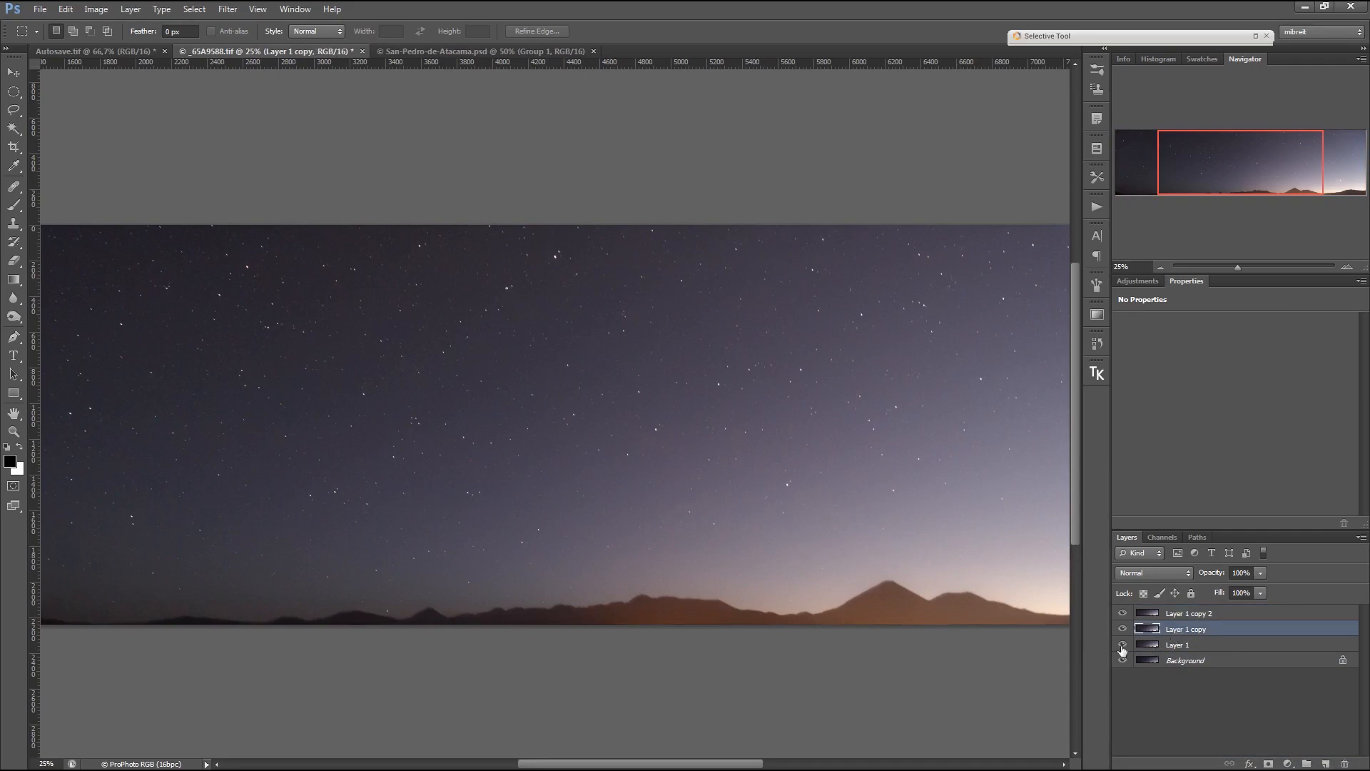
left_click(1184, 645)
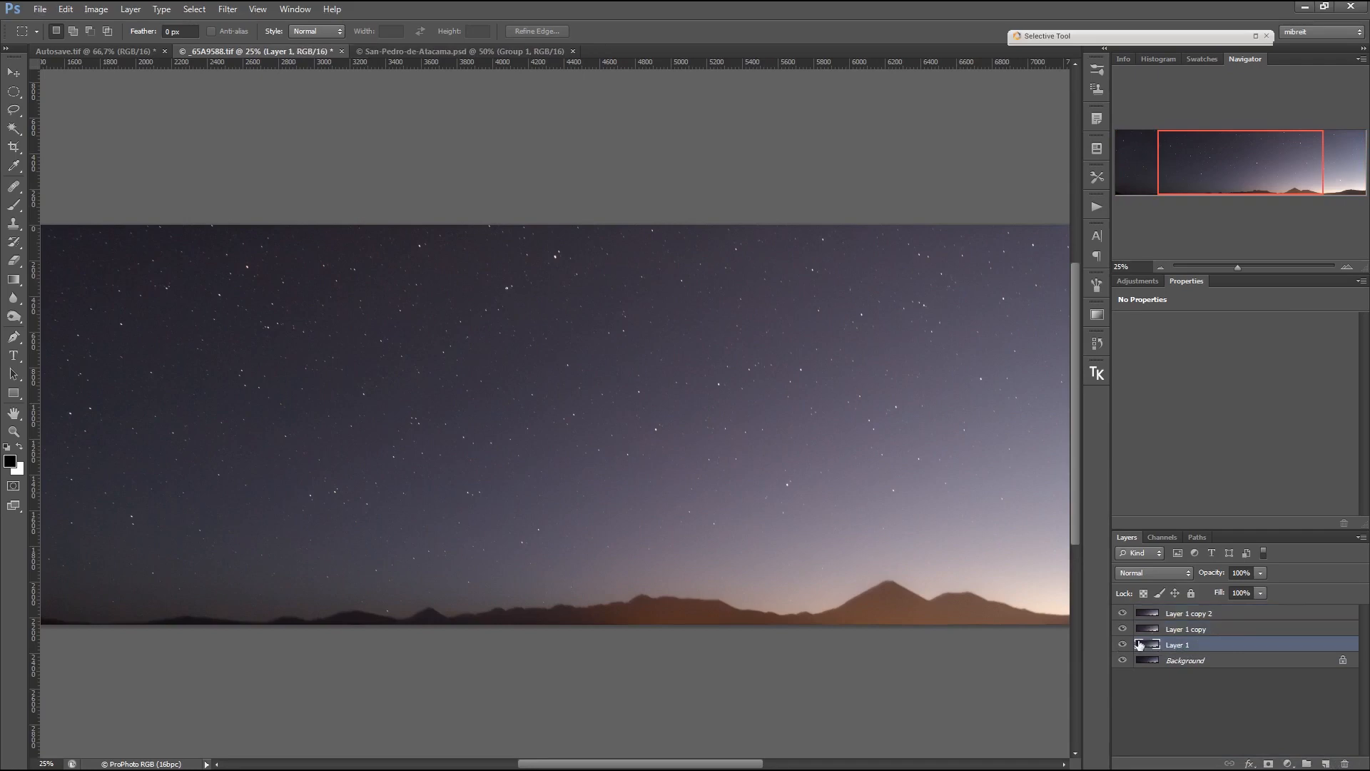
left_click(1186, 628)
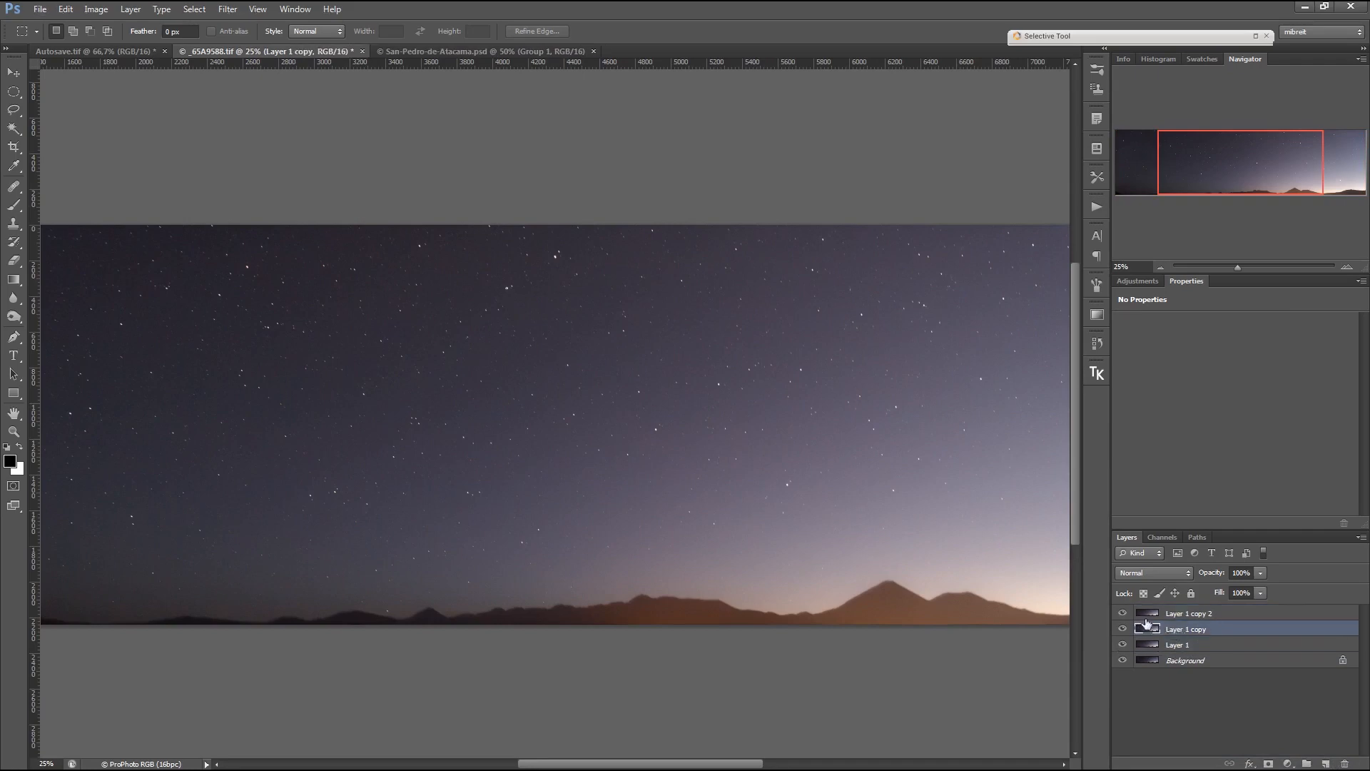
left_click(1189, 612)
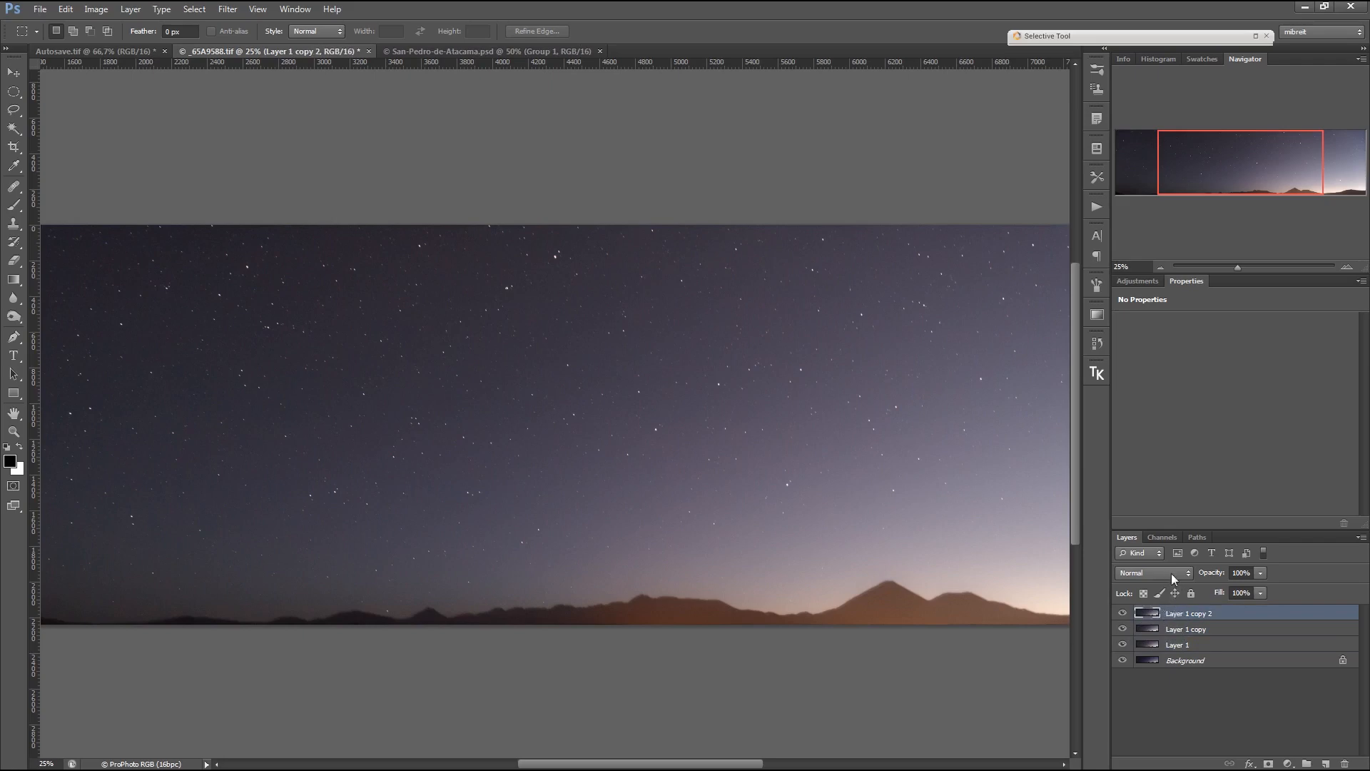
left_click(1150, 573)
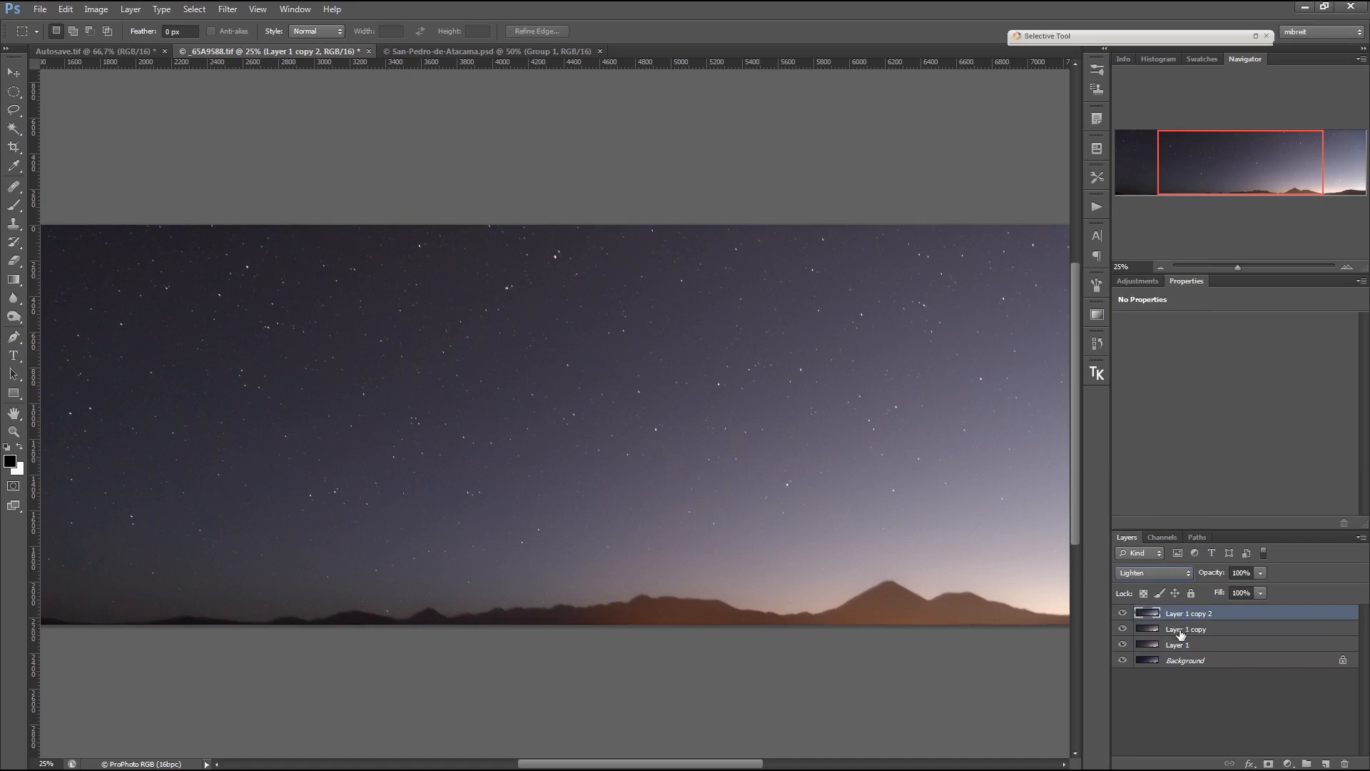
left_click(1186, 628)
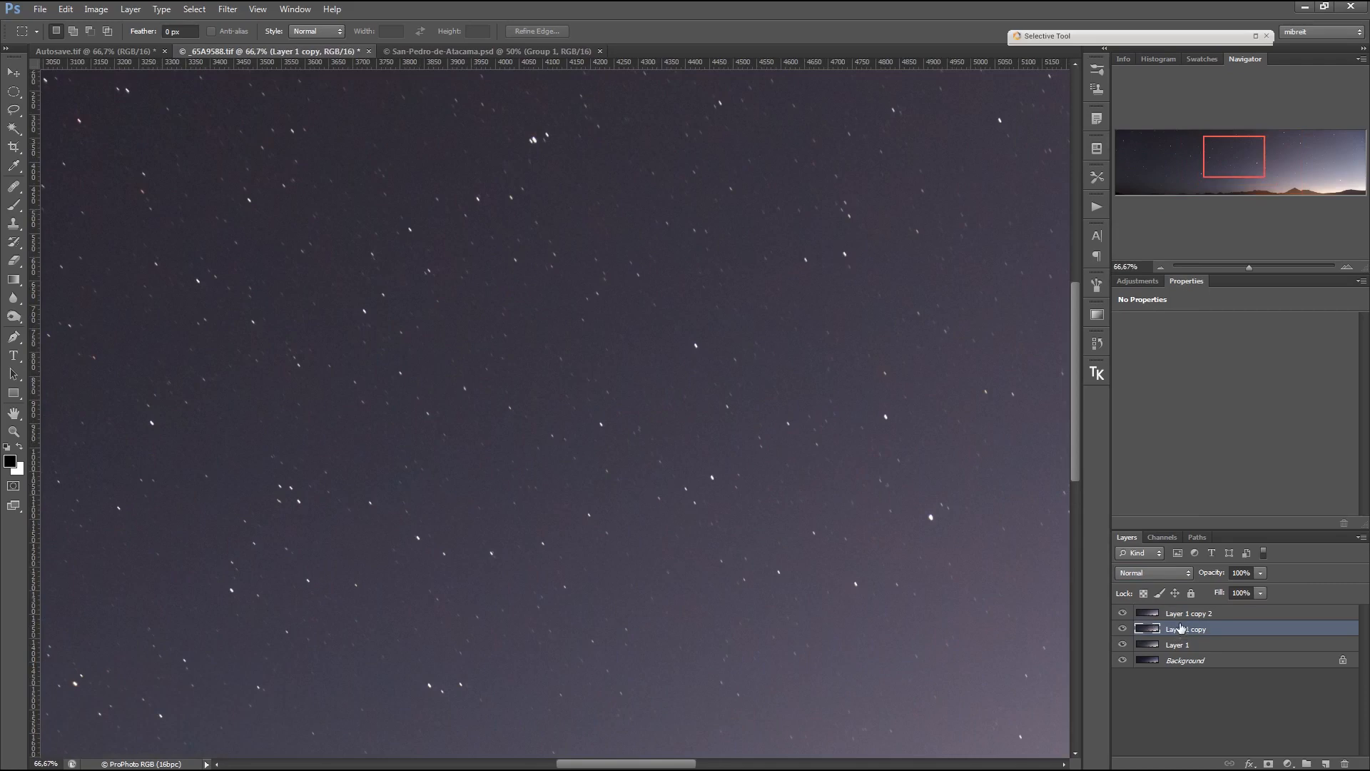
Apply a Gaussian Blur of about 25 pixels to Layer 1 copy
left_click(226, 8)
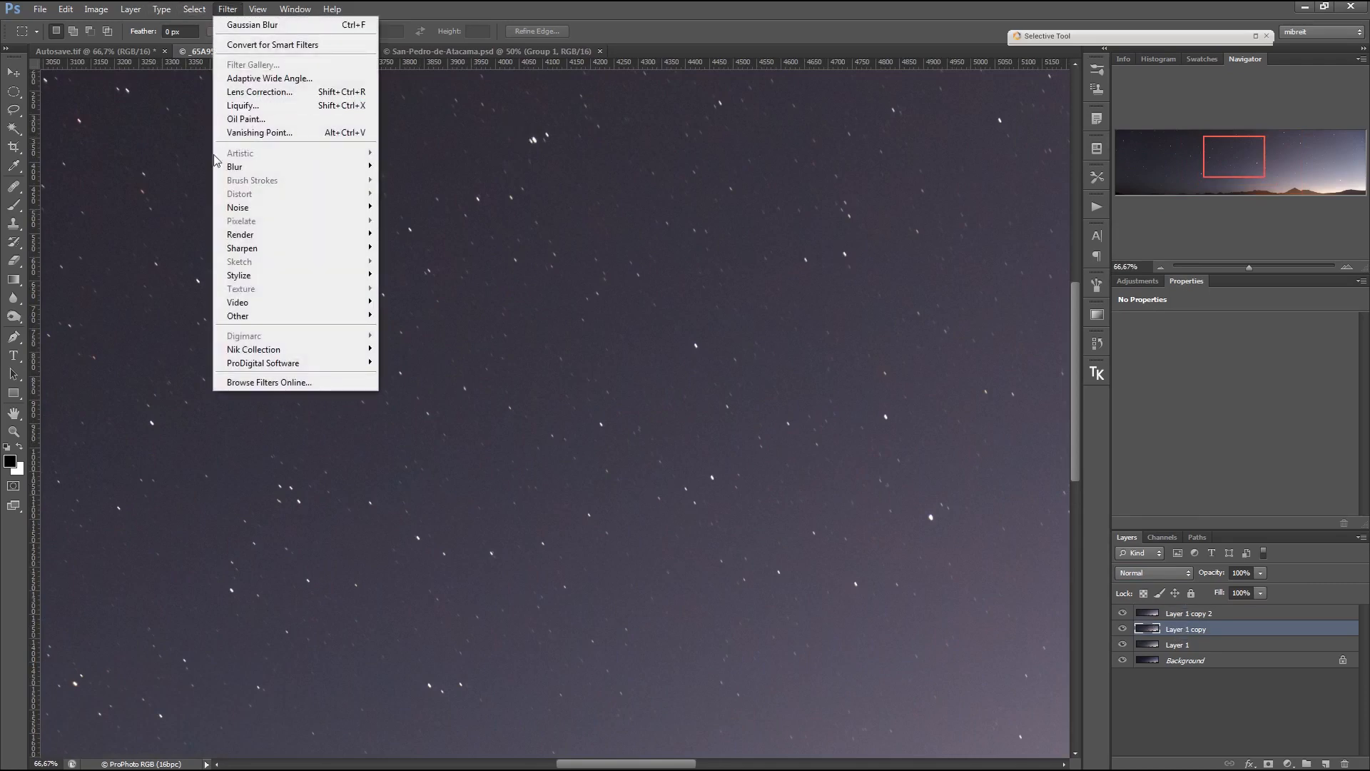
mouse_move(234, 166)
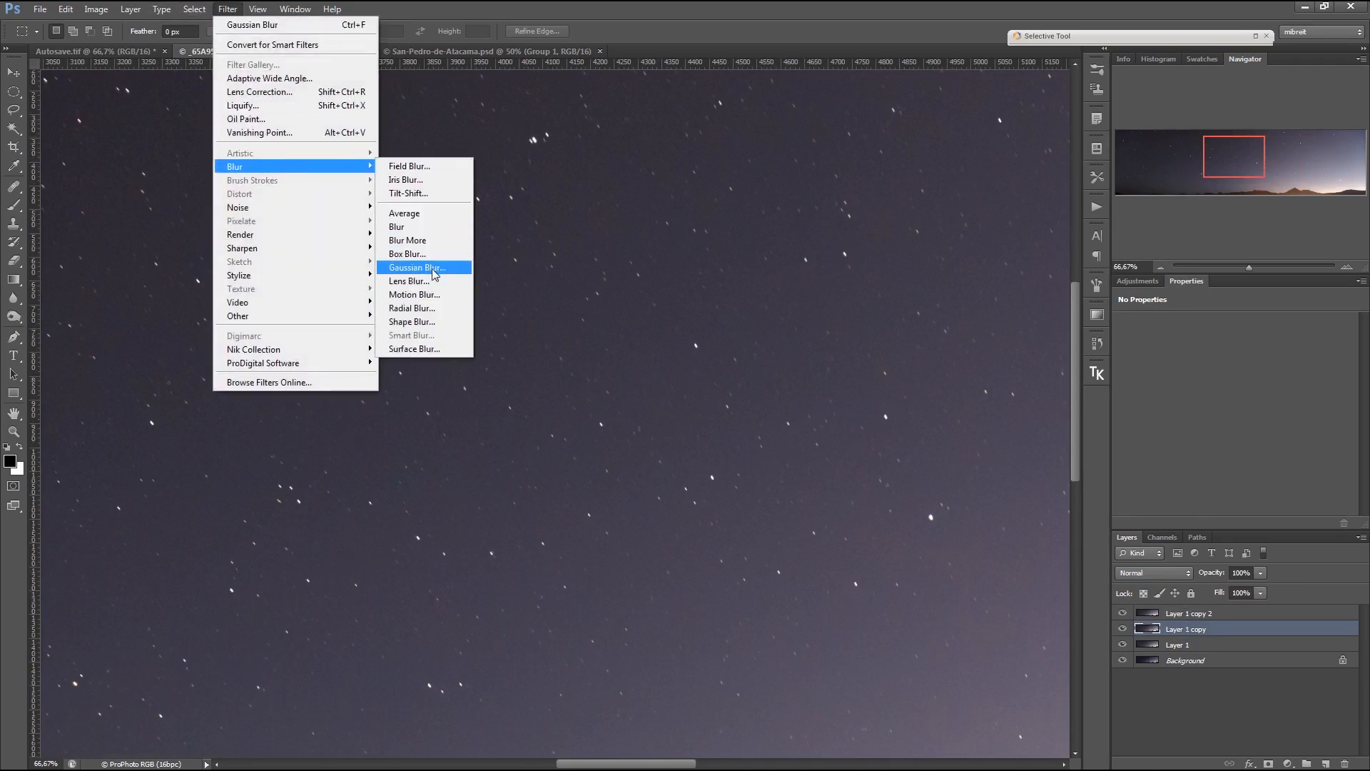
left_click(417, 268)
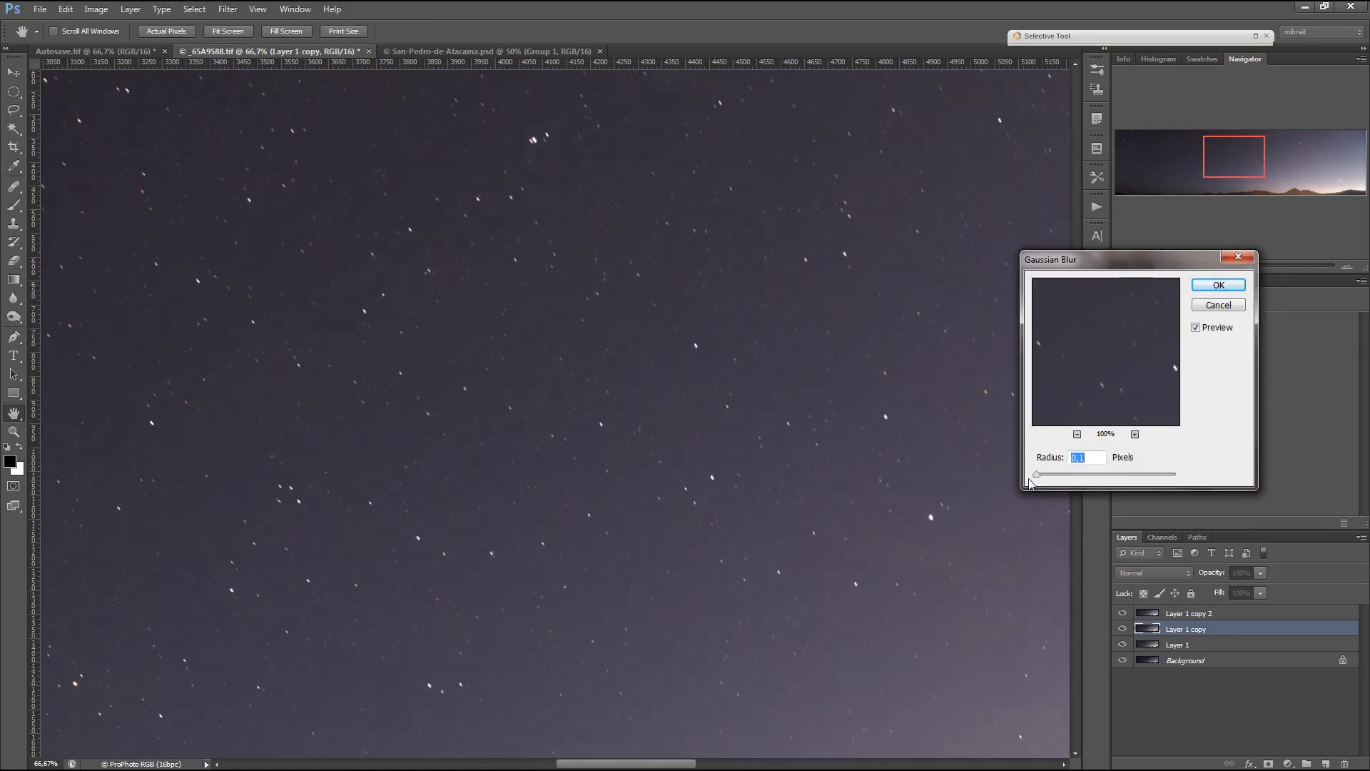
left_click_drag(1036, 474, 1058, 474)
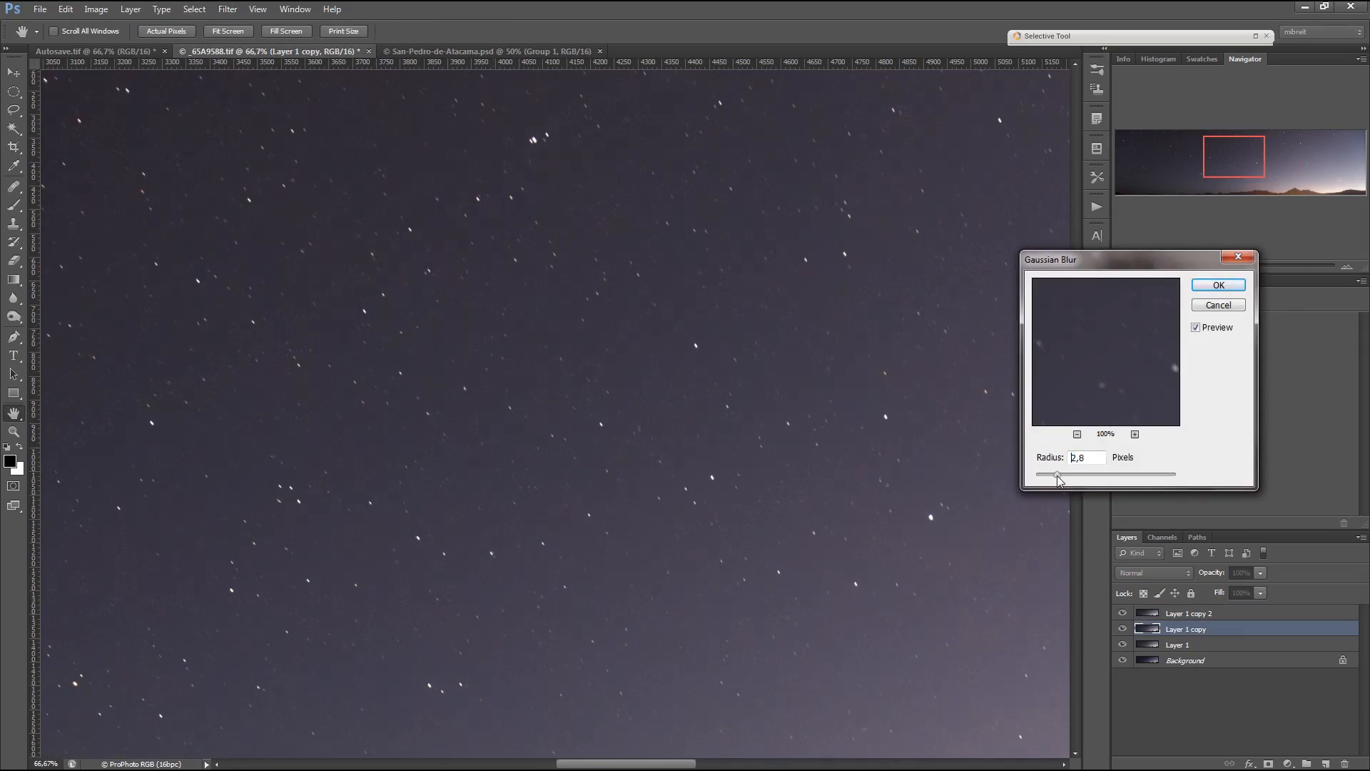
left_click_drag(1056, 473, 1066, 474)
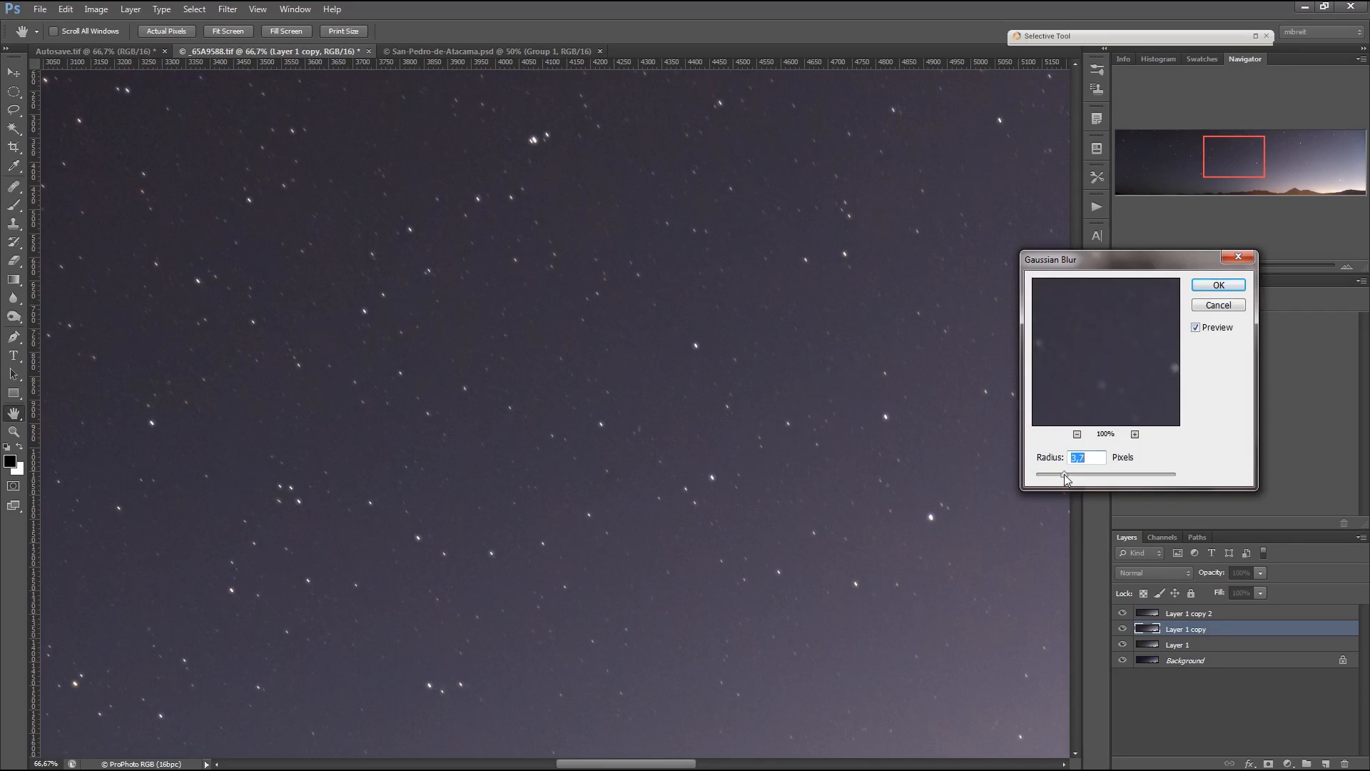
left_click_drag(1064, 474, 1051, 474)
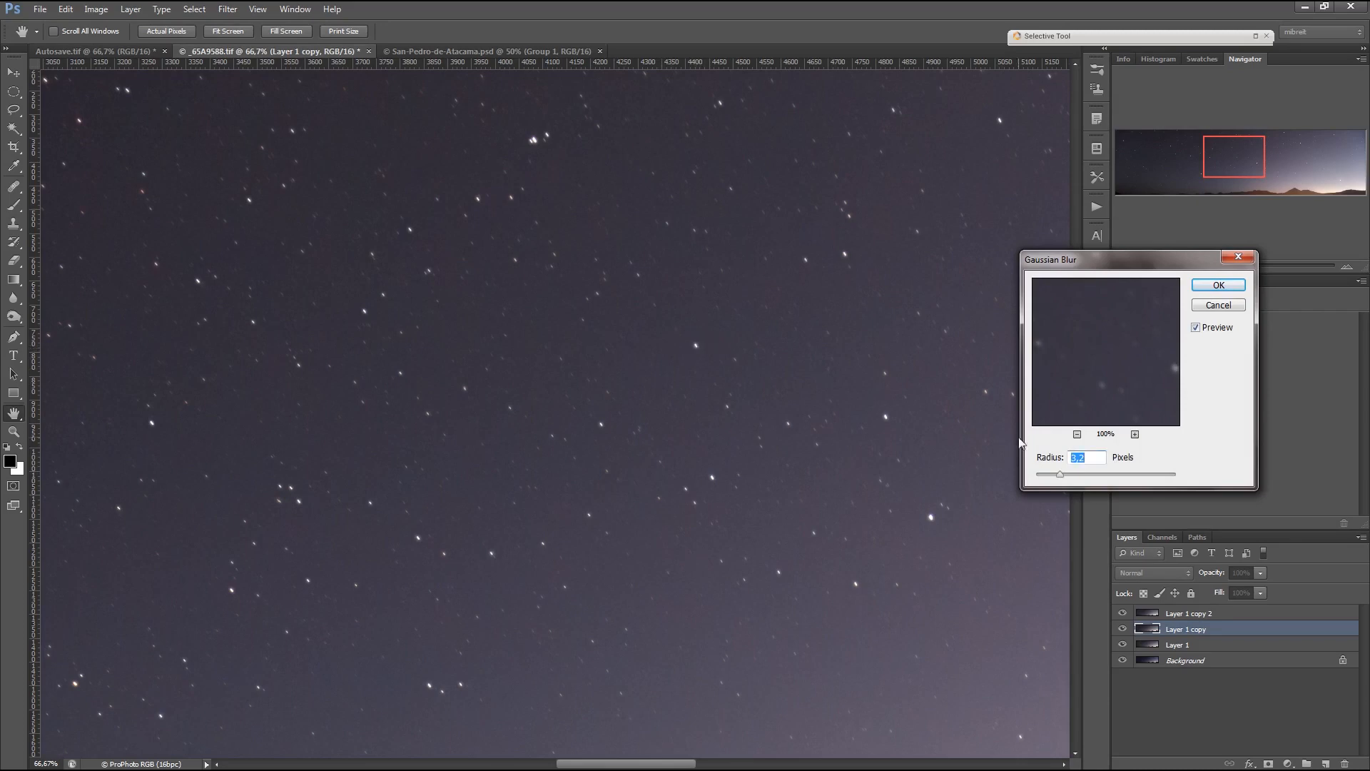
left_click_drag(1060, 474, 1067, 474)
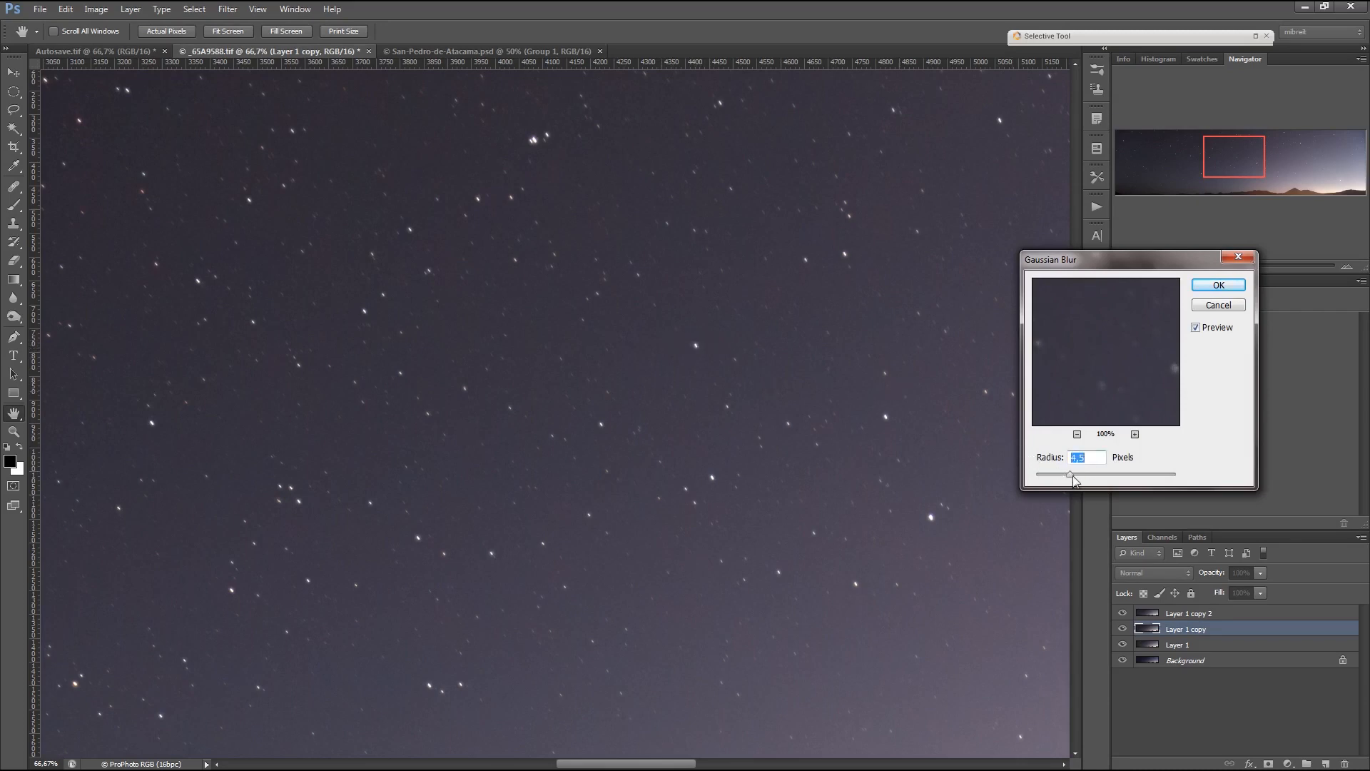
left_click_drag(1072, 473, 1084, 474)
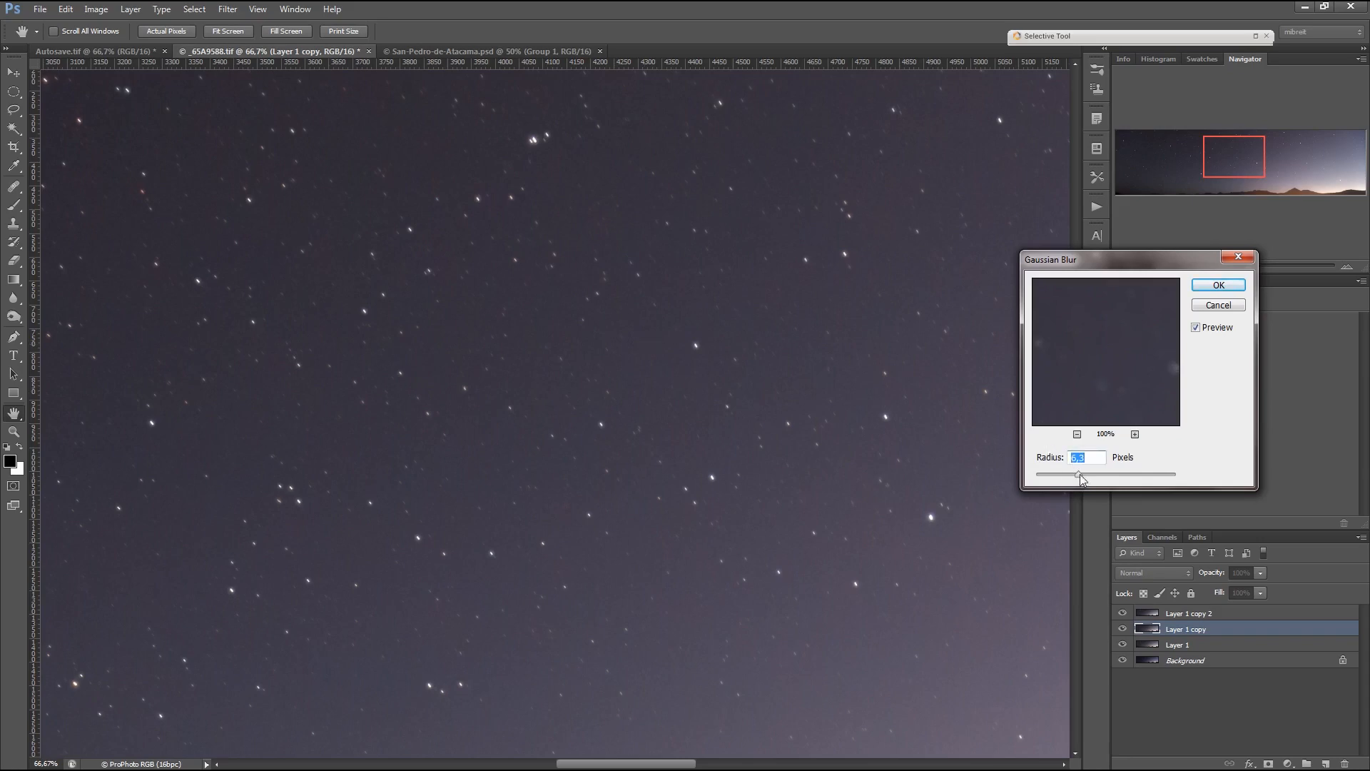
left_click_drag(1082, 475, 1093, 475)
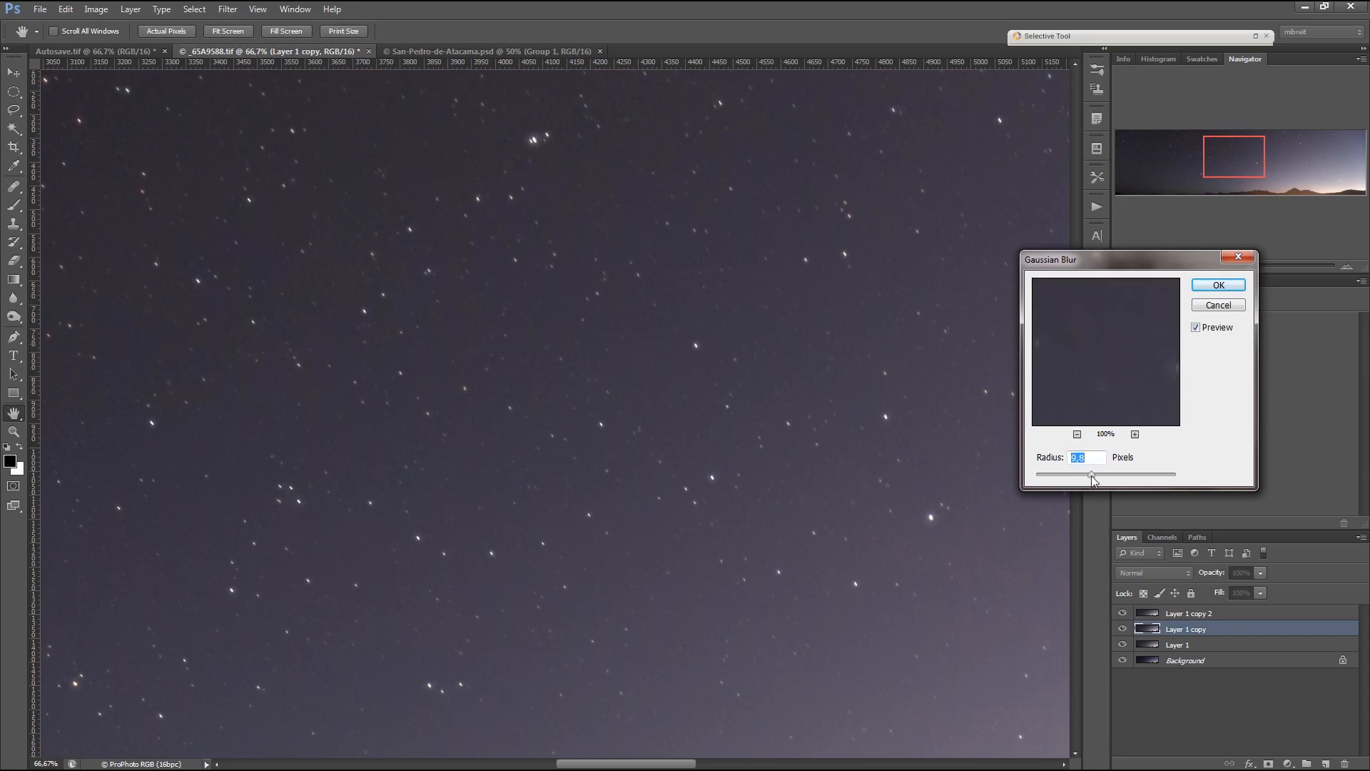
left_click_drag(1091, 474, 1099, 474)
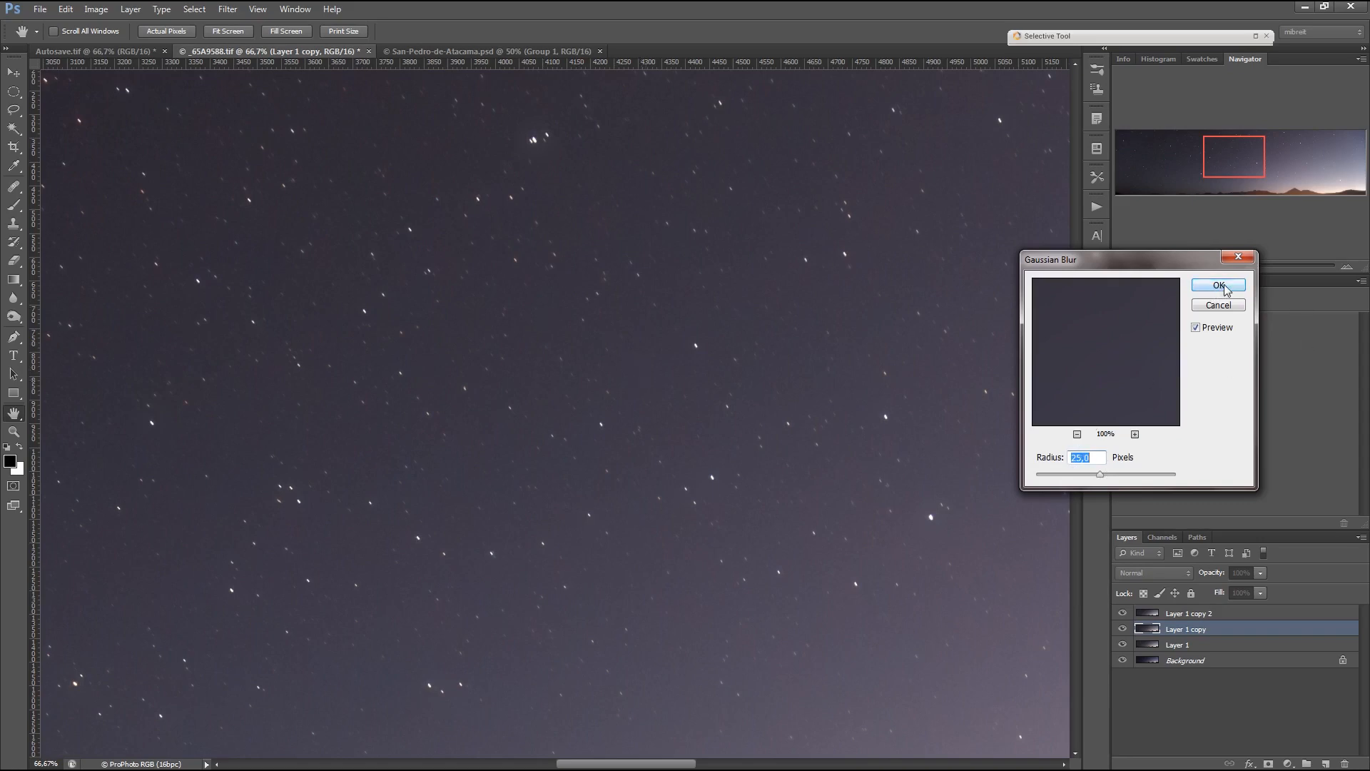
left_click(1218, 284)
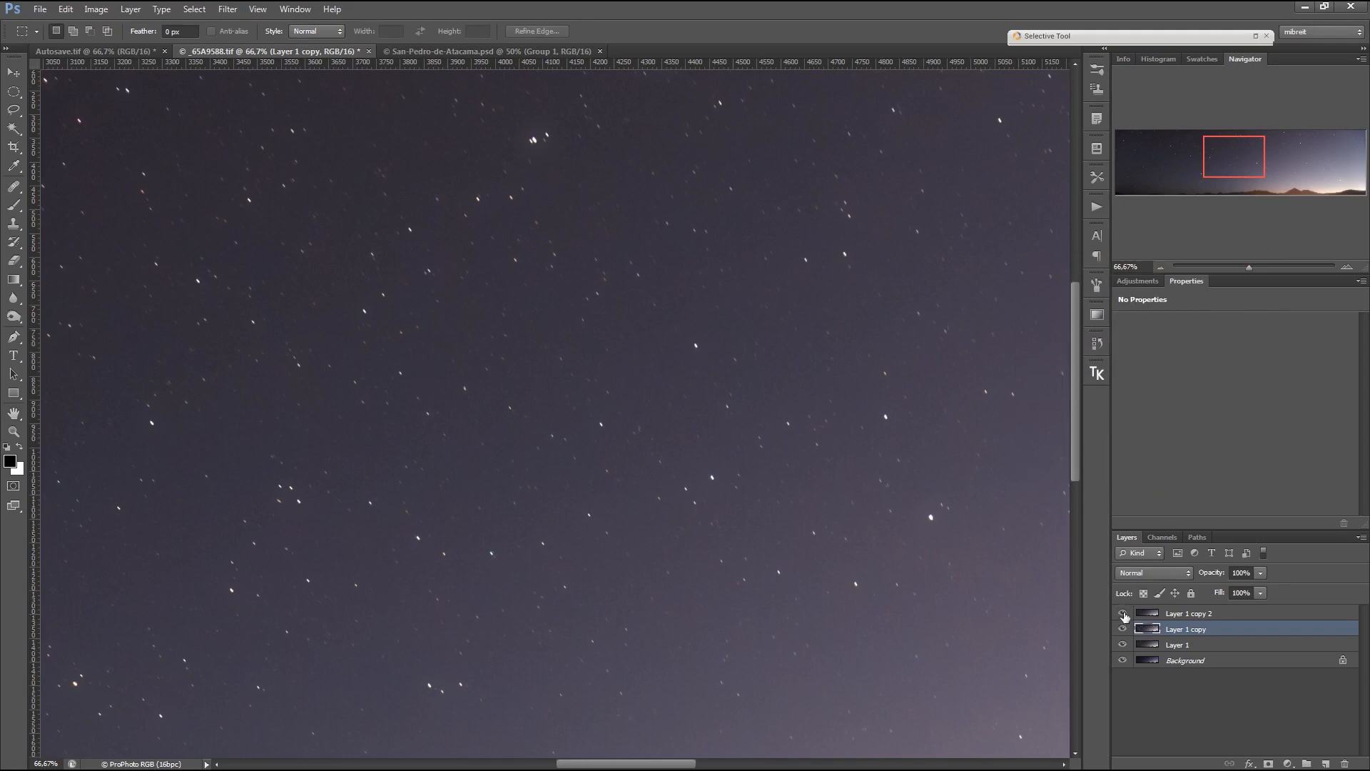
left_click(1123, 612)
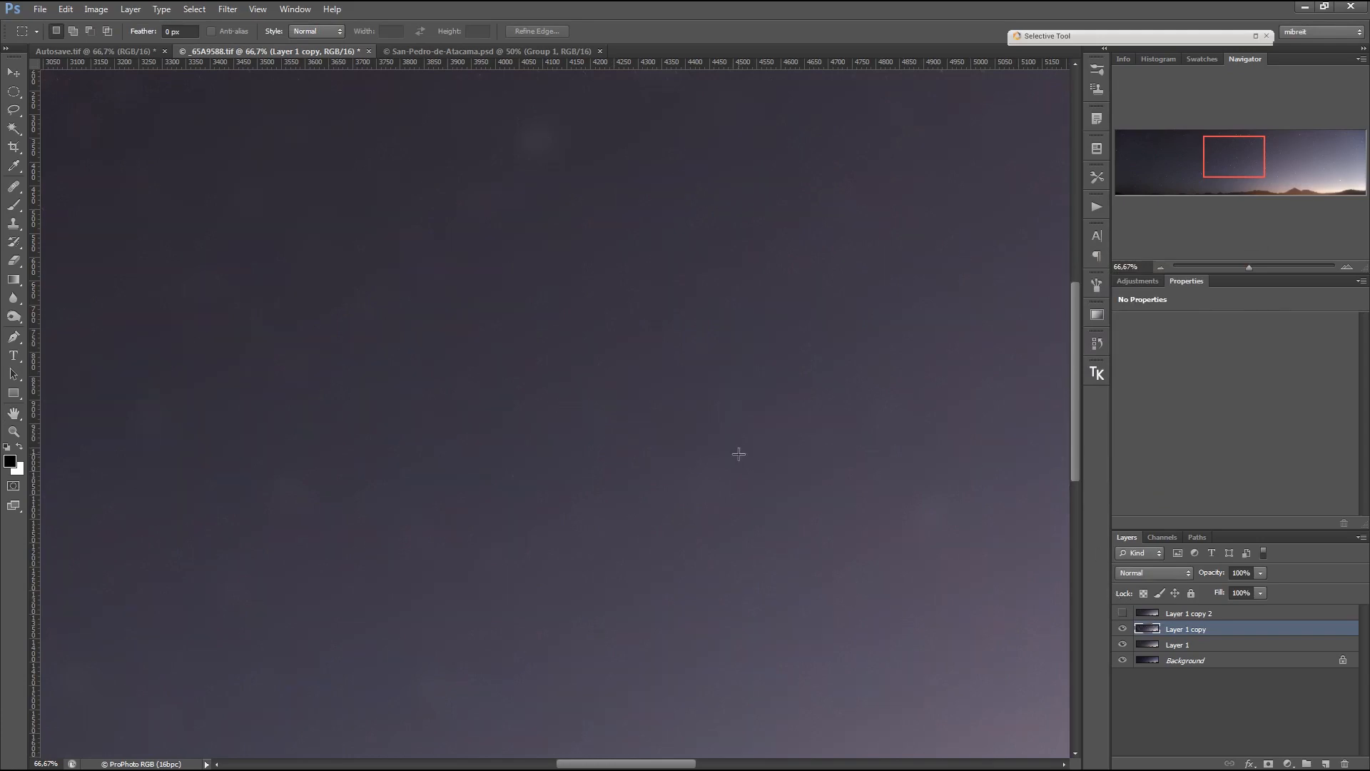
left_click_drag(739, 454, 757, 412)
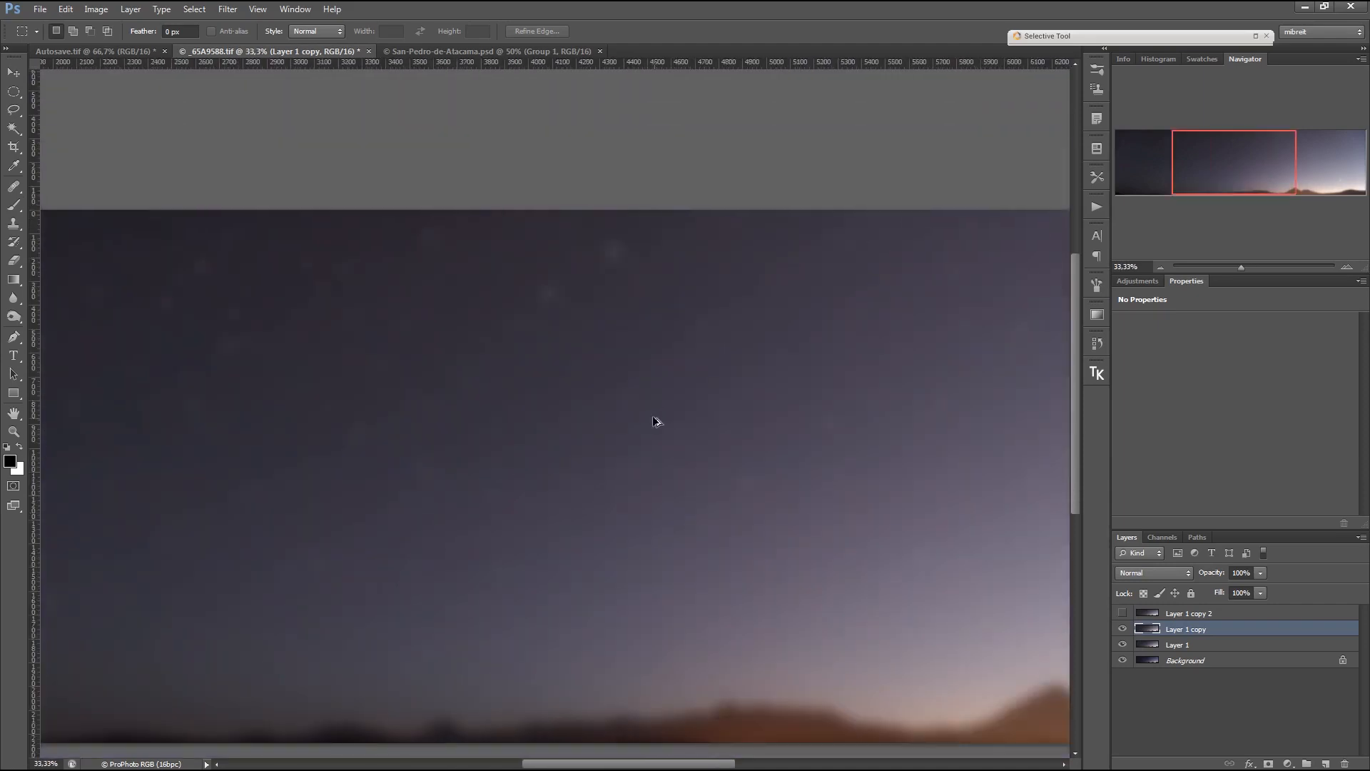
left_click(707, 431)
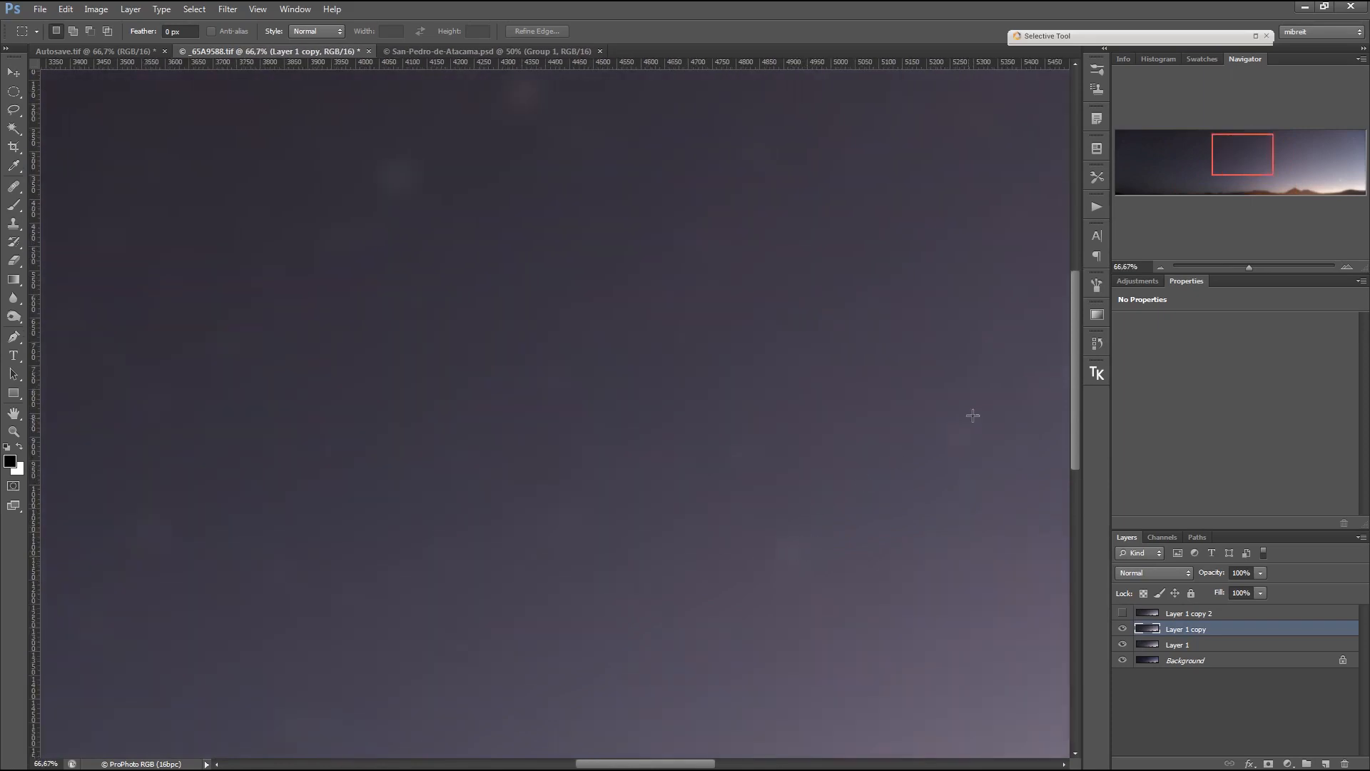
mouse_move(1104, 611)
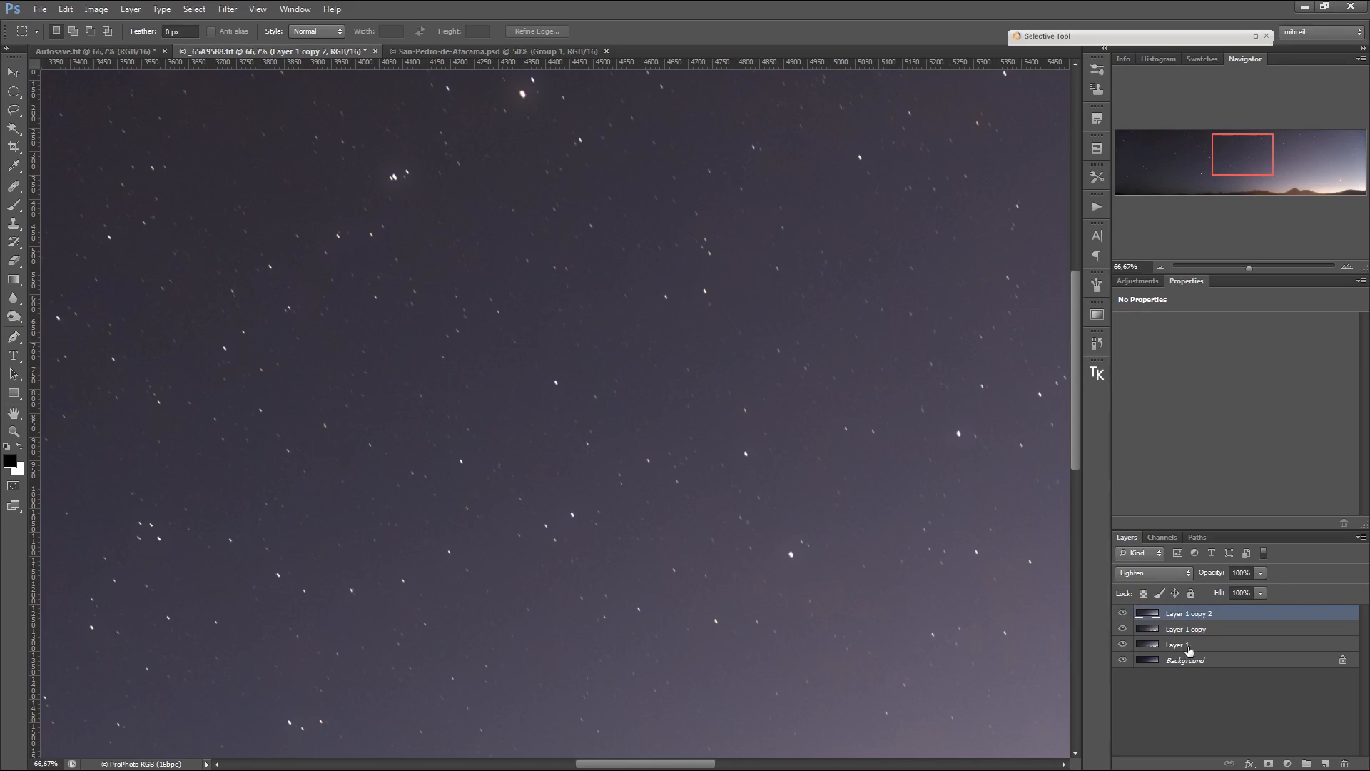
left_click(1177, 644)
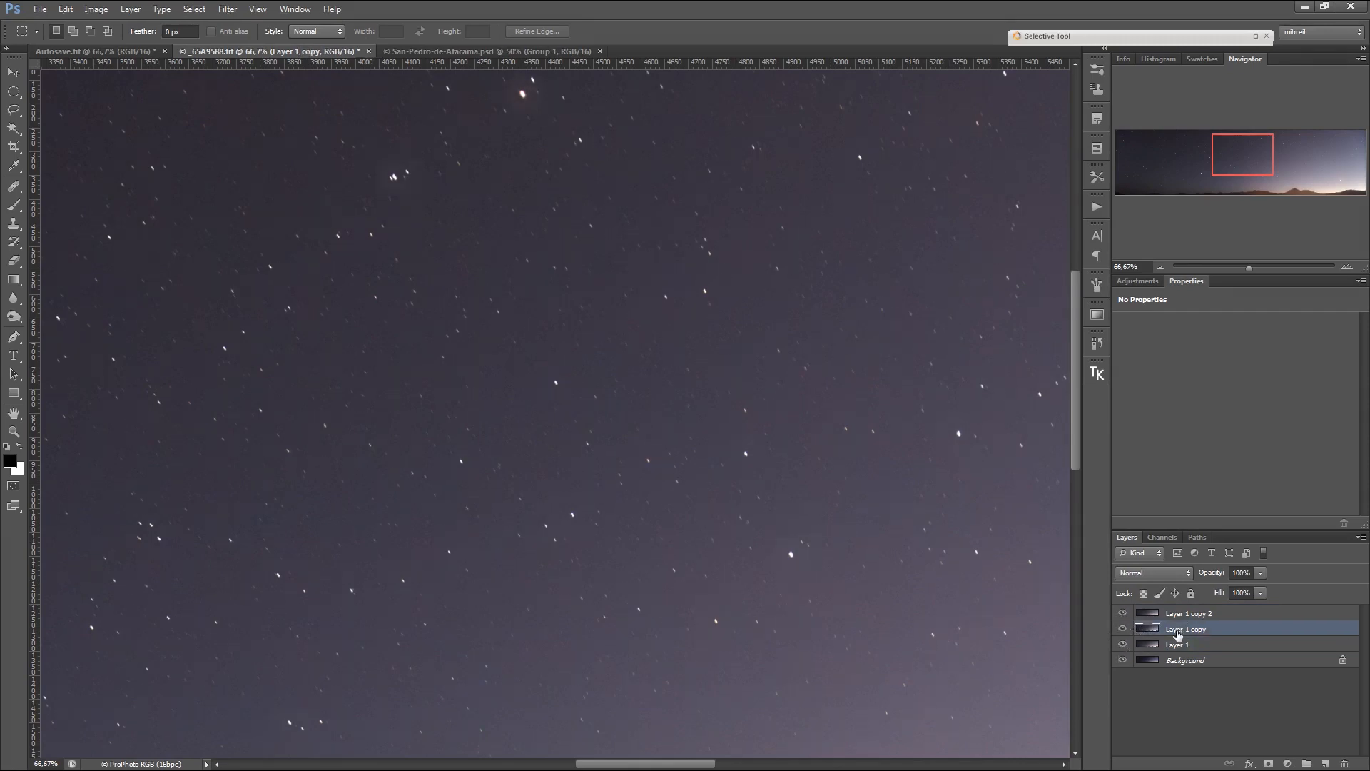
Blur Layer 1 copy again with a stronger Gaussian Blur of about 34 pixels
left_click(227, 9)
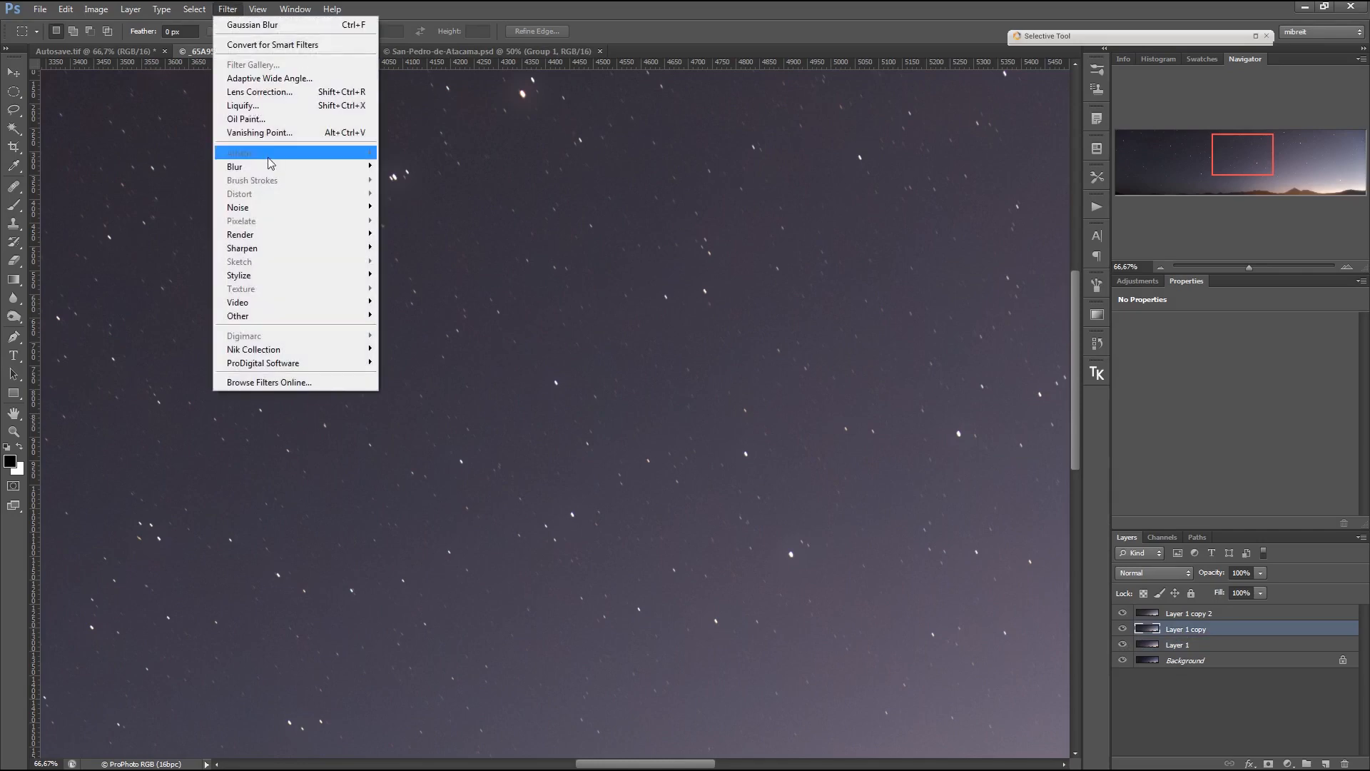
left_click(253, 25)
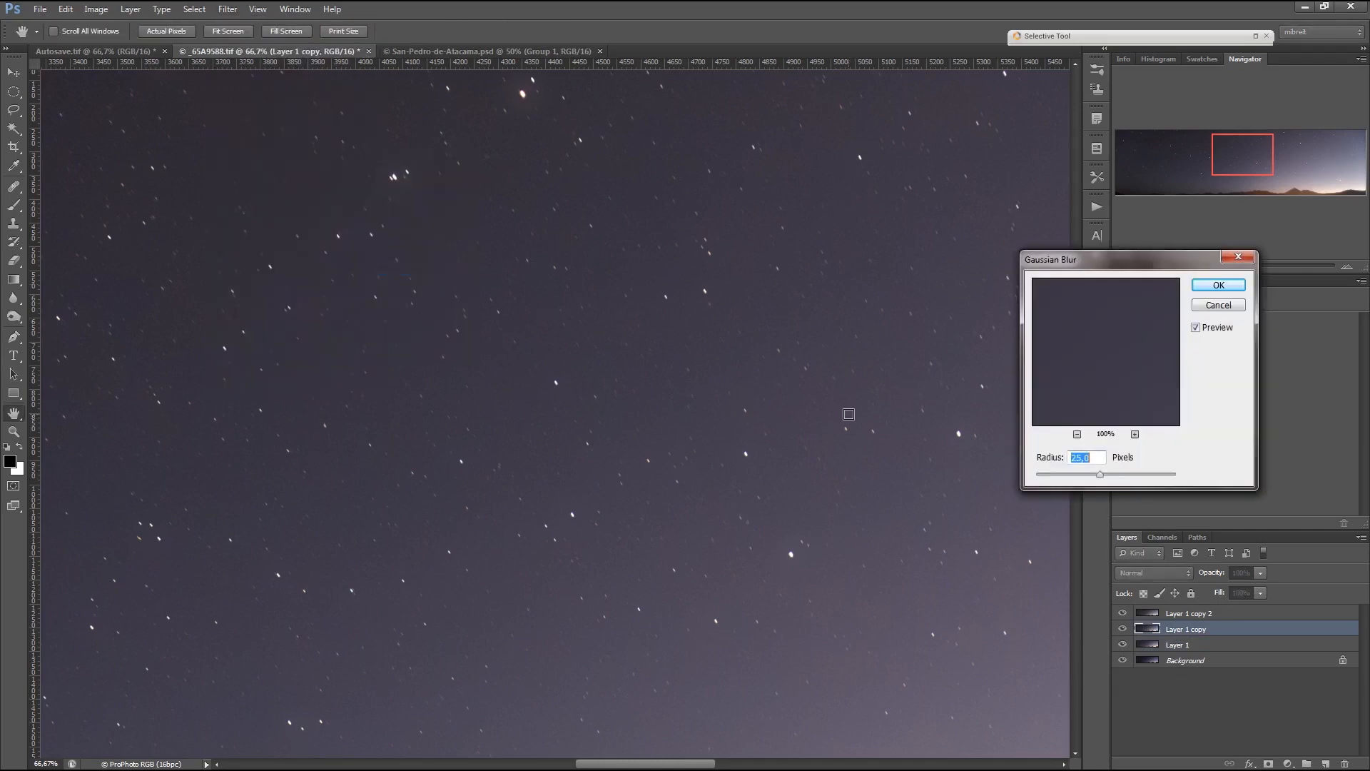
left_click_drag(1099, 472, 1121, 473)
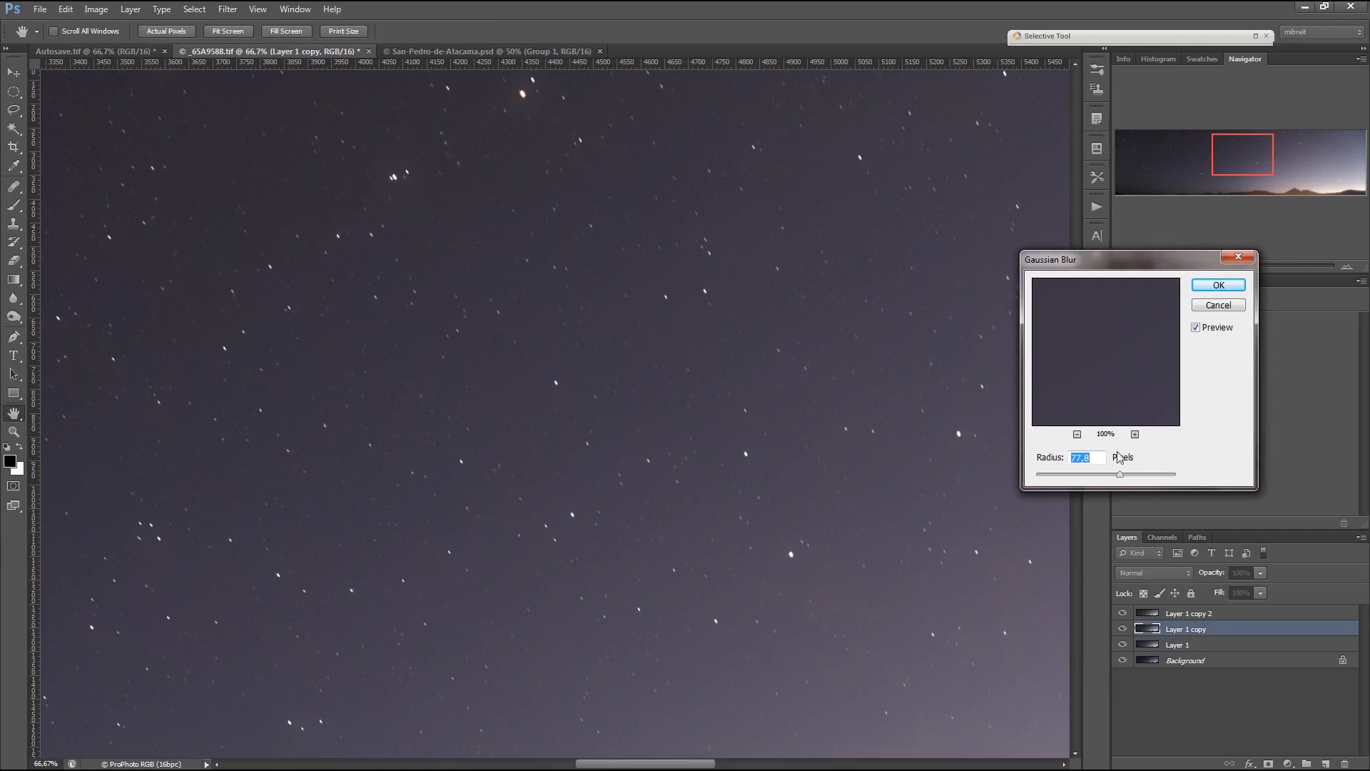
mouse_move(1251, 297)
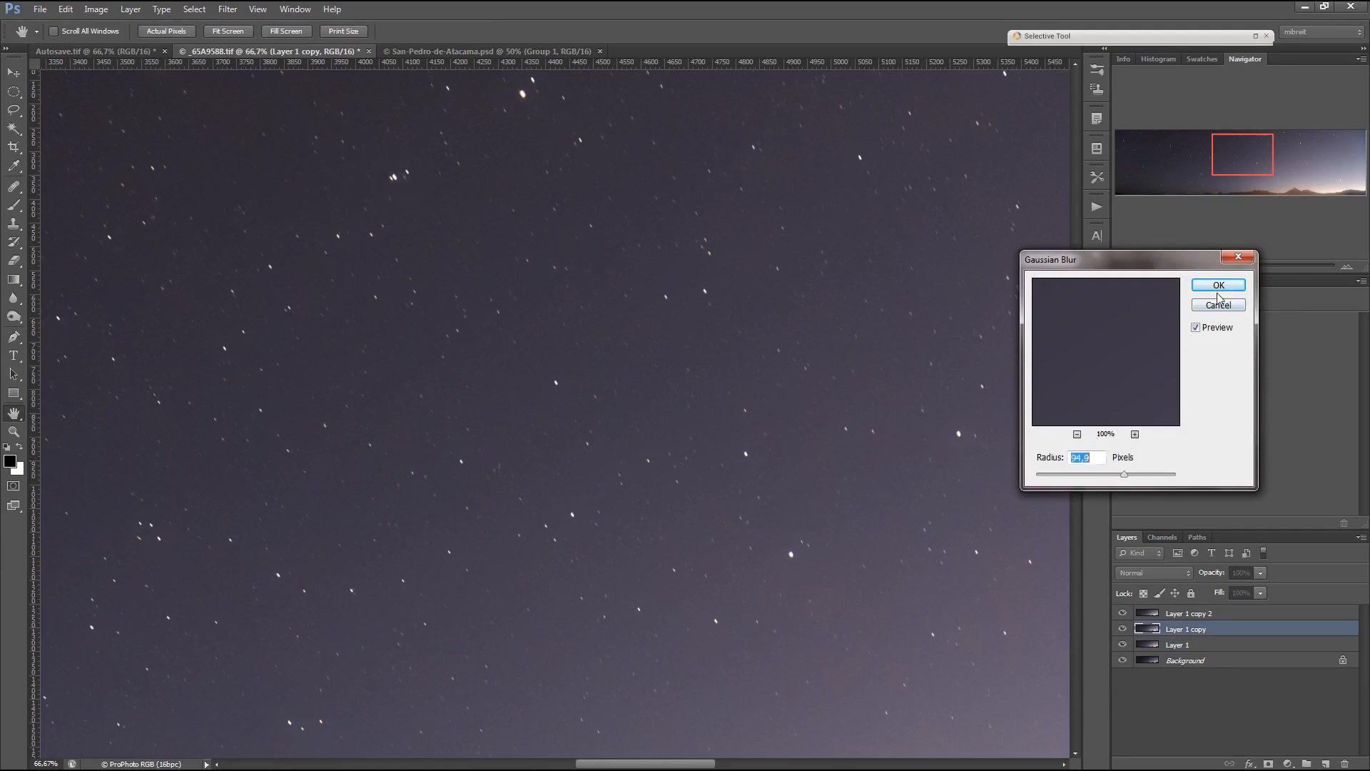
left_click(1217, 285)
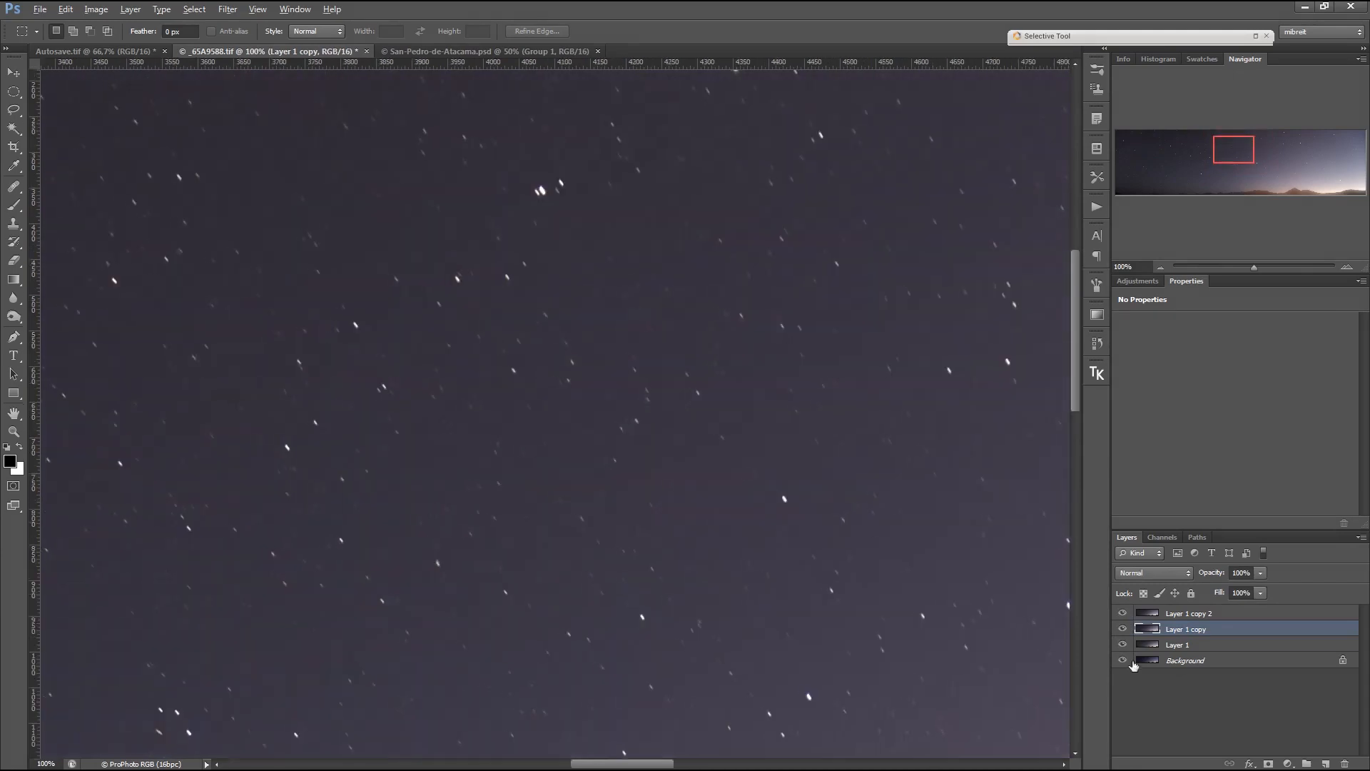
Solo Layer 1 for comparison, turn the upper star layers back on, and pan the sky
left_click(1122, 659)
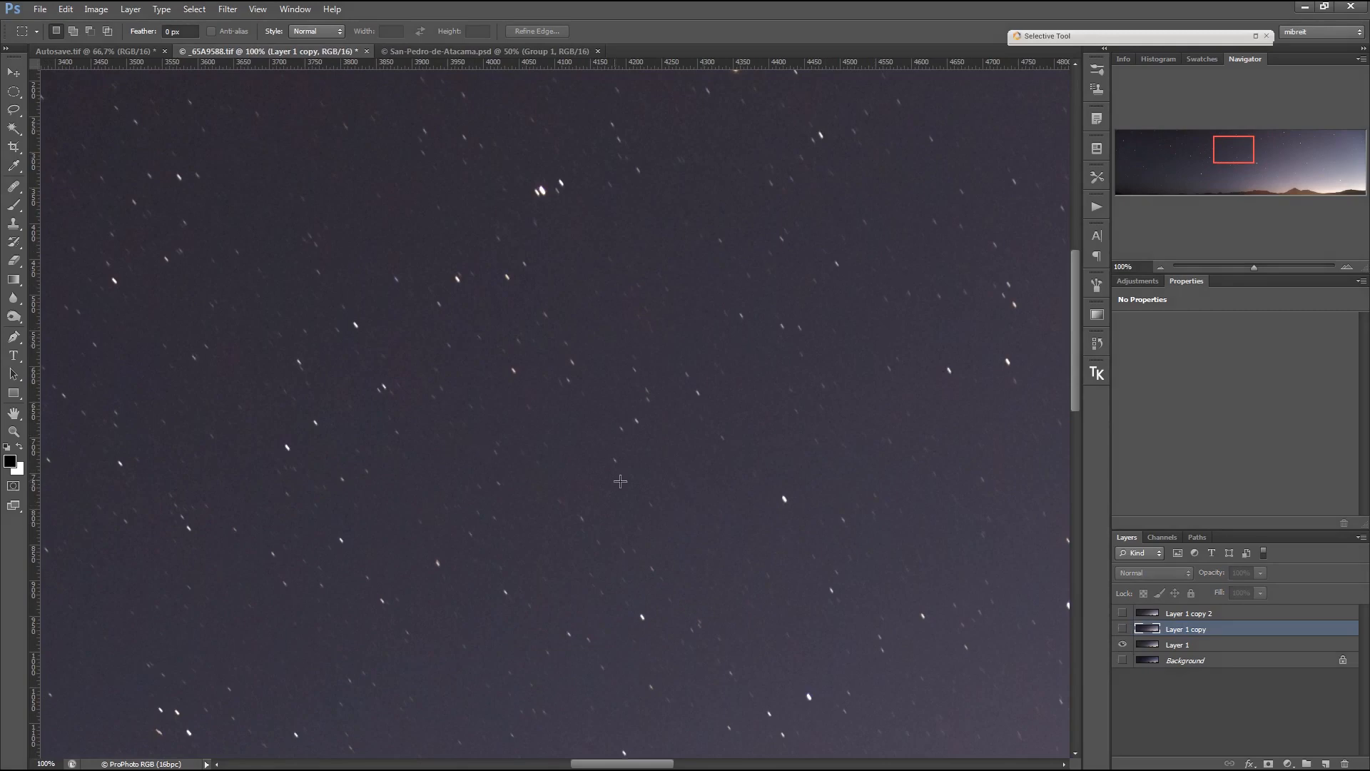
mouse_move(690, 471)
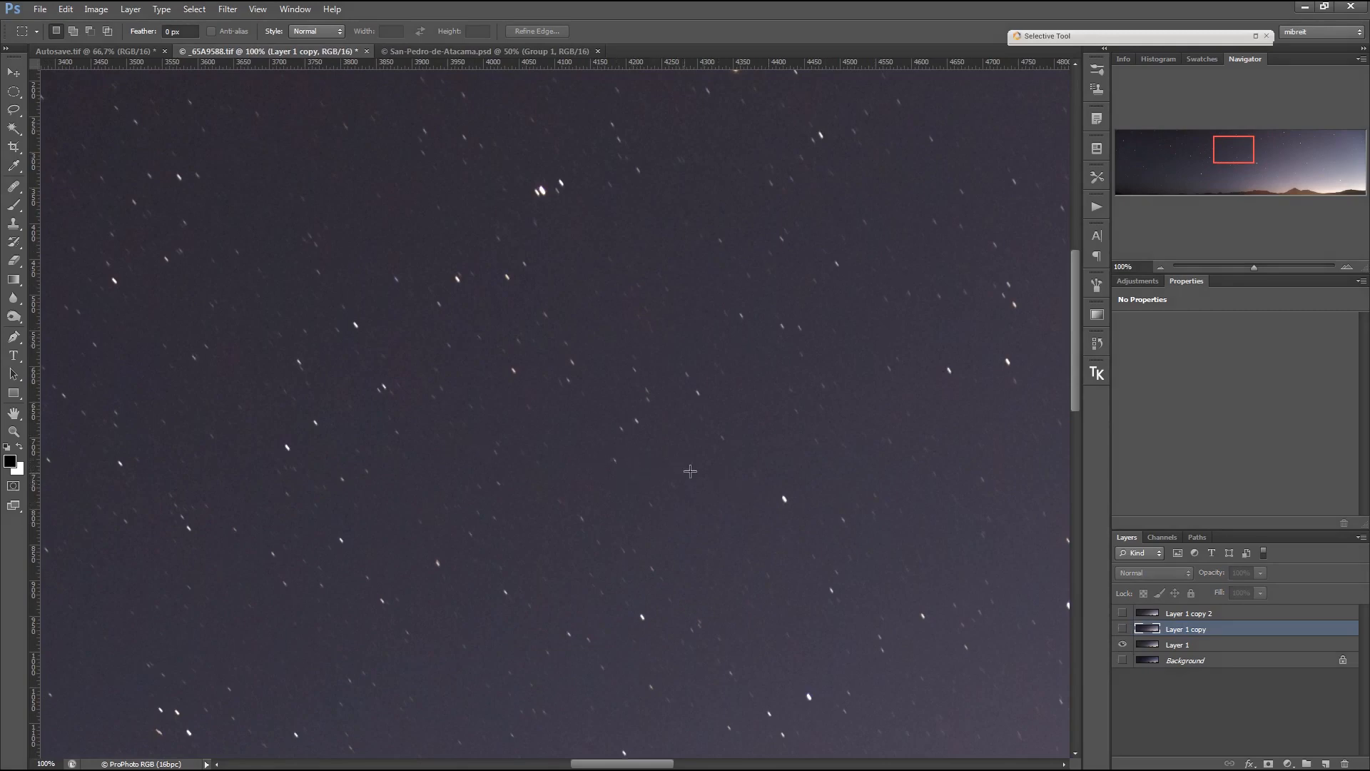
mouse_move(731, 421)
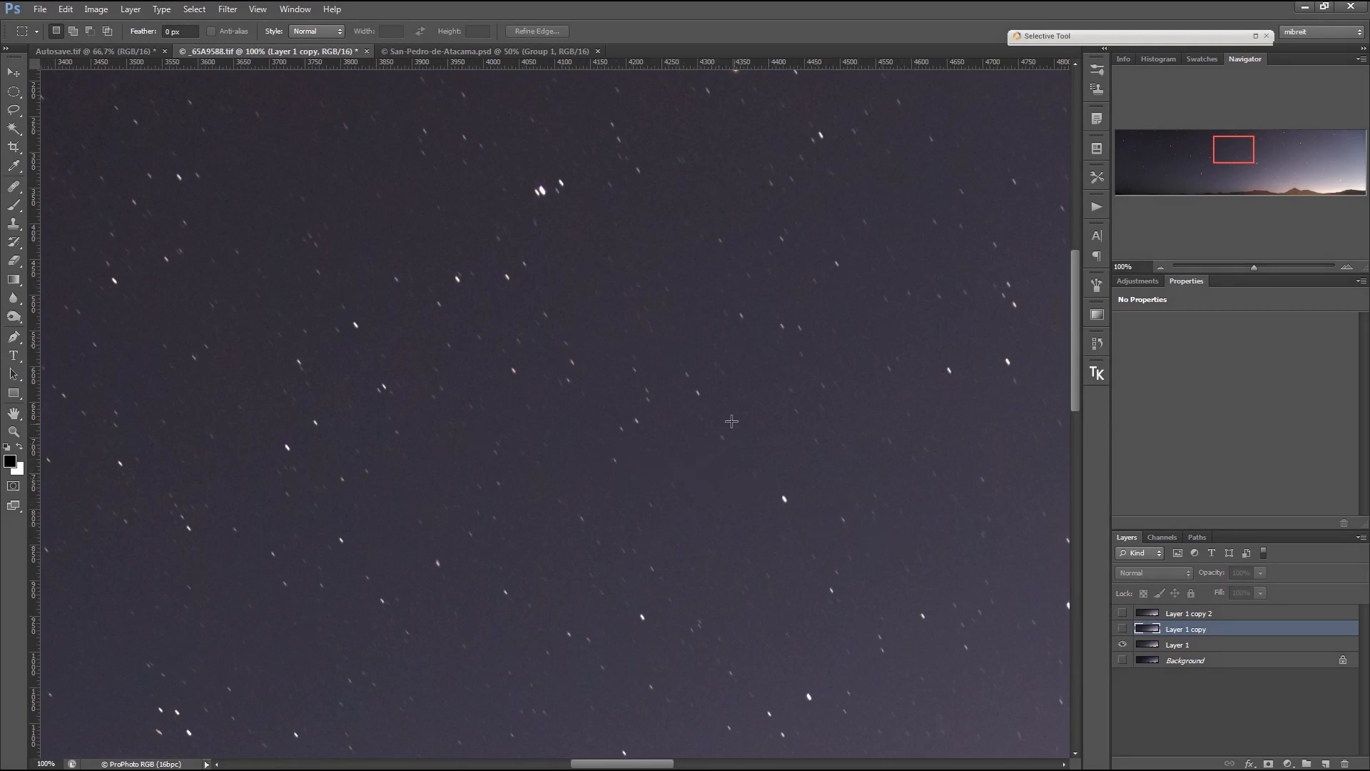
mouse_move(883, 499)
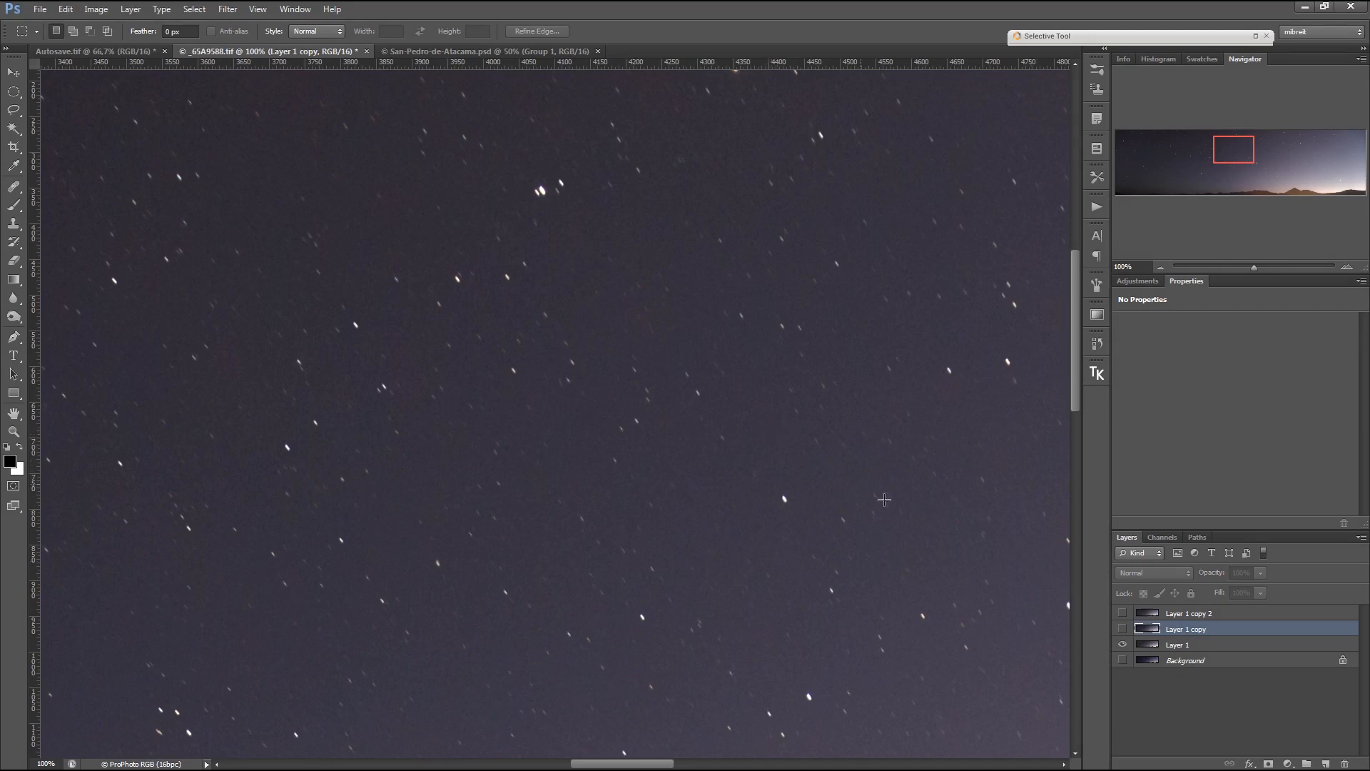
left_click(1123, 614)
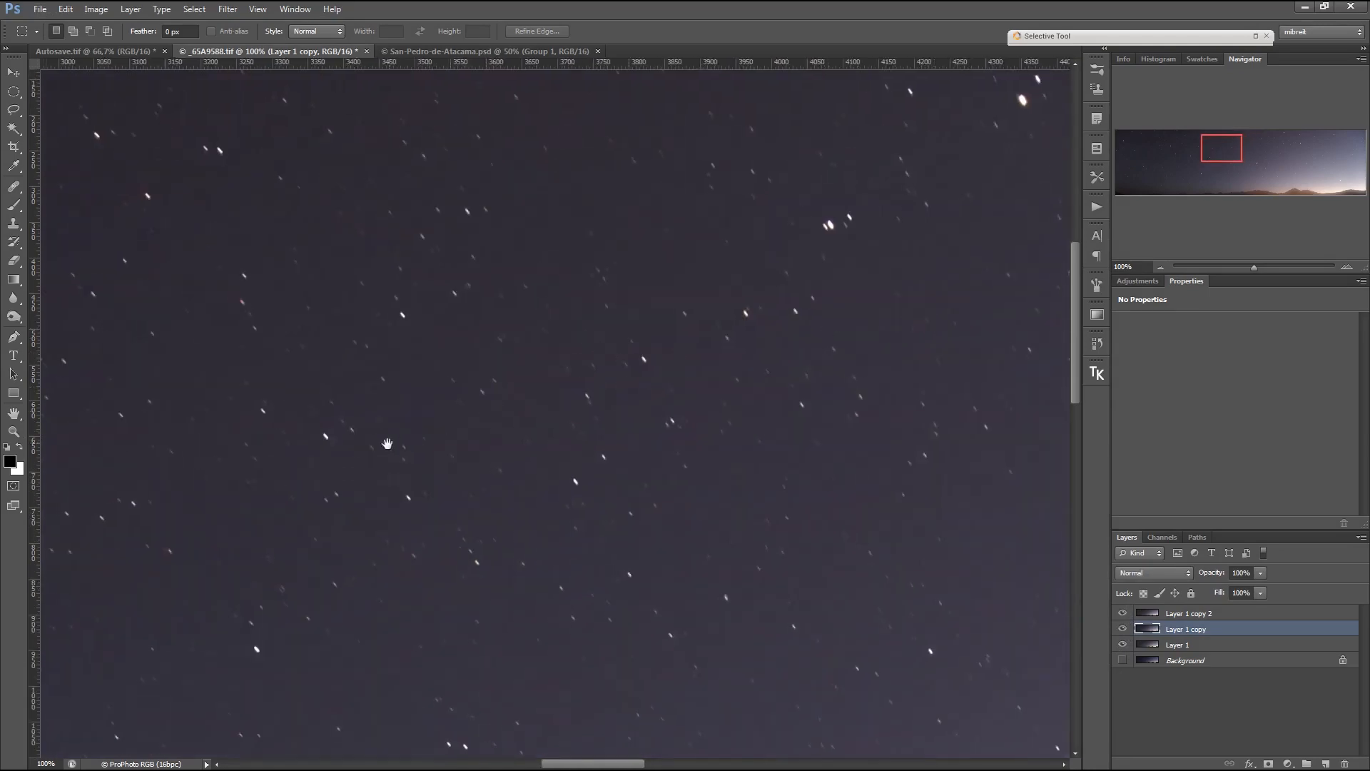
left_click_drag(387, 443, 907, 488)
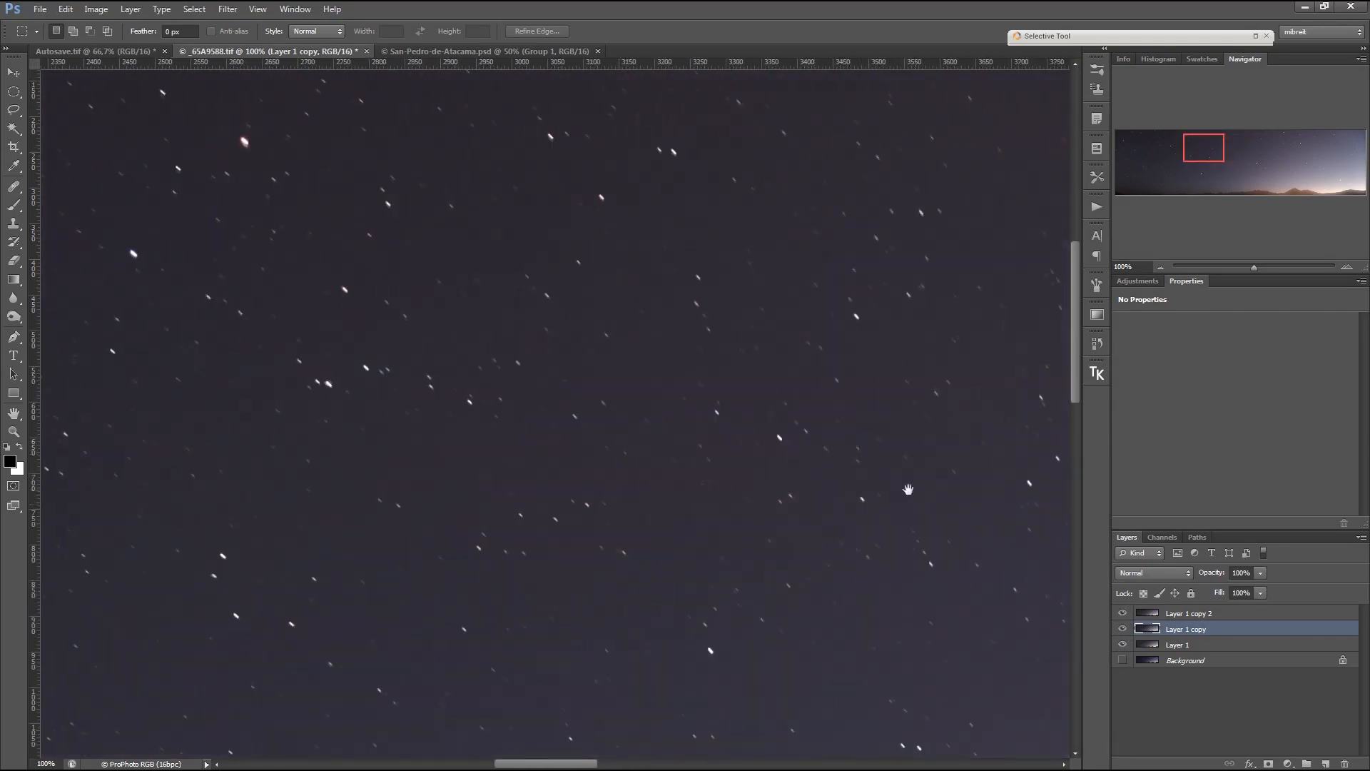
left_click_drag(909, 487, 804, 436)
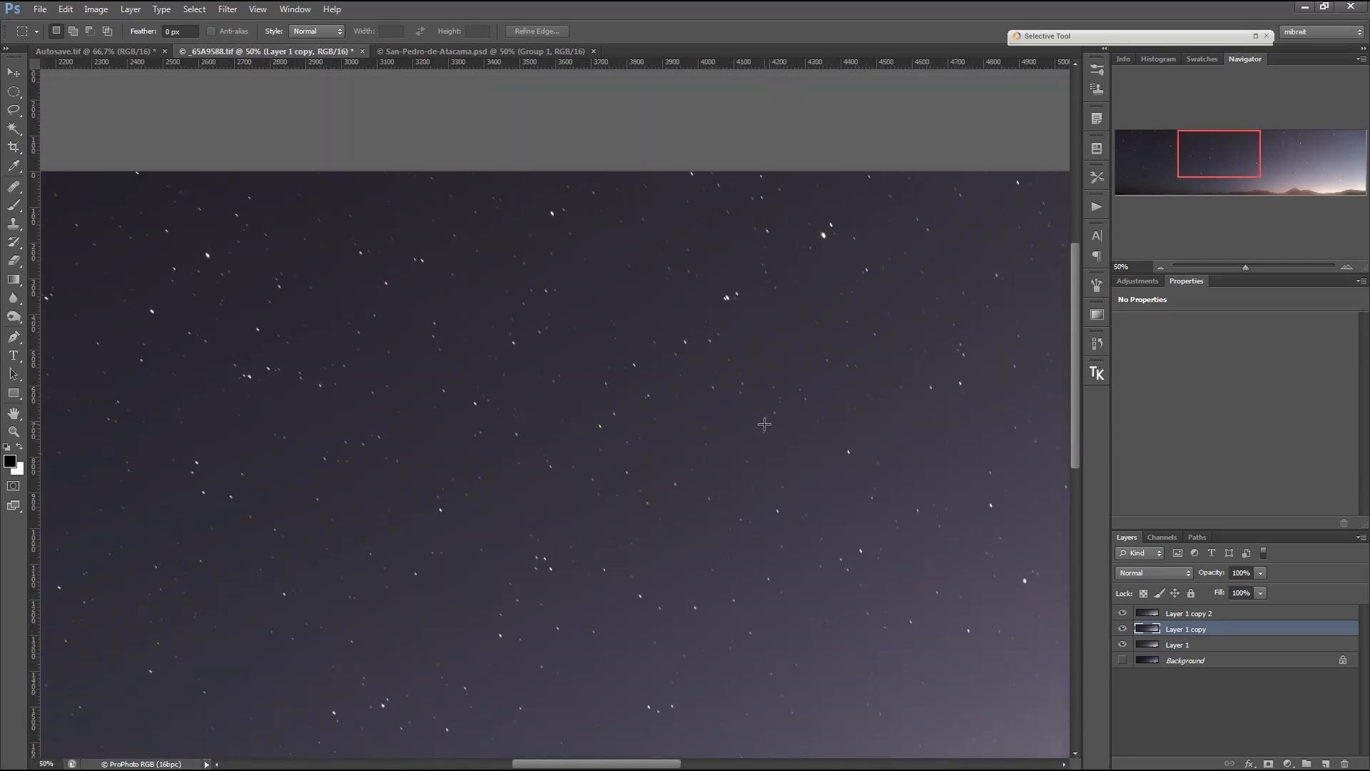
mouse_move(726, 422)
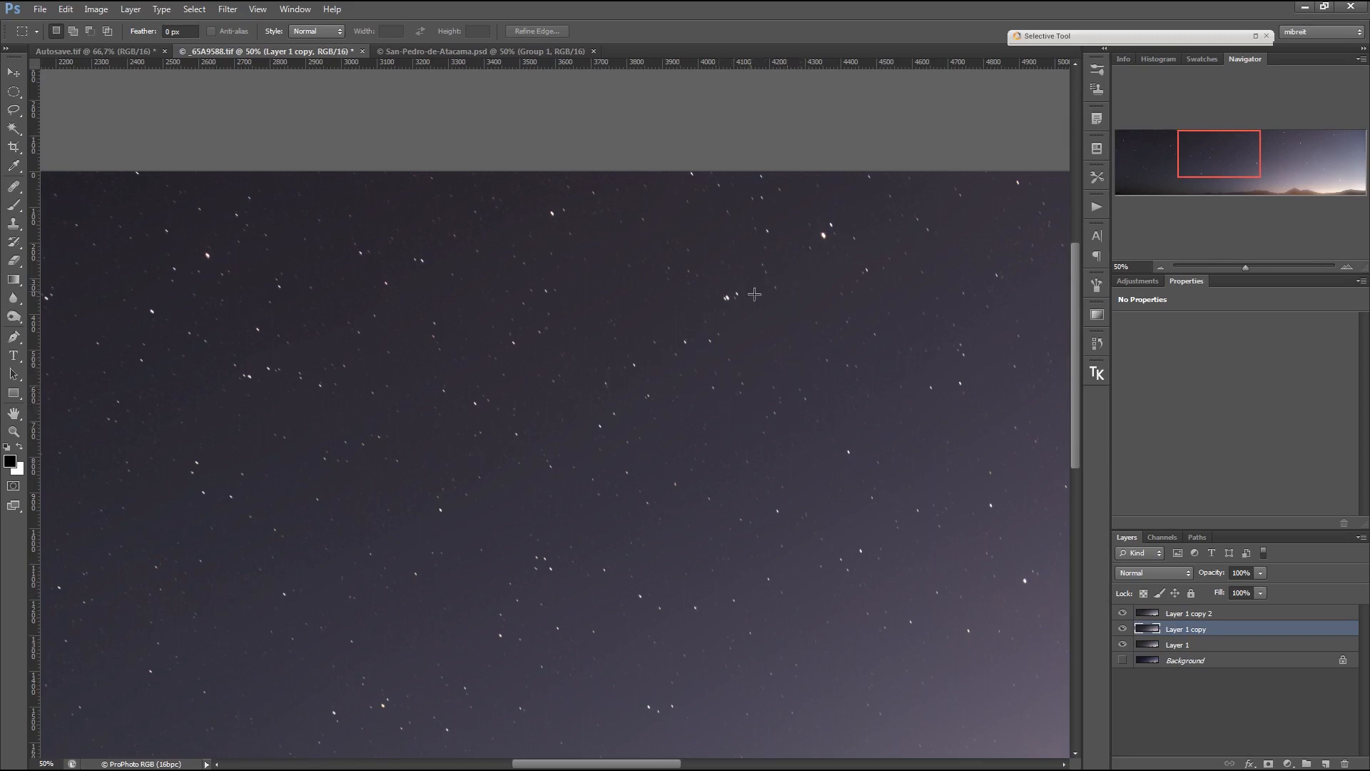
mouse_move(707, 294)
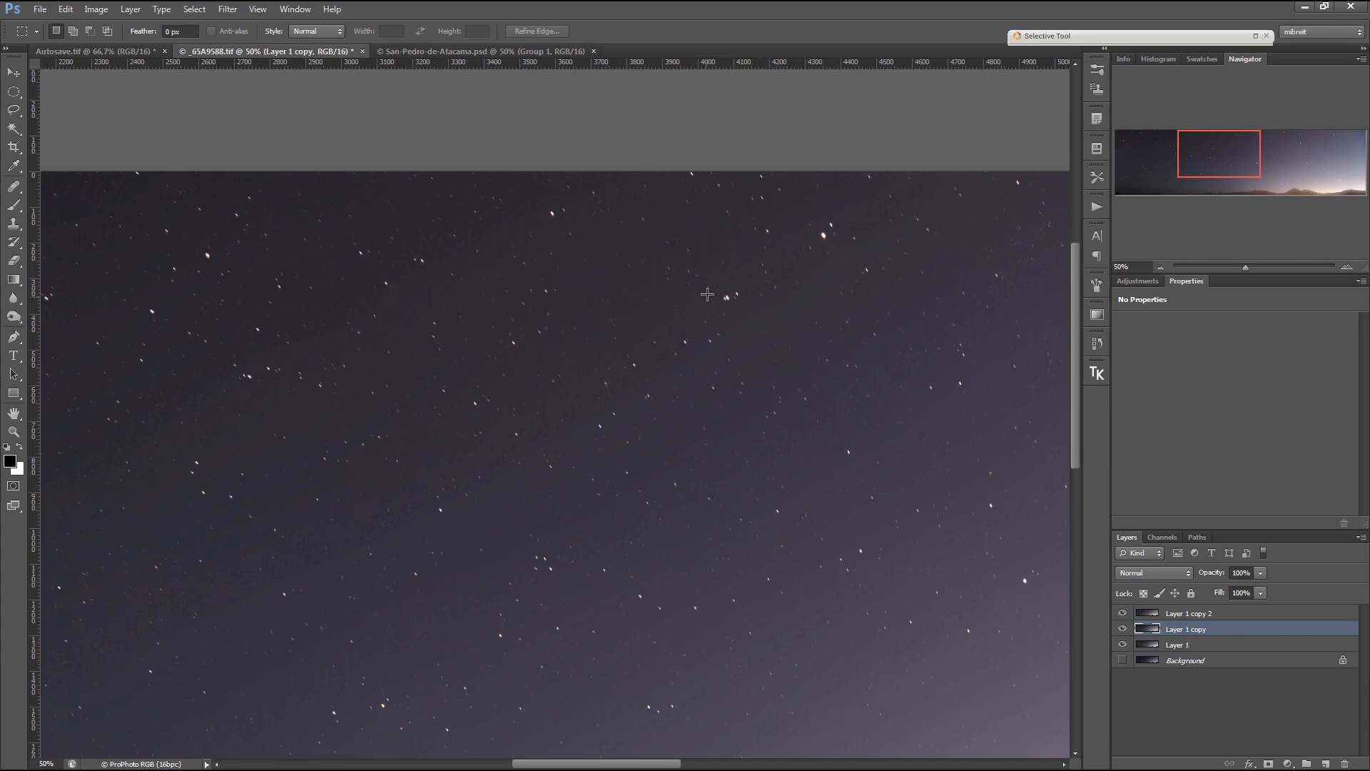
mouse_move(964, 327)
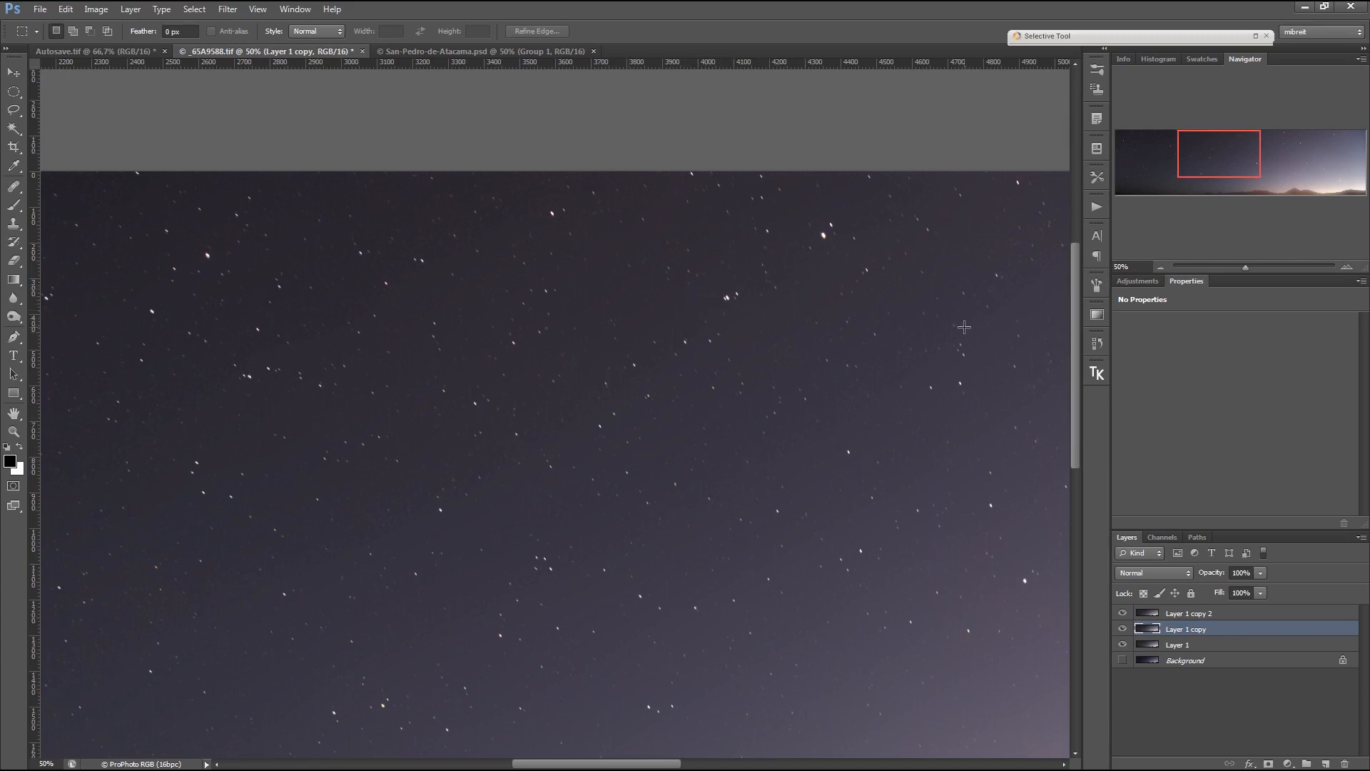
mouse_move(747, 471)
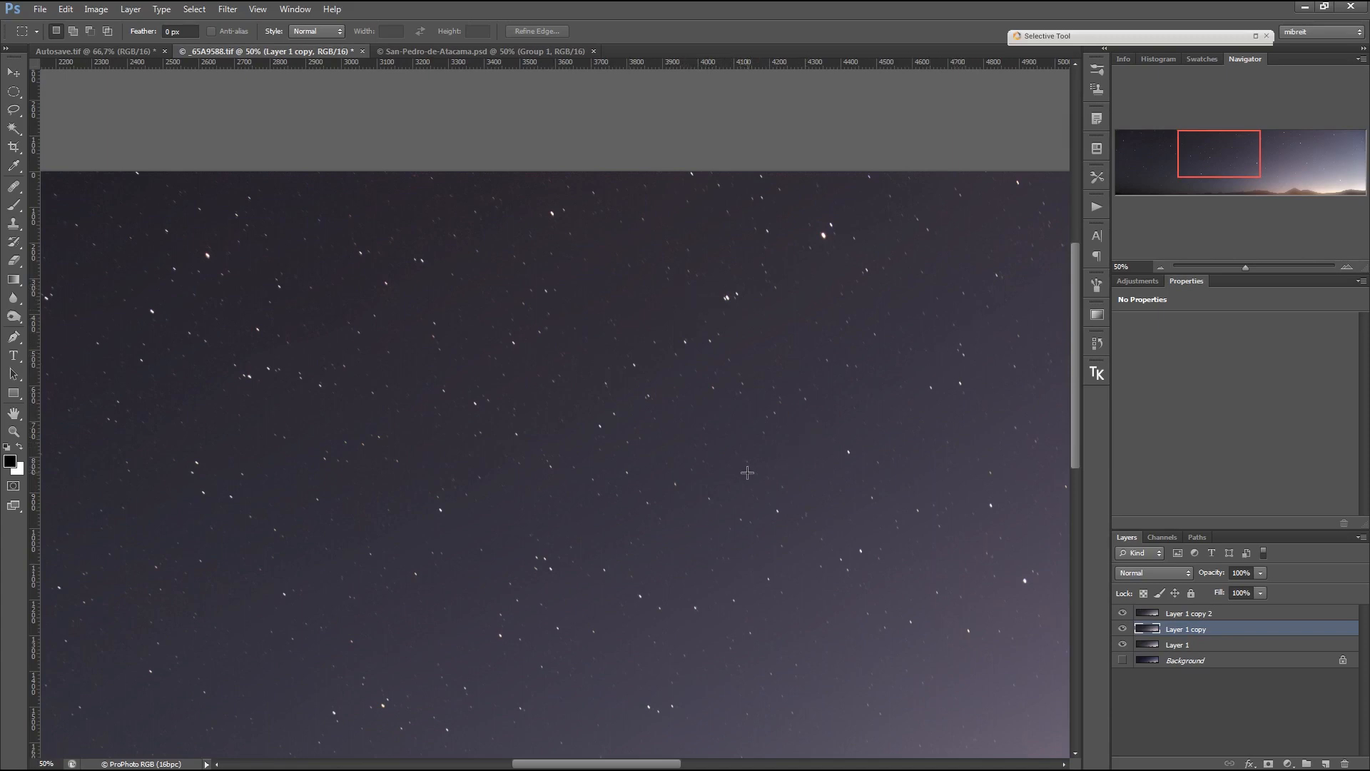
mouse_move(844, 441)
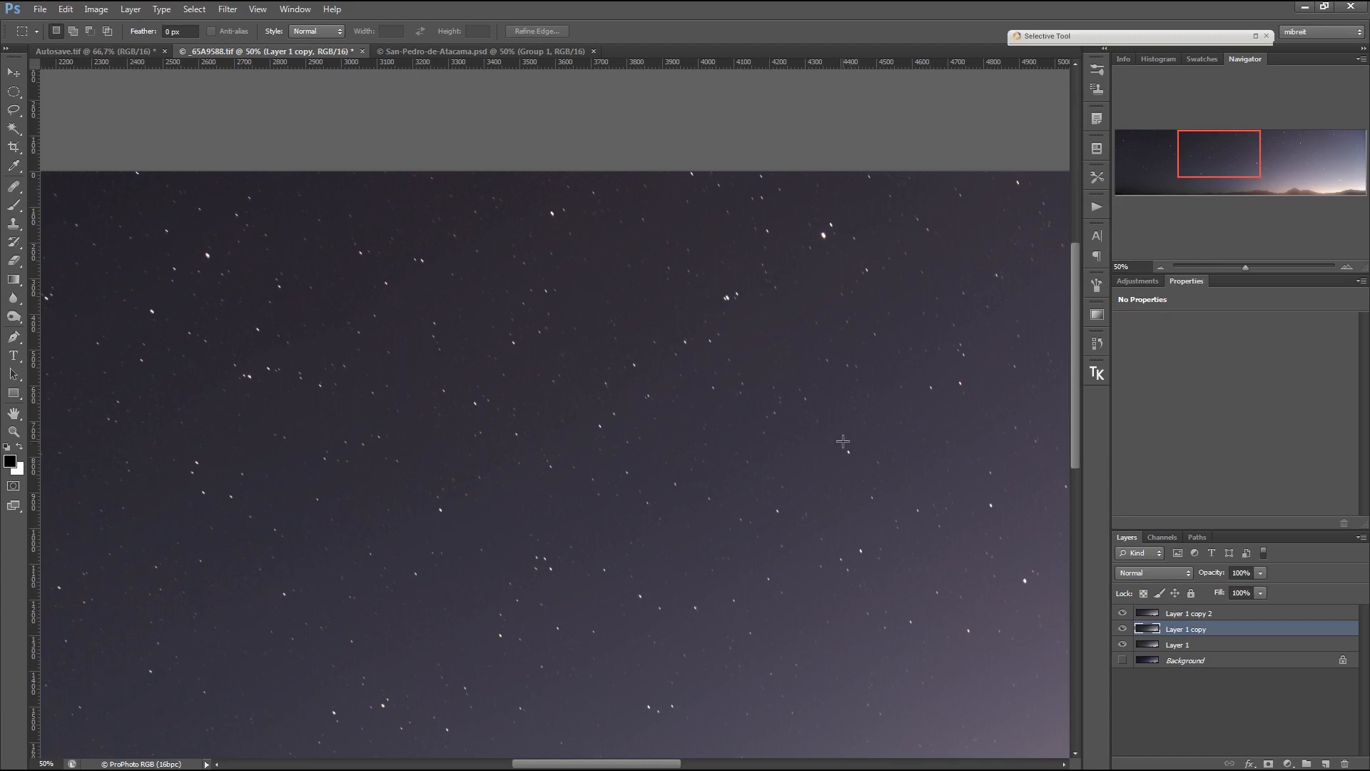
mouse_move(840, 441)
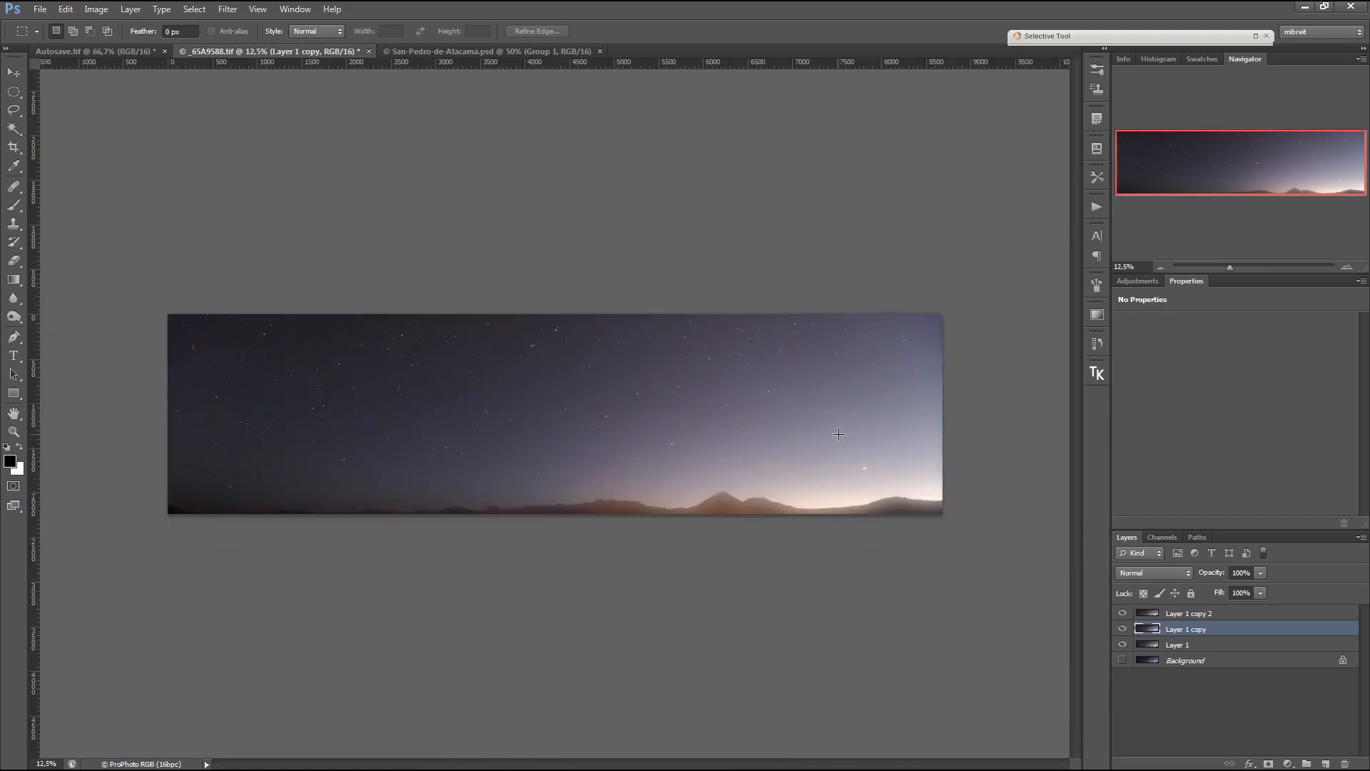
mouse_move(392, 345)
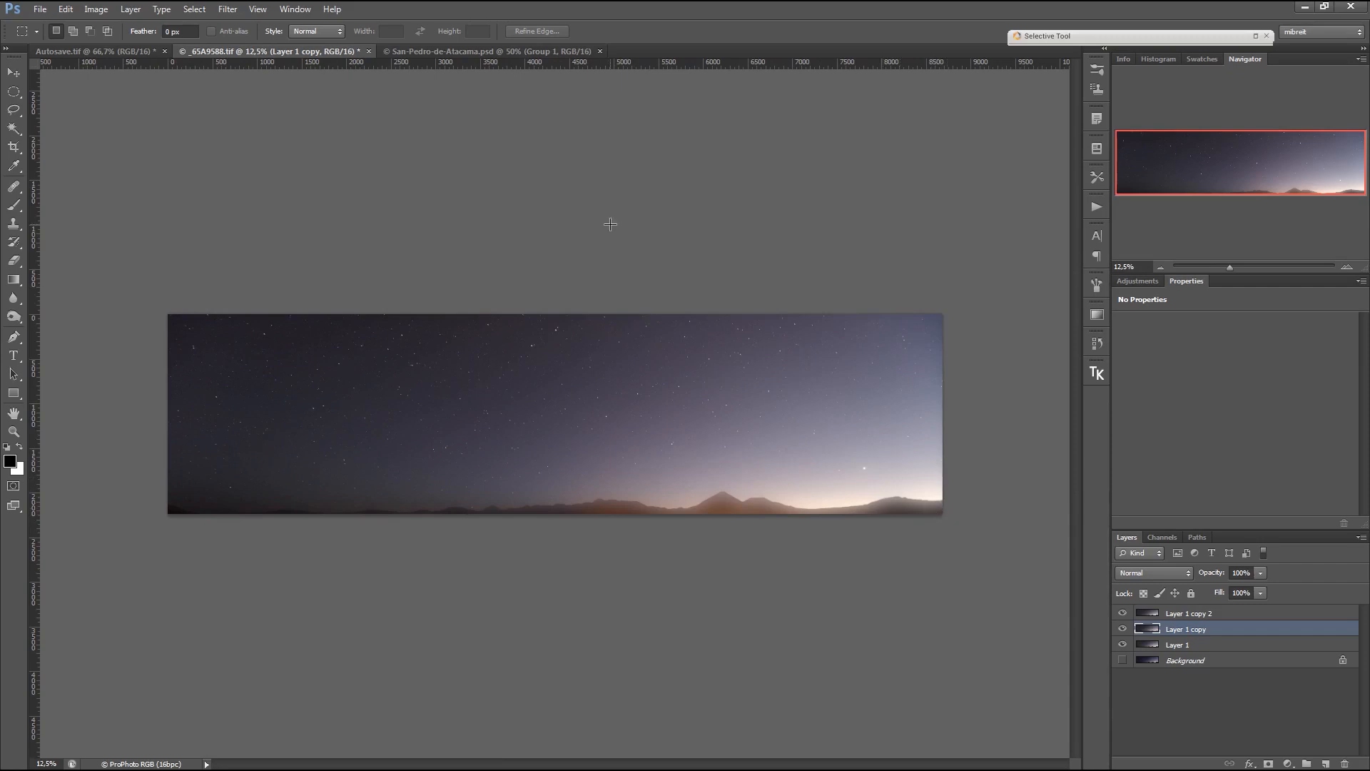
mouse_move(389, 563)
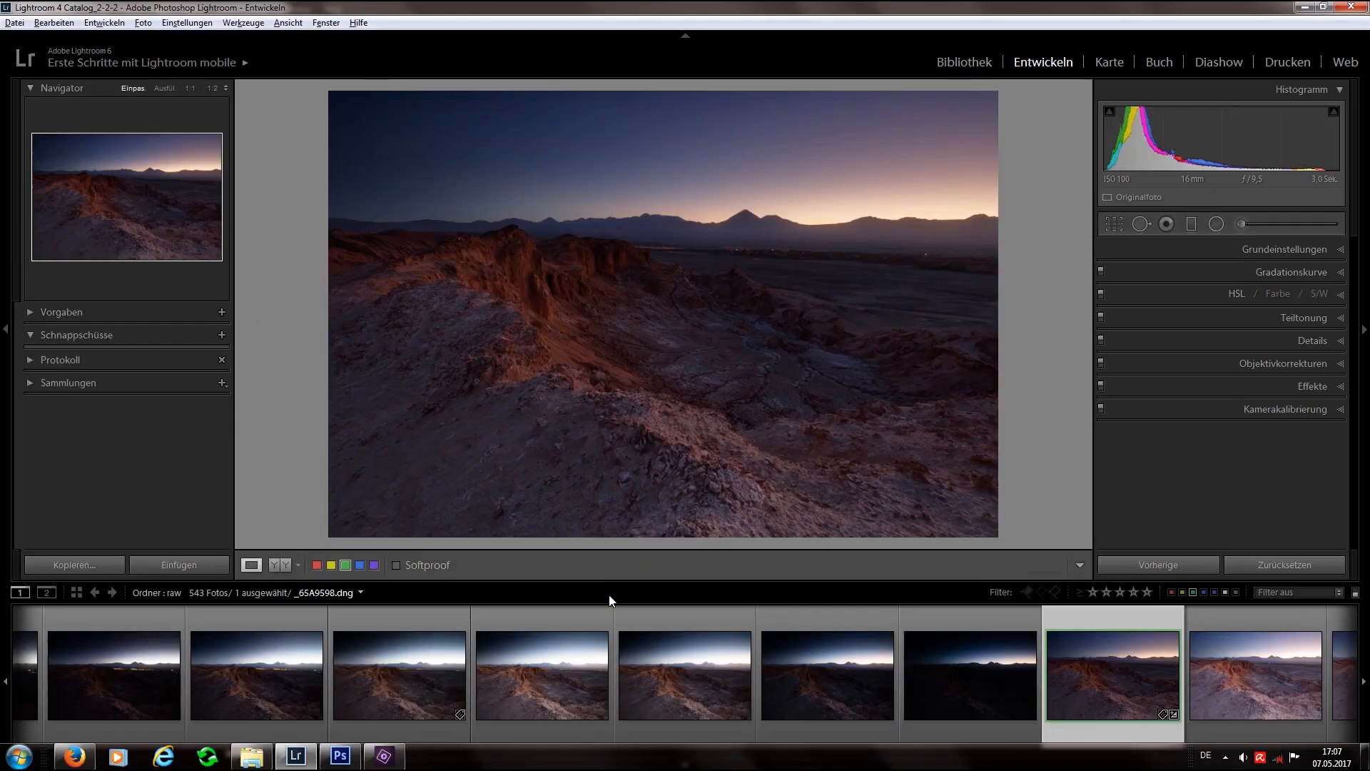
View the red-rock twilight frame _65A9602 in Lightroom, then return to Photoshop
left_click(970, 674)
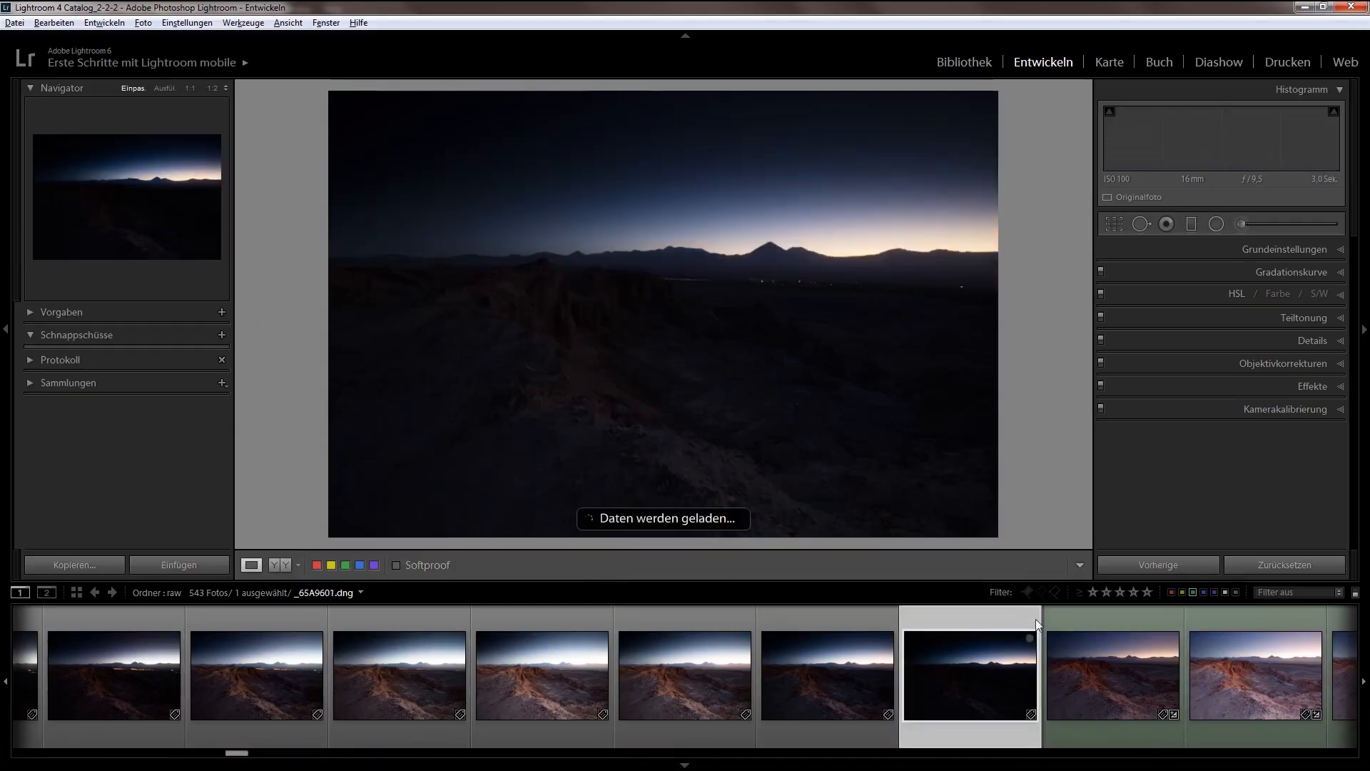
left_click(1112, 675)
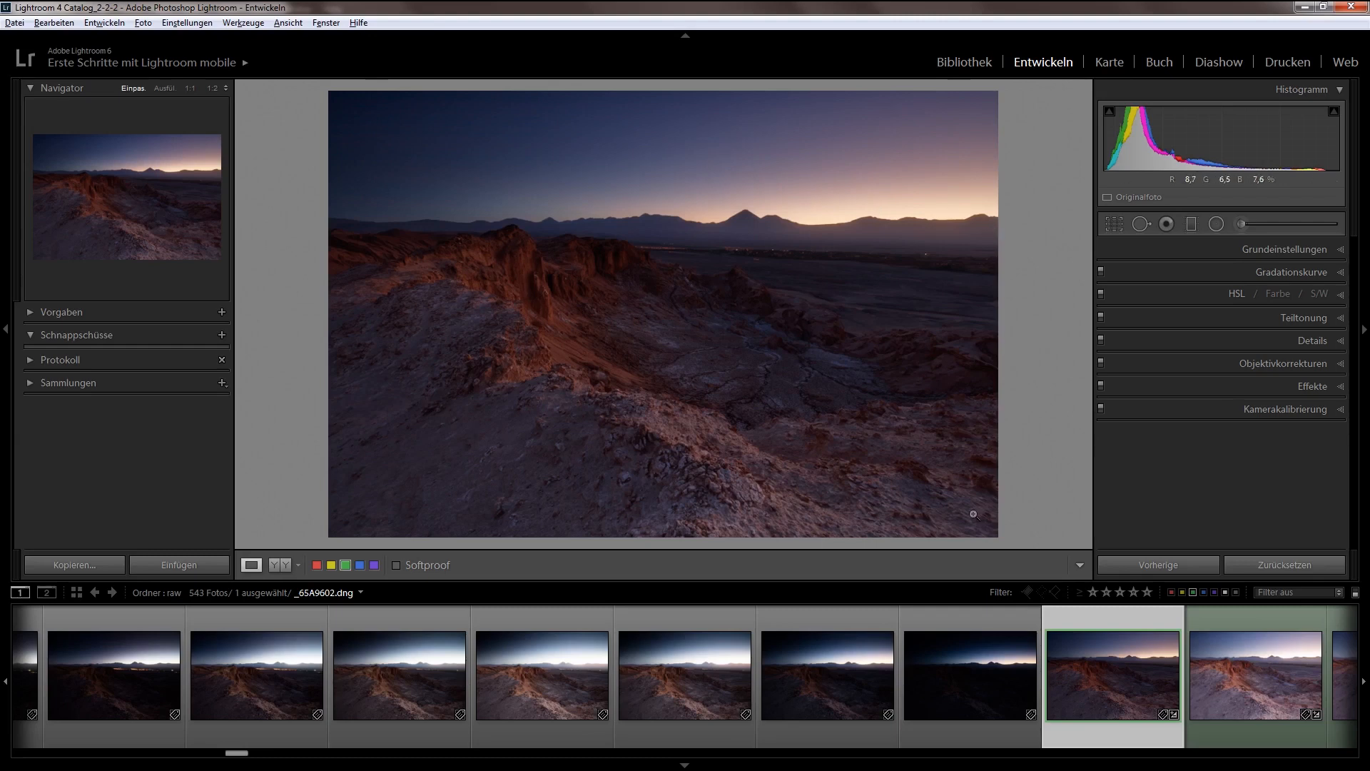
mouse_move(587, 272)
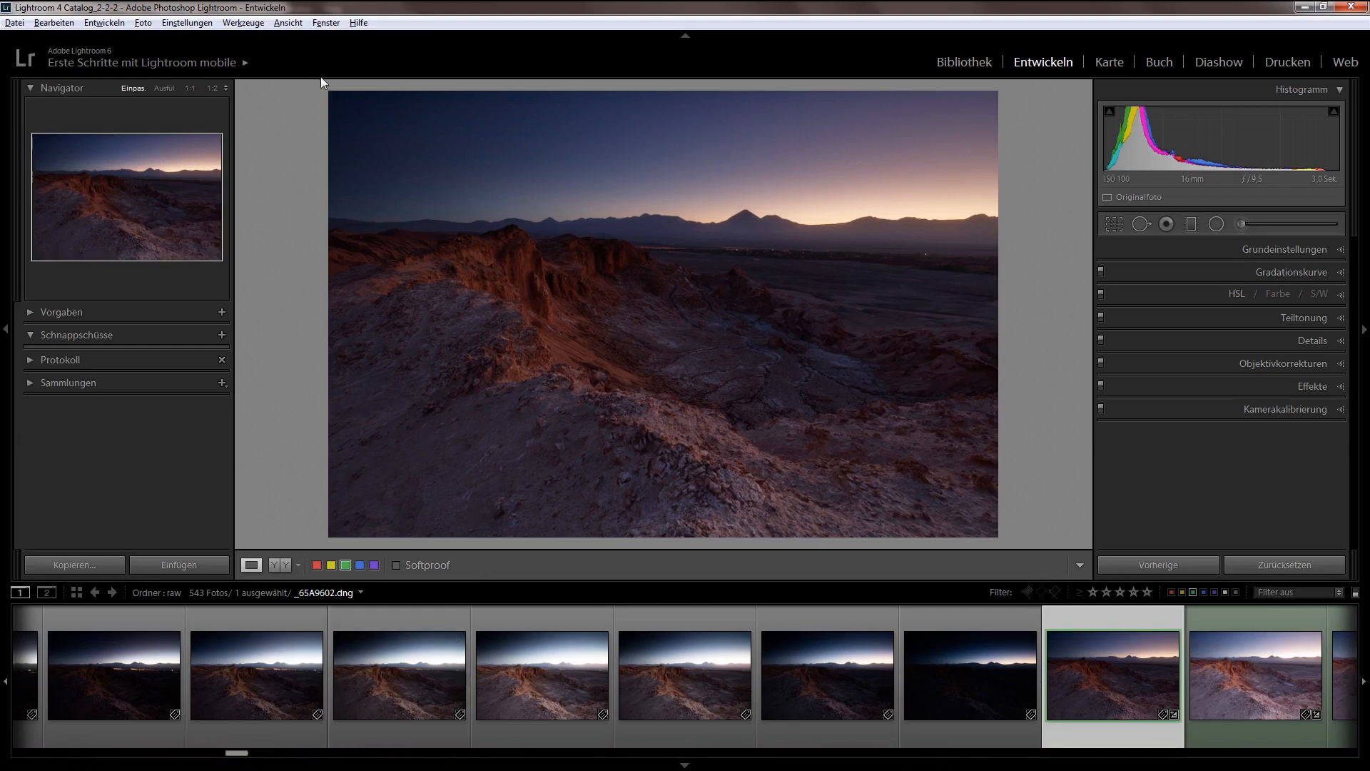
mouse_move(919, 237)
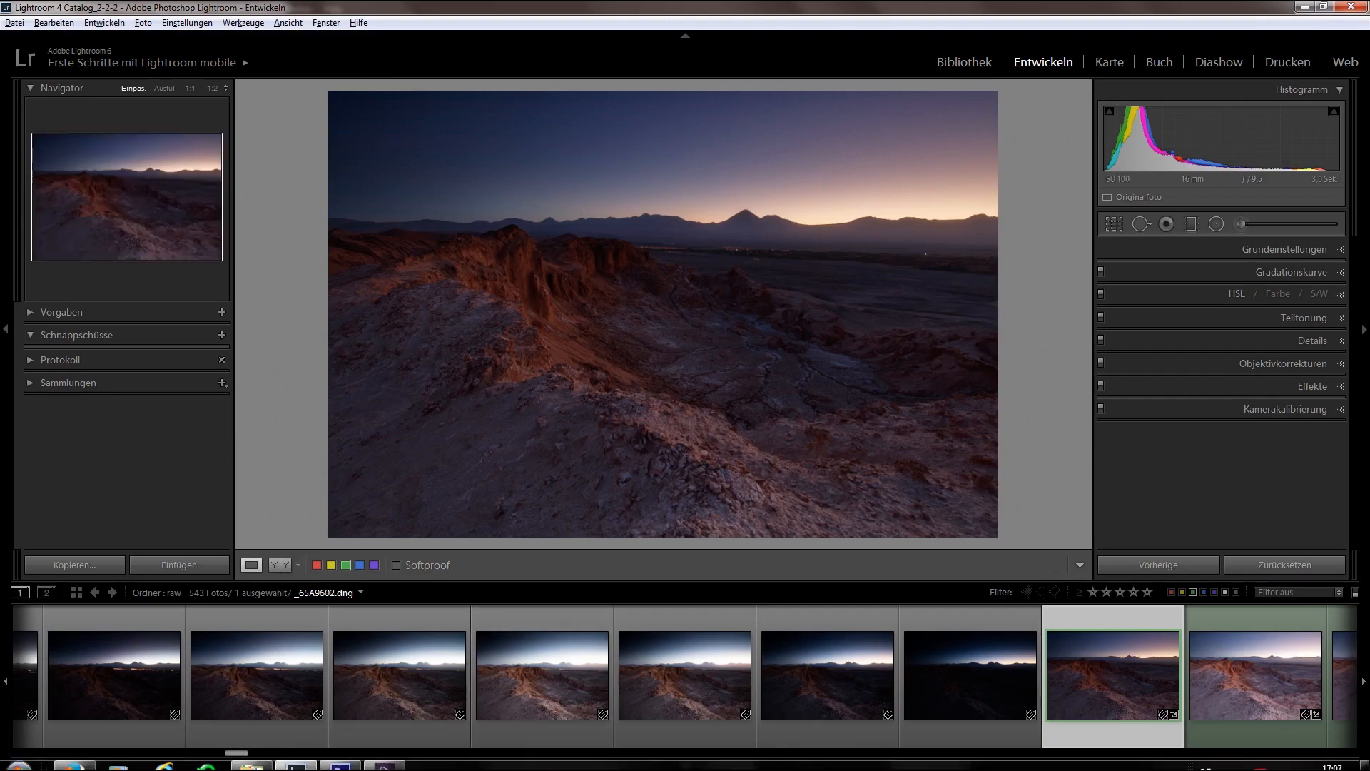
left_click(339, 756)
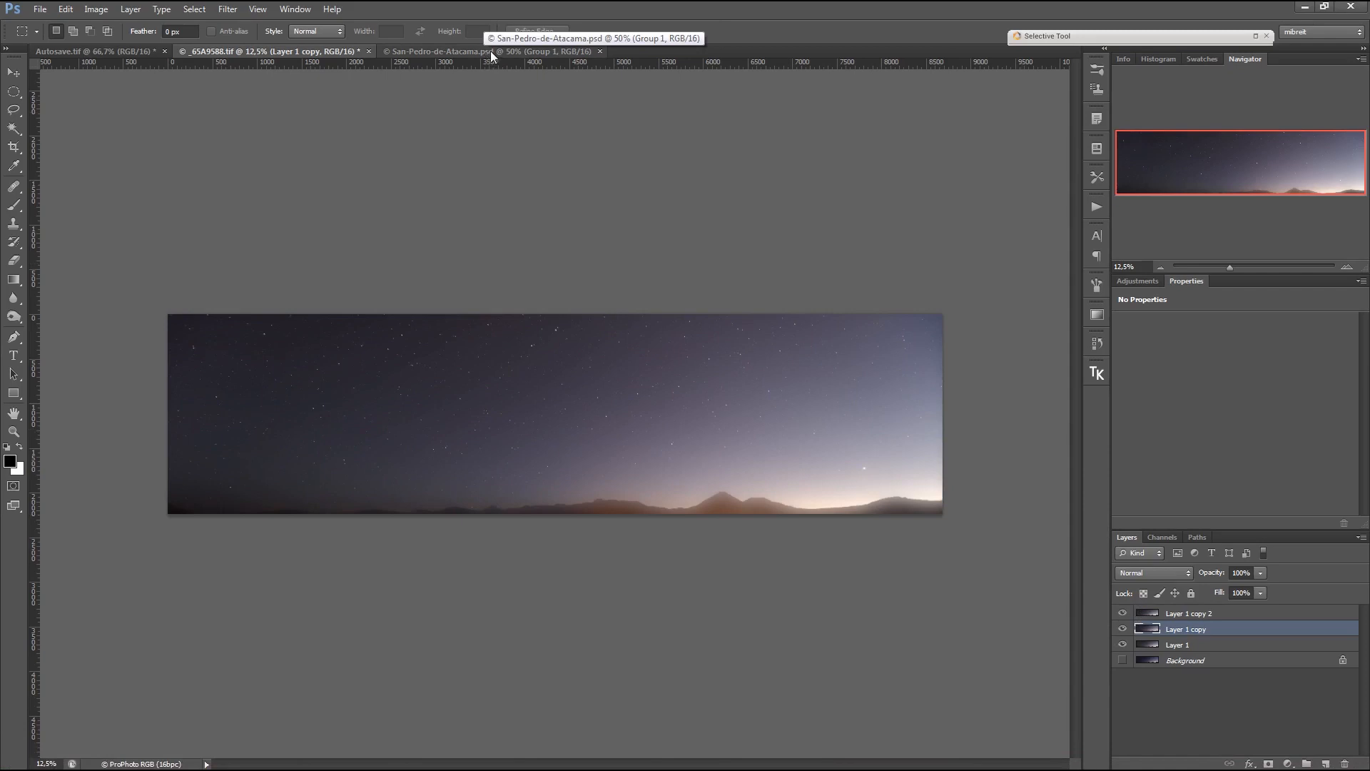
mouse_move(482, 59)
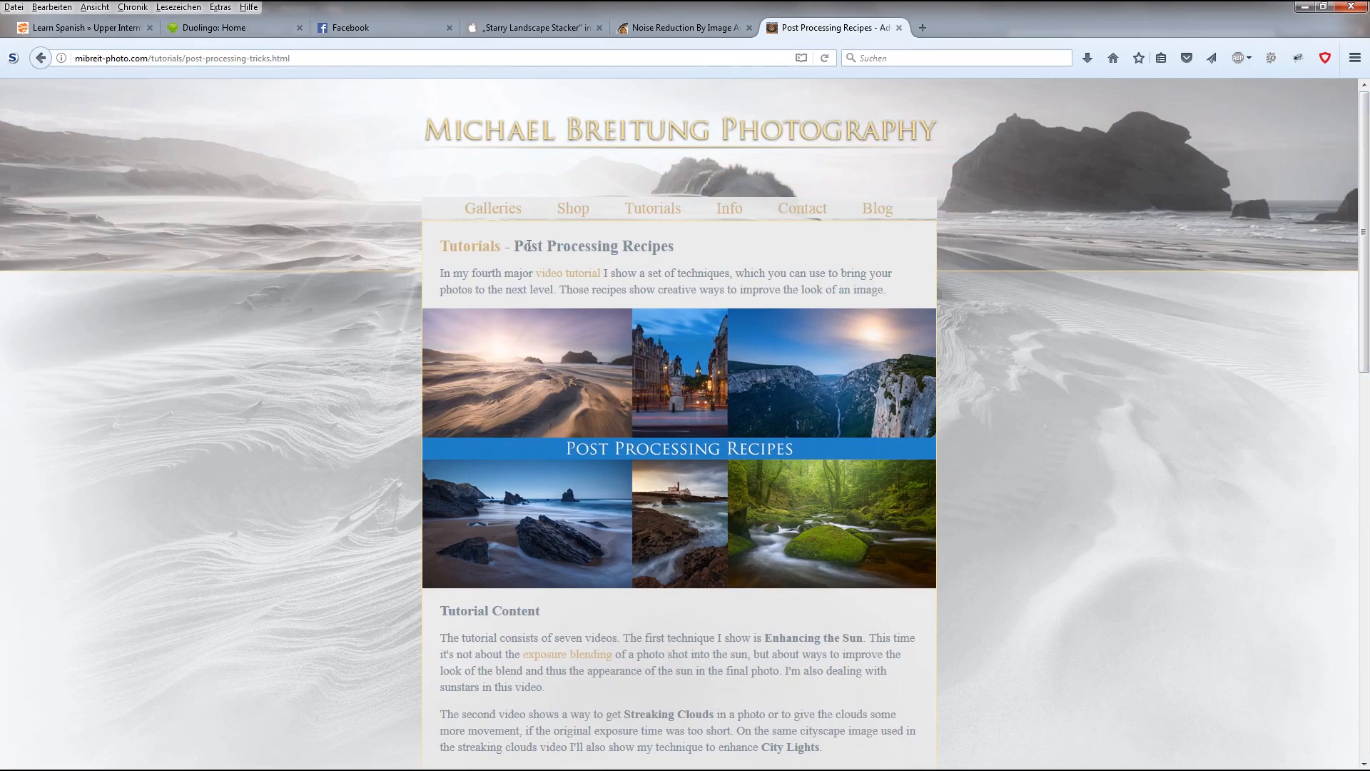
mouse_move(537, 518)
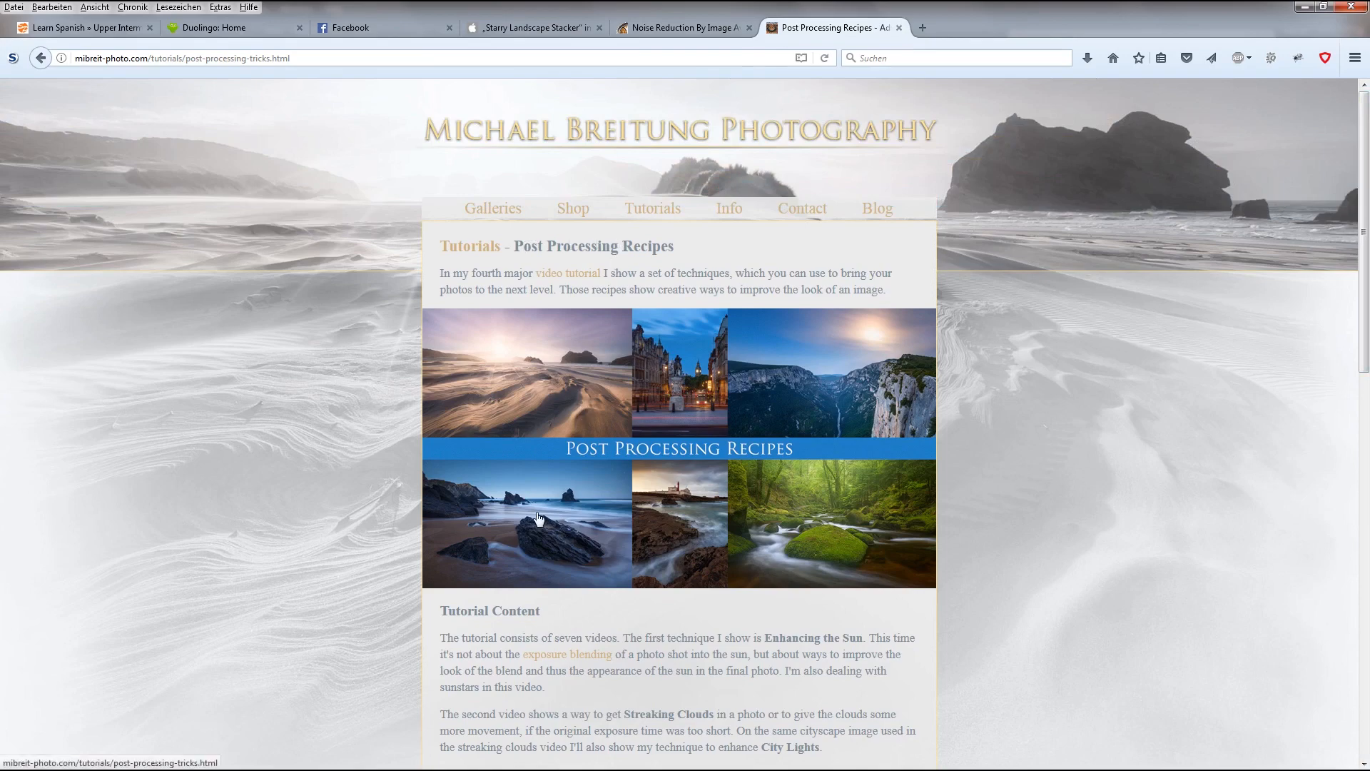
scroll("down", 3)
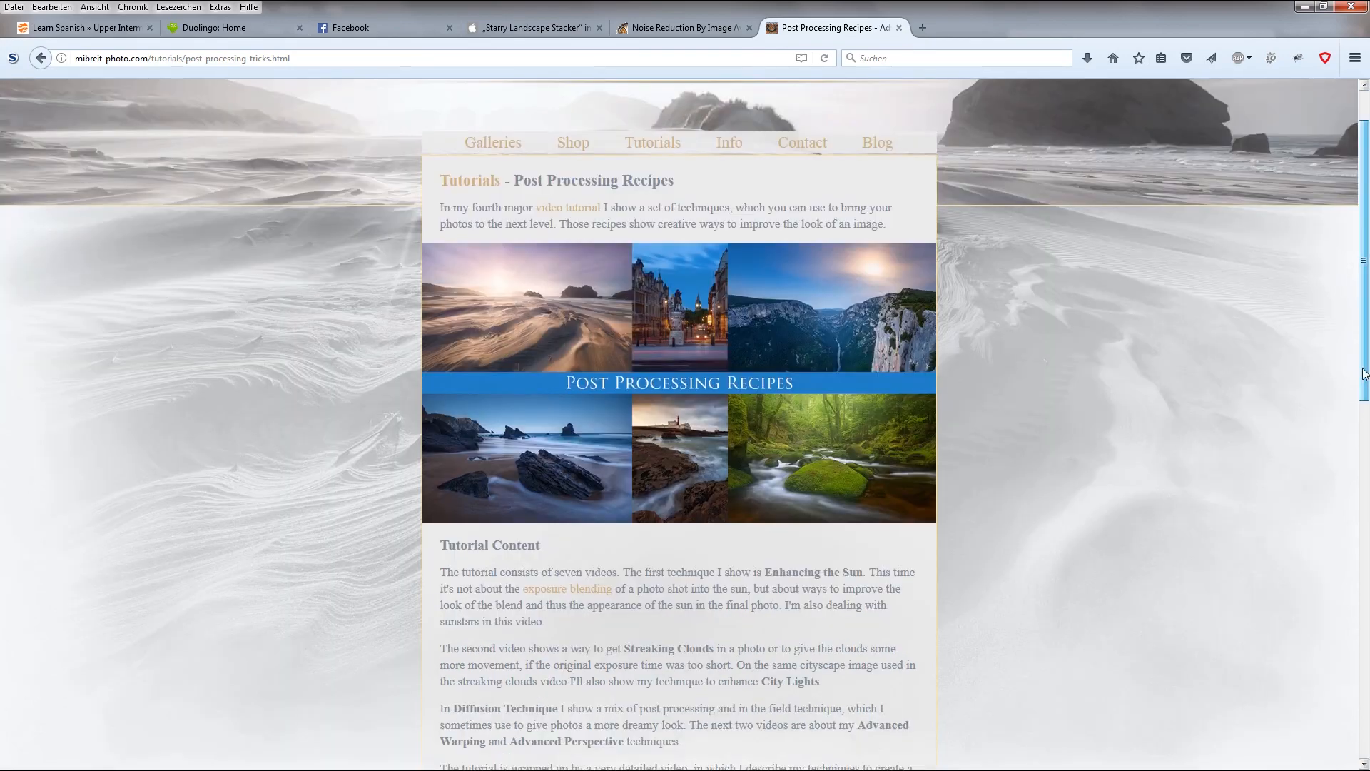
scroll("up", 3)
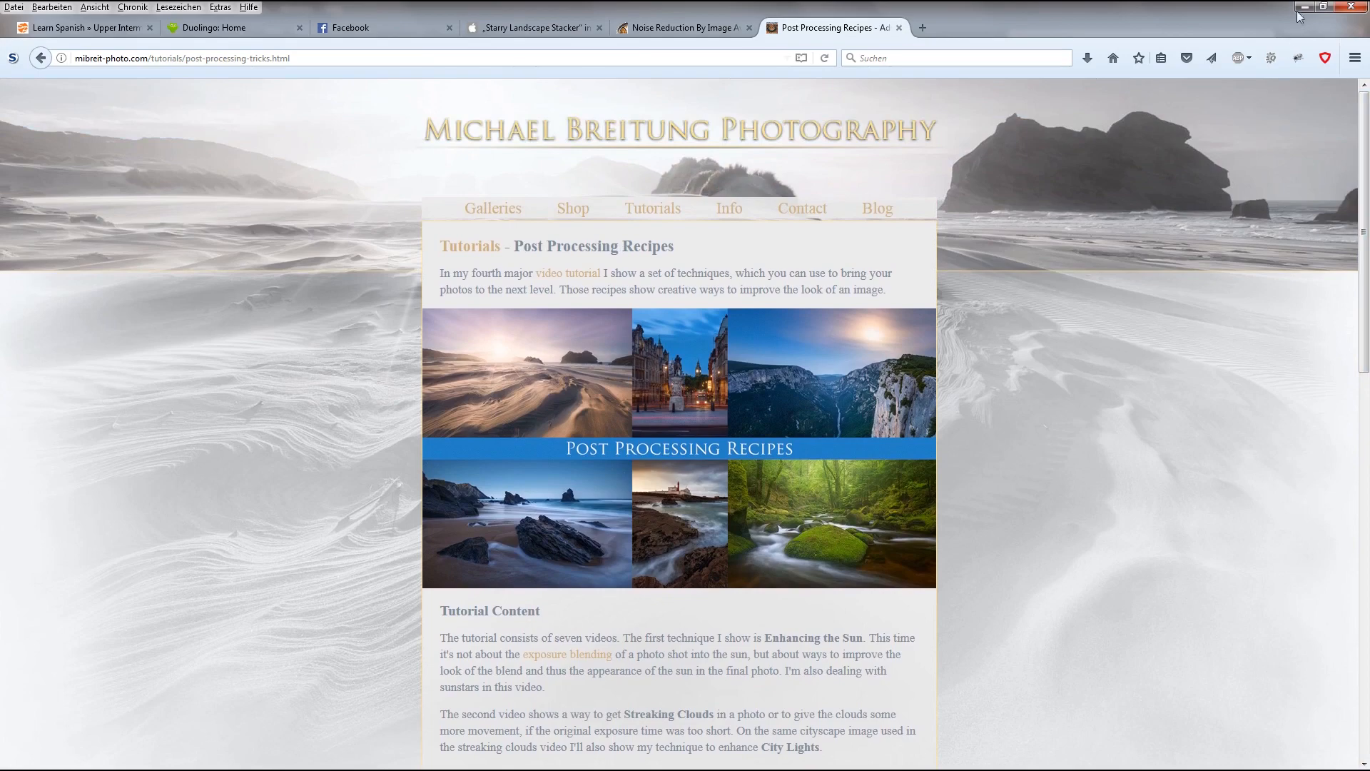
mouse_move(1301, 7)
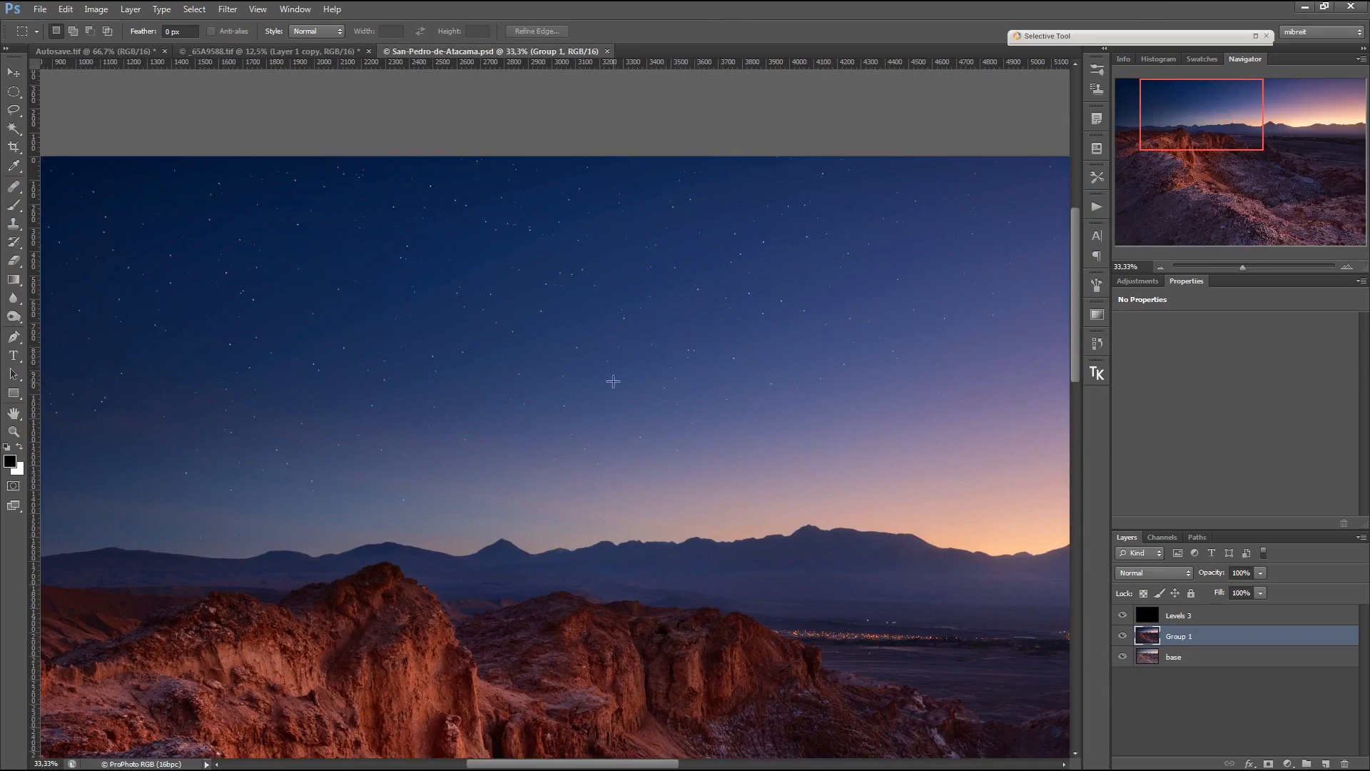
mouse_move(698, 371)
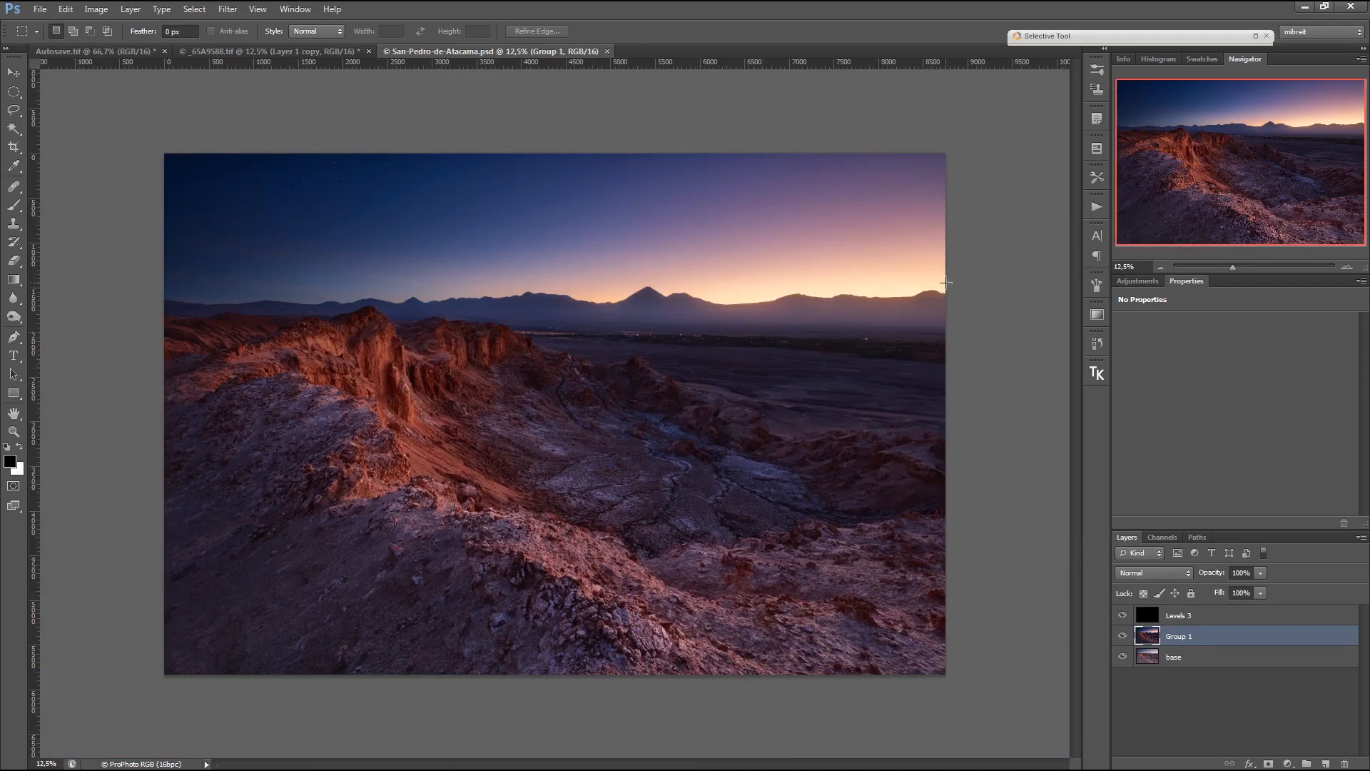
mouse_move(682, 615)
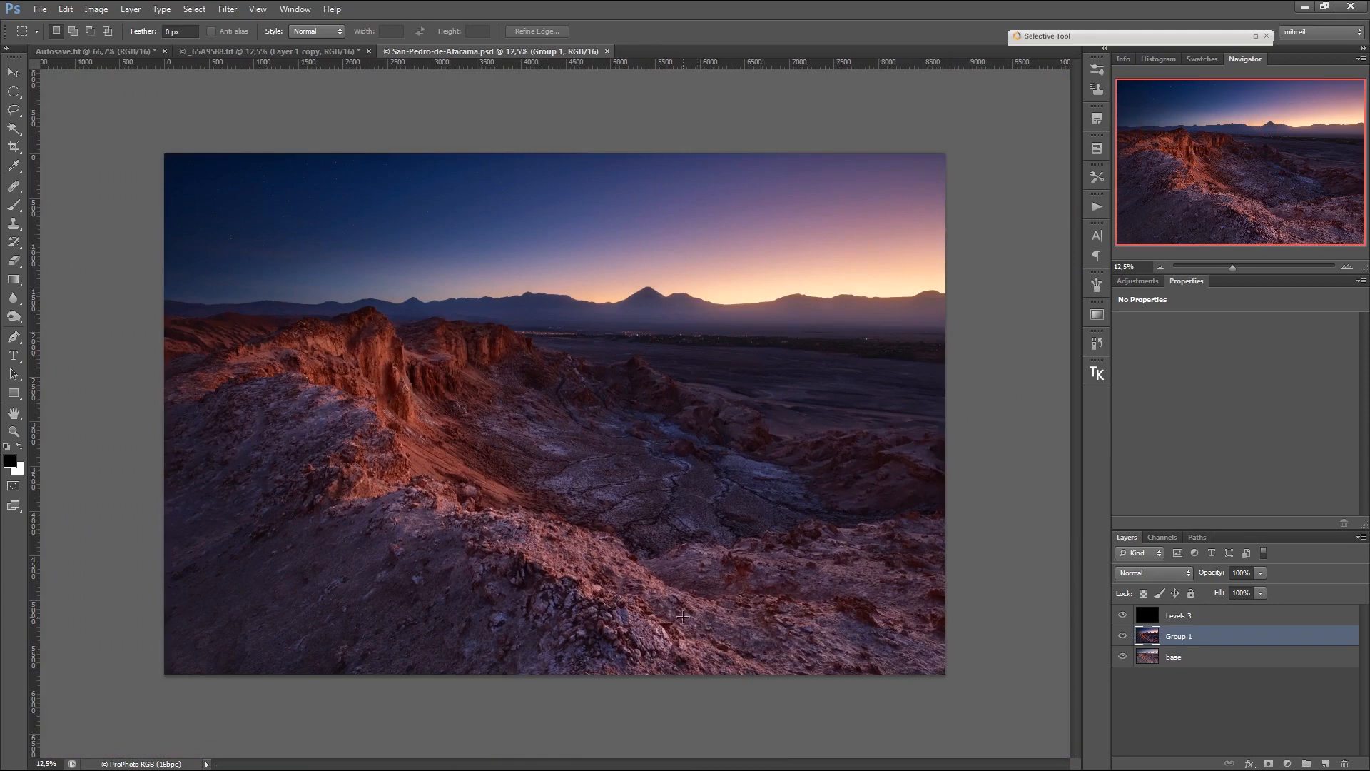
mouse_move(553, 251)
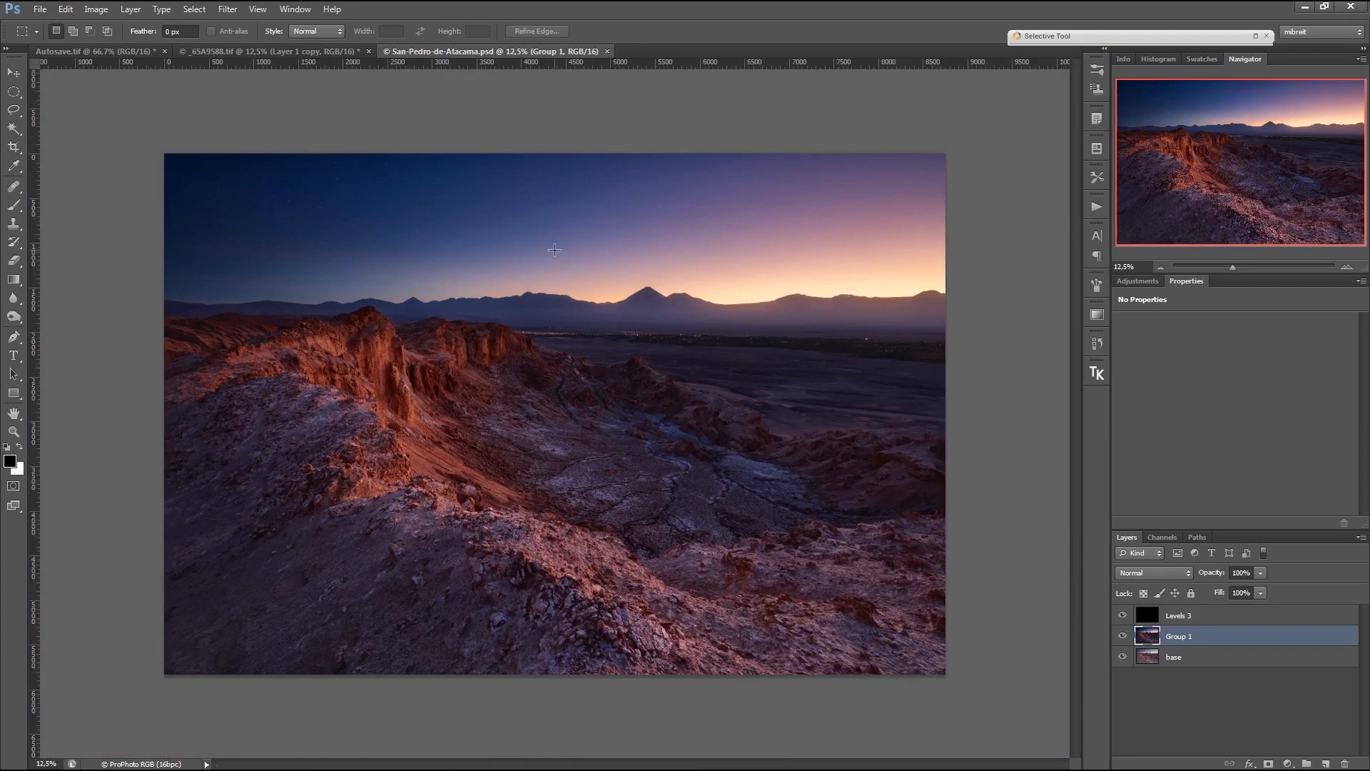